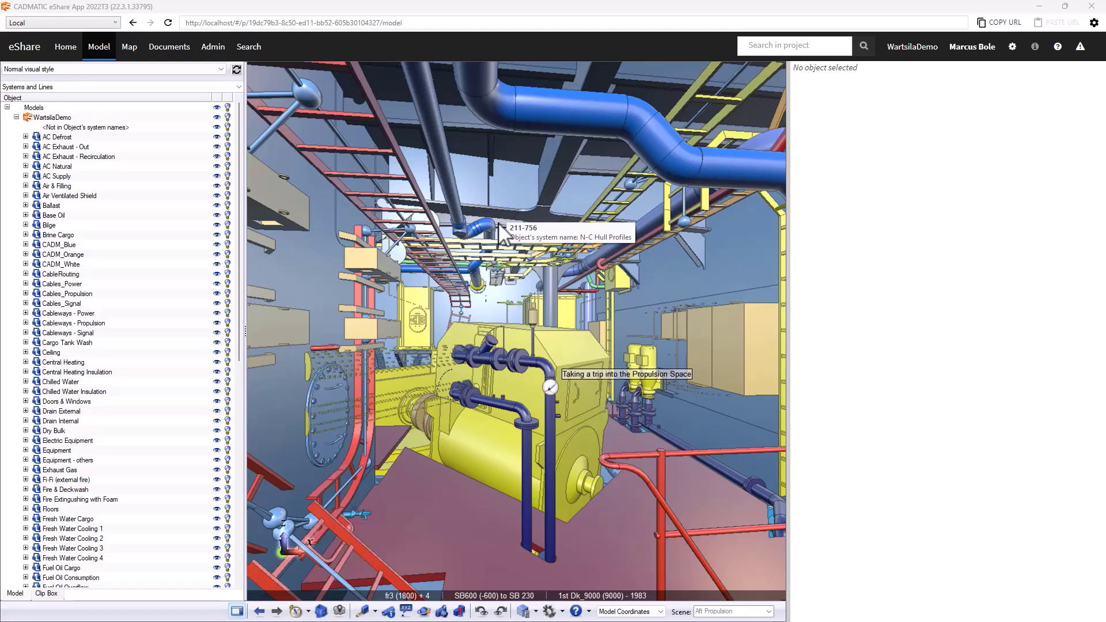
mouse_move(625, 271)
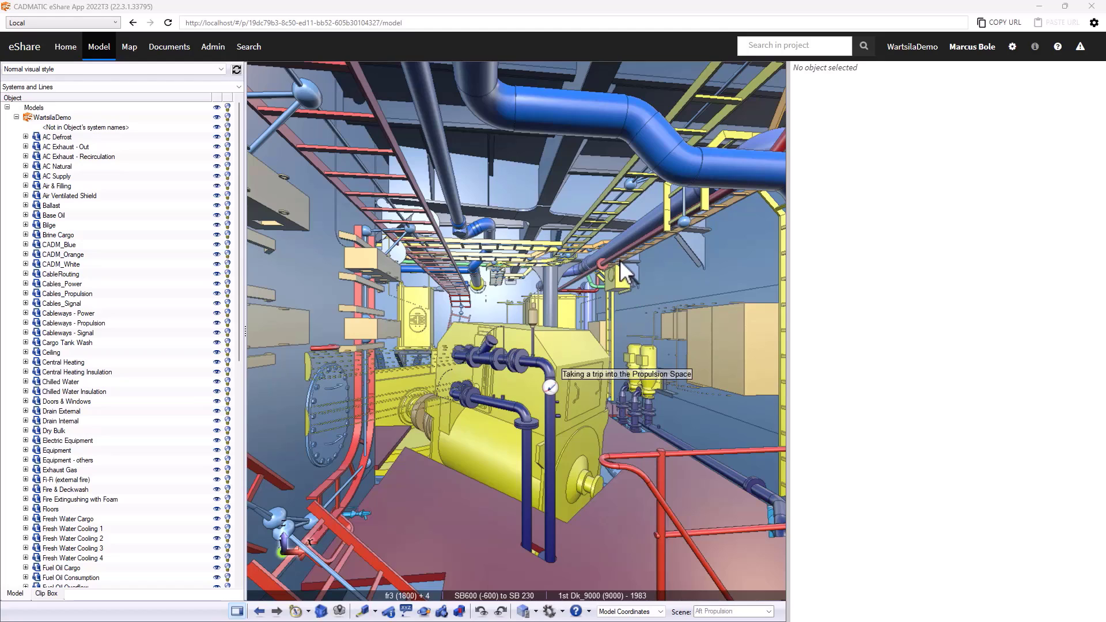
mouse_move(590, 431)
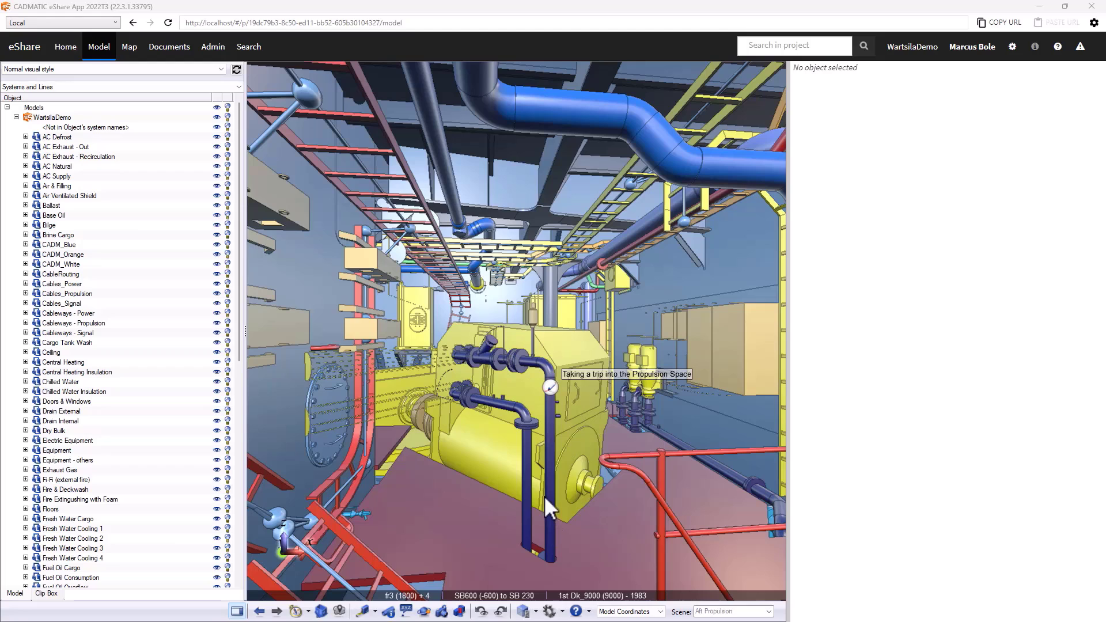
- Select vertical pipe 722-420A and scroll its properties down to Maturity Management
click(550, 386)
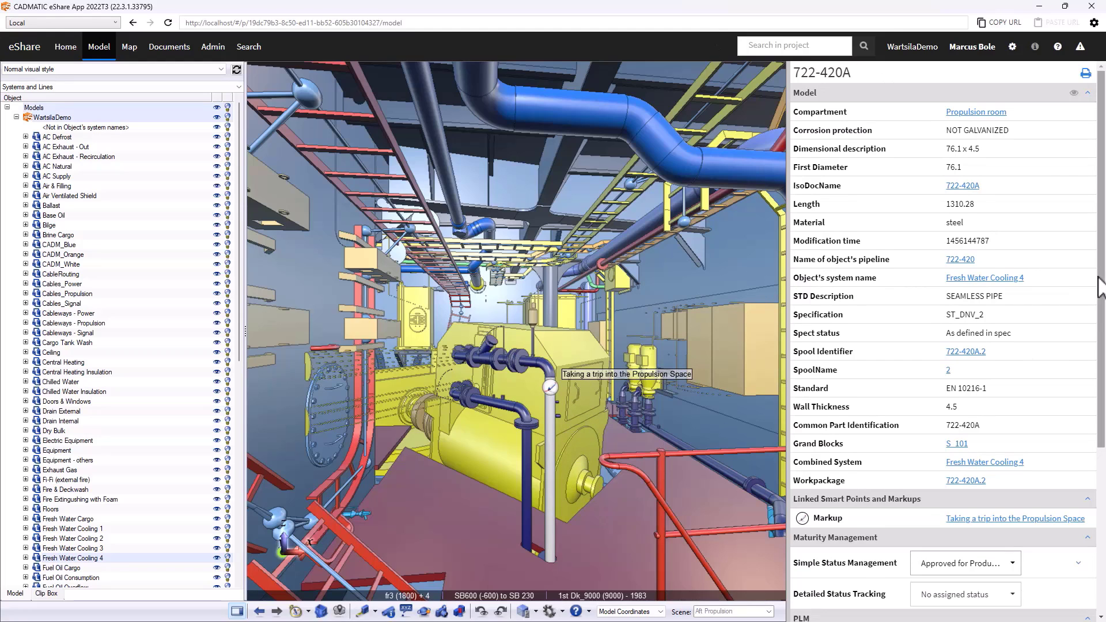
scroll(down, 3)
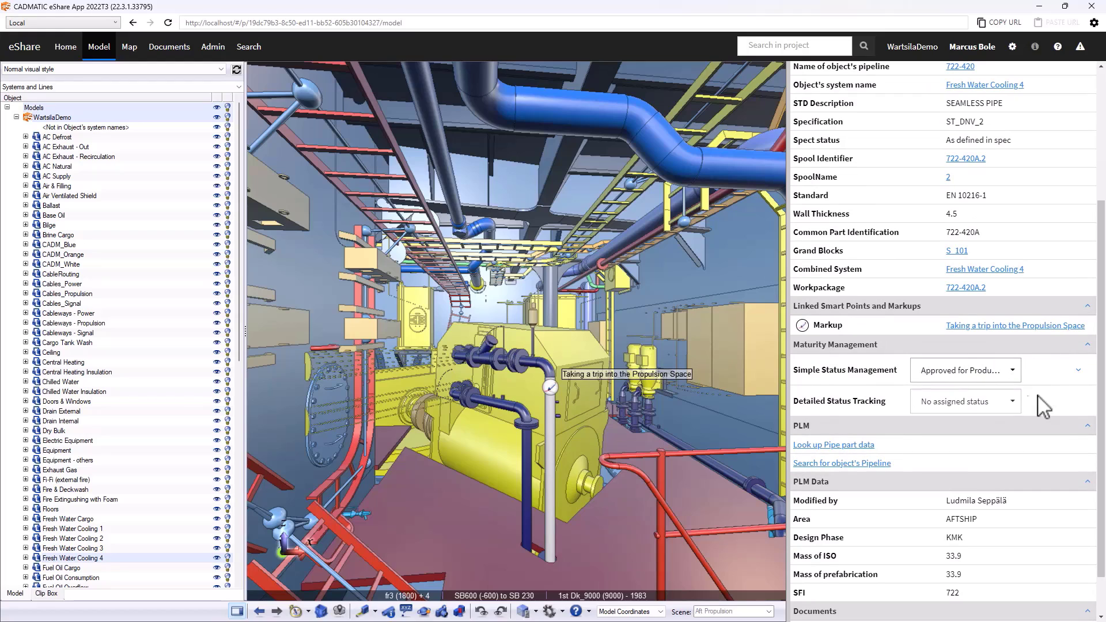
mouse_move(862, 390)
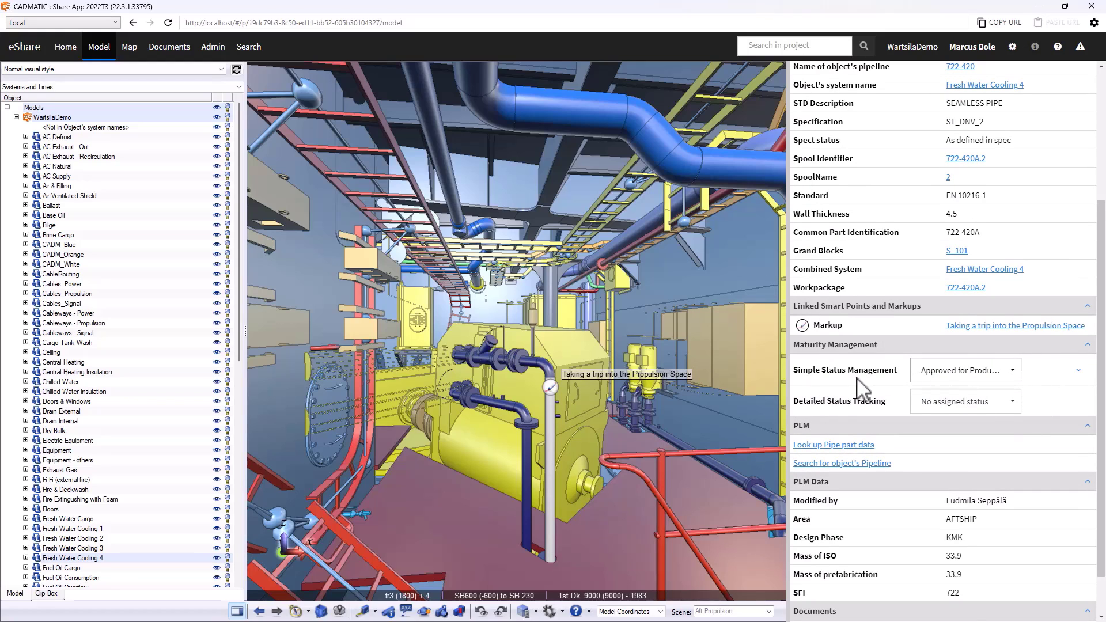
mouse_move(968, 386)
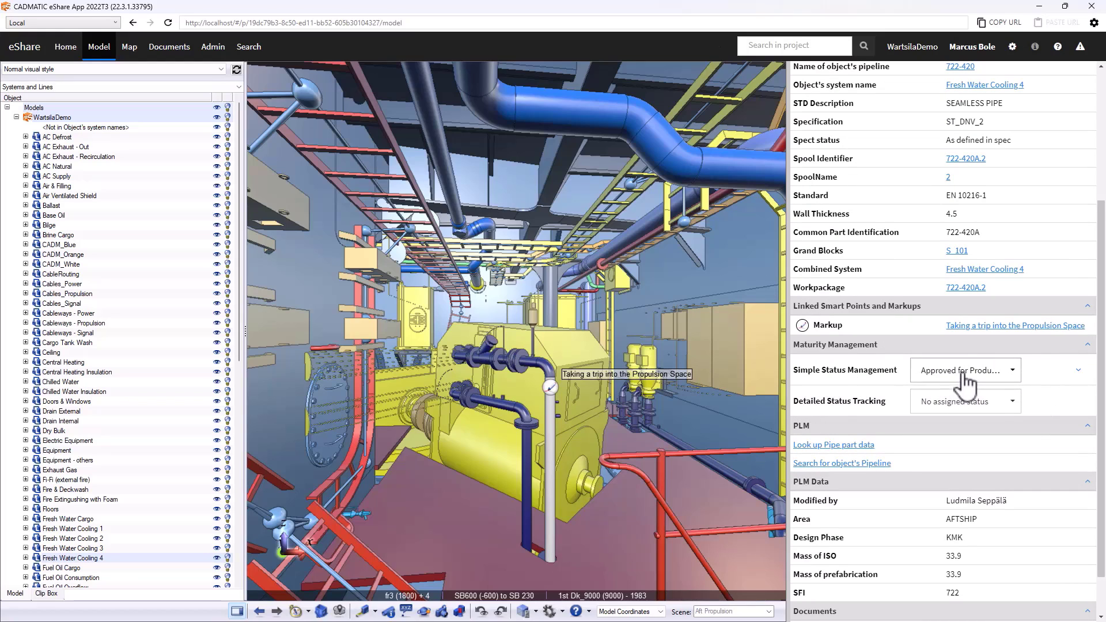
mouse_move(962, 384)
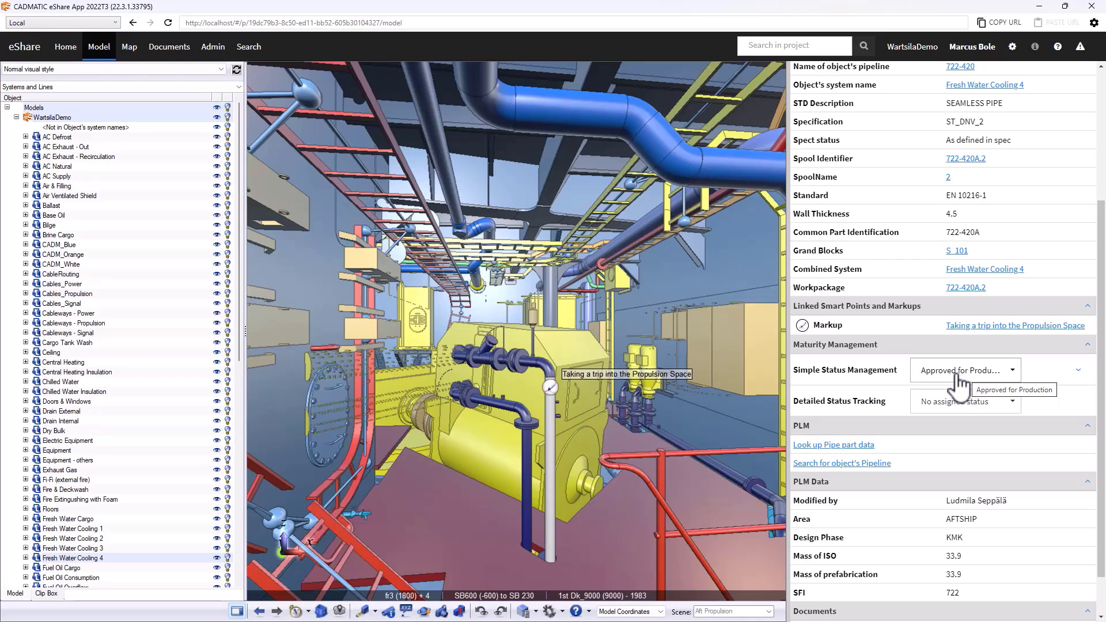
mouse_move(453, 381)
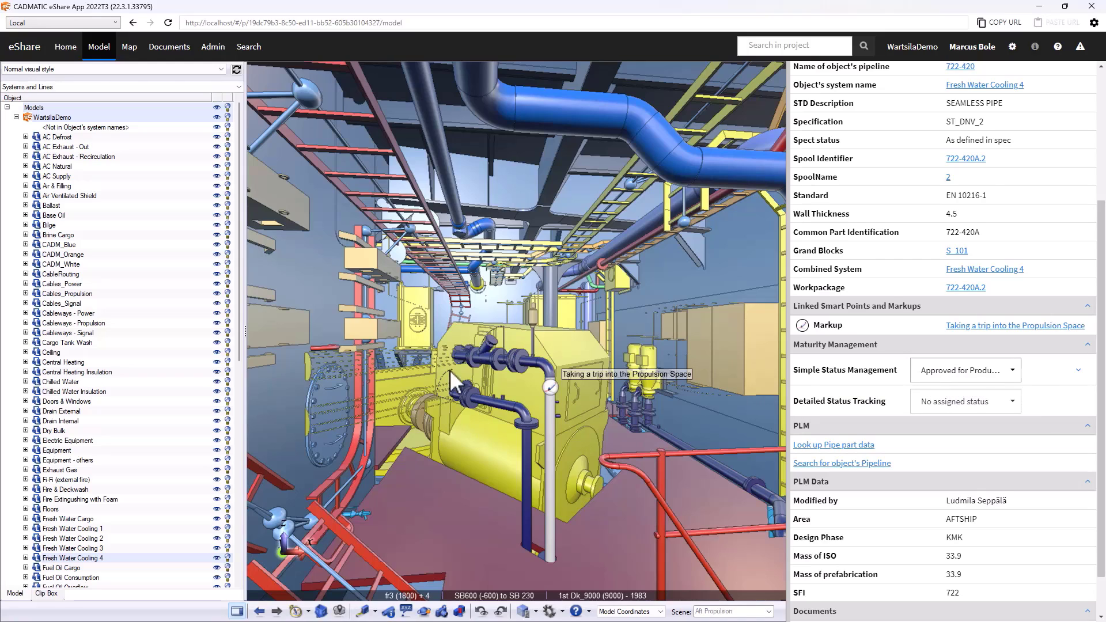
mouse_move(272, 185)
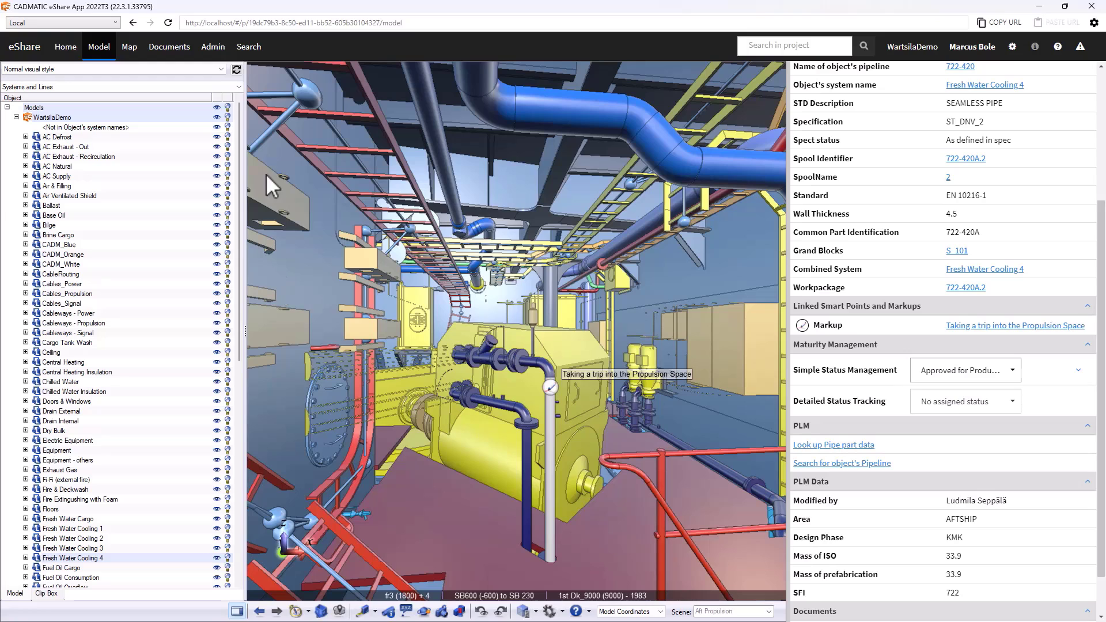
- Apply Simple Status Management colouring and show only the Fresh Water Cooling 4 system
click(113, 69)
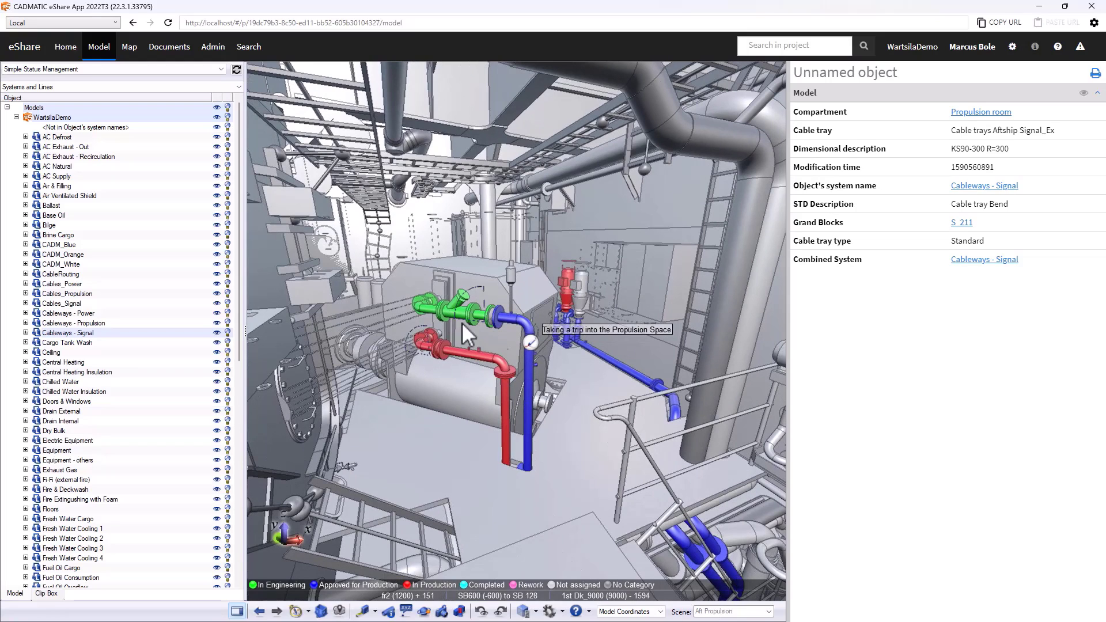
mouse_move(710, 392)
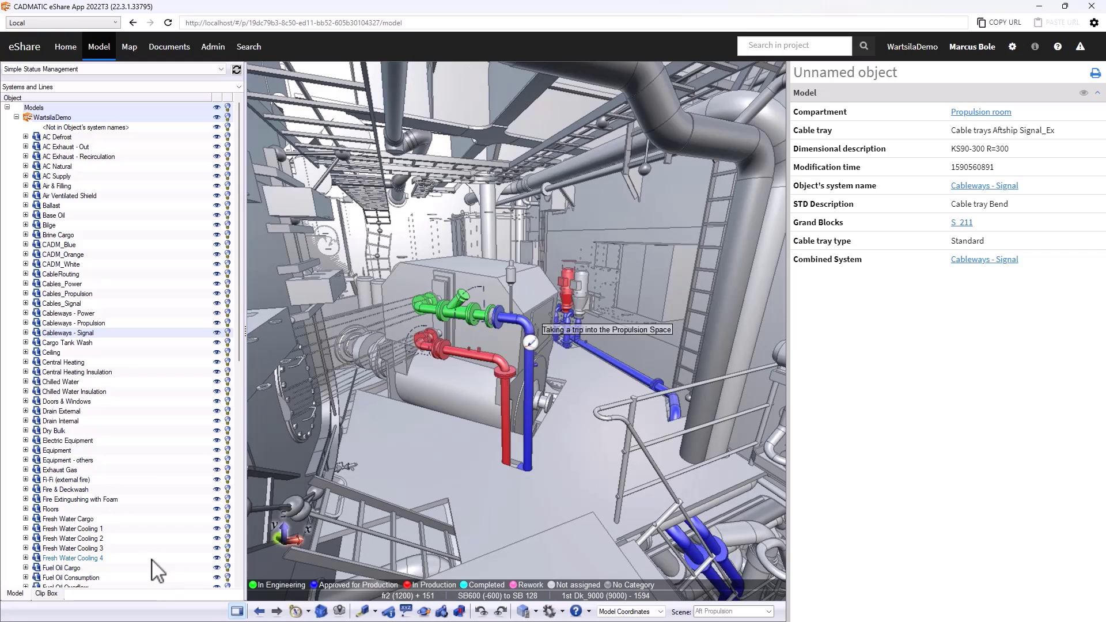
right_click(72, 558)
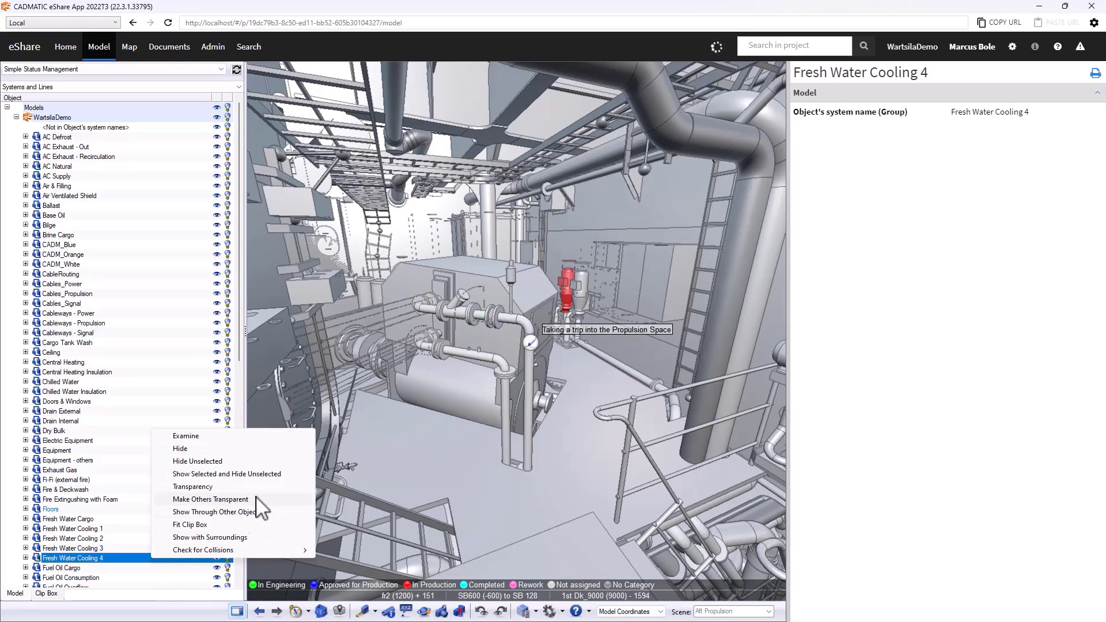
click(210, 499)
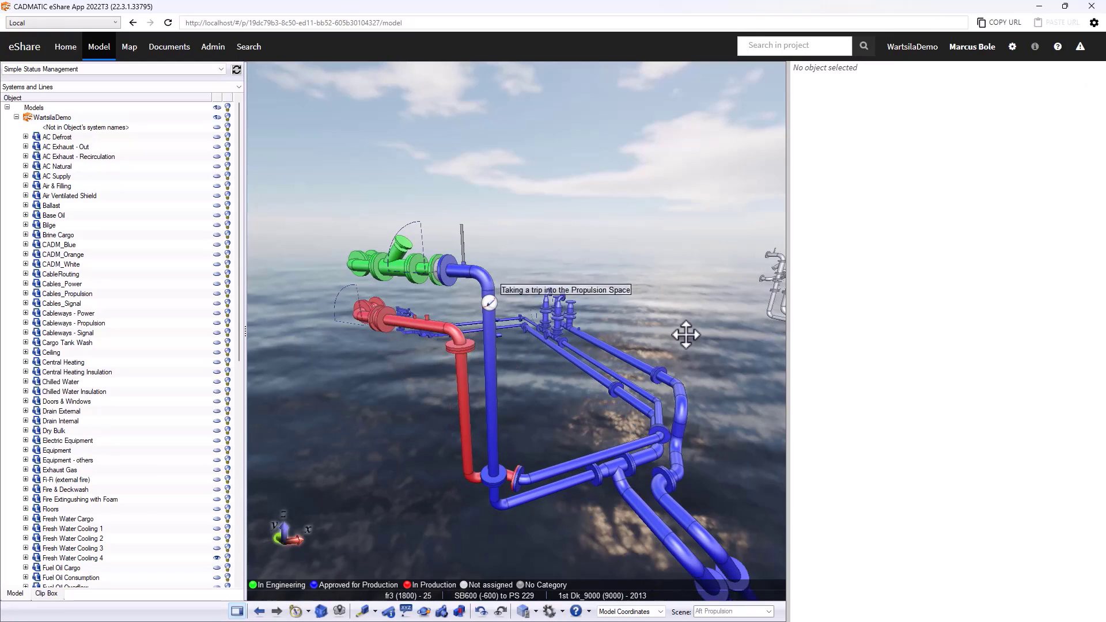
mouse_move(742, 347)
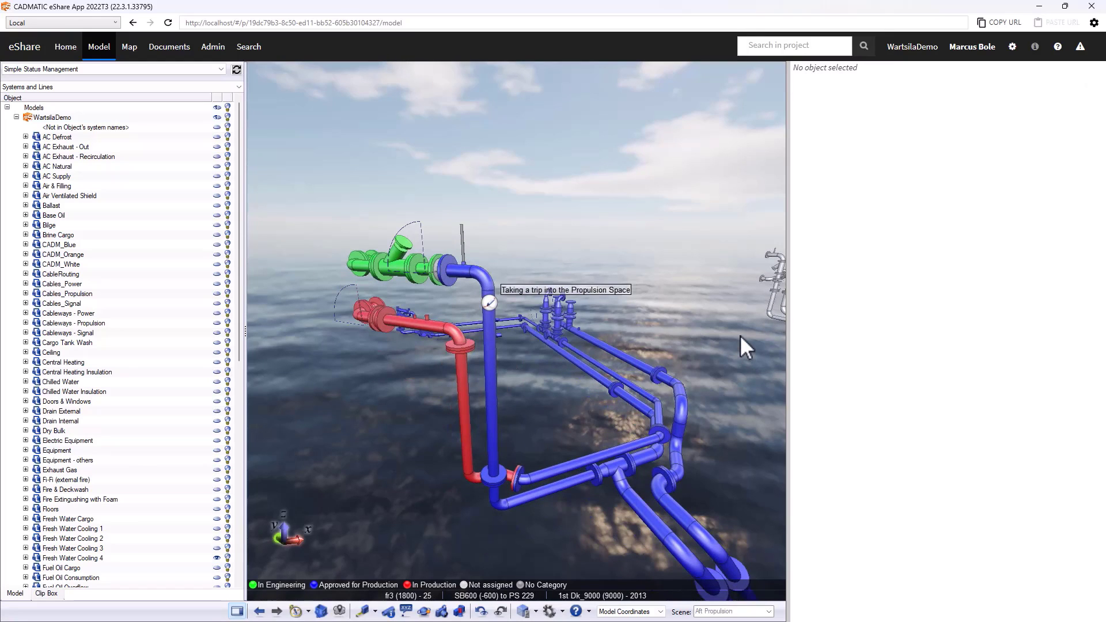
mouse_move(568, 496)
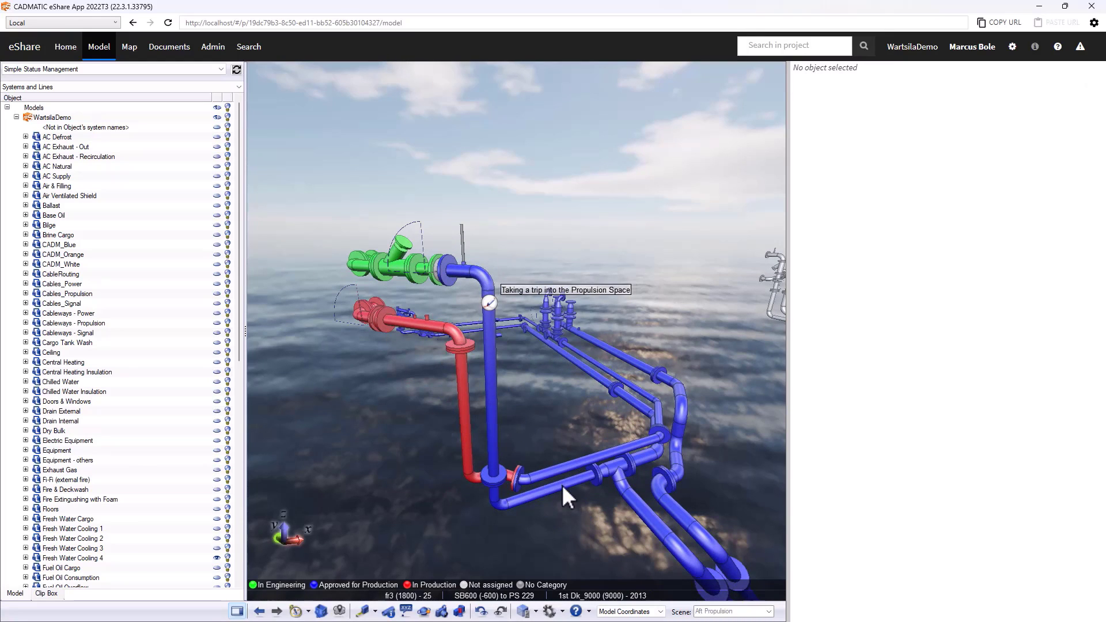
mouse_move(346, 593)
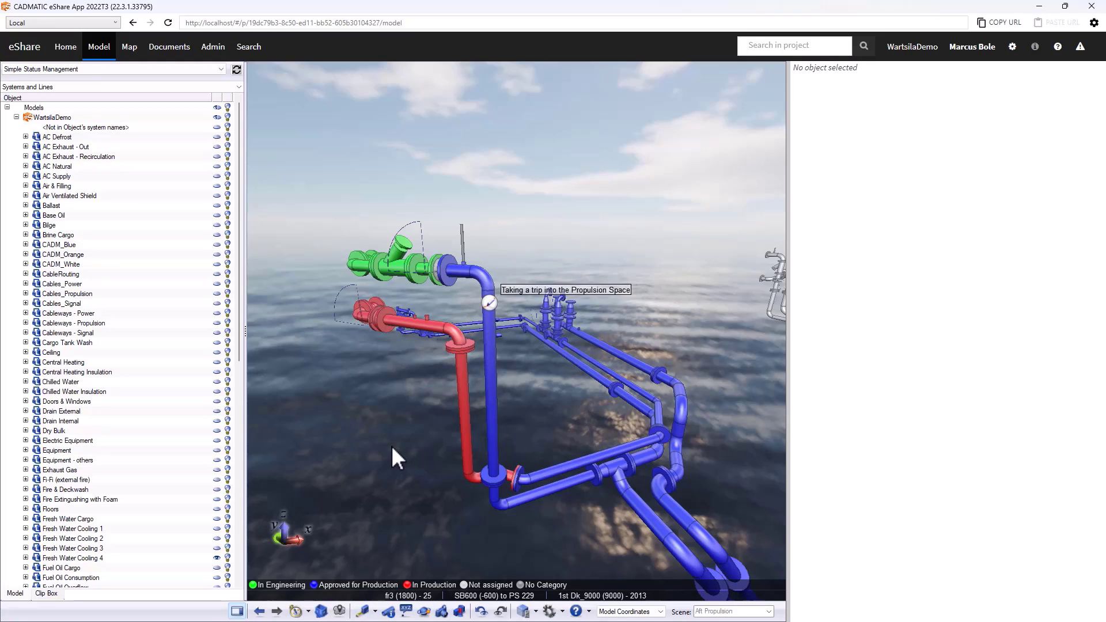
mouse_move(570, 383)
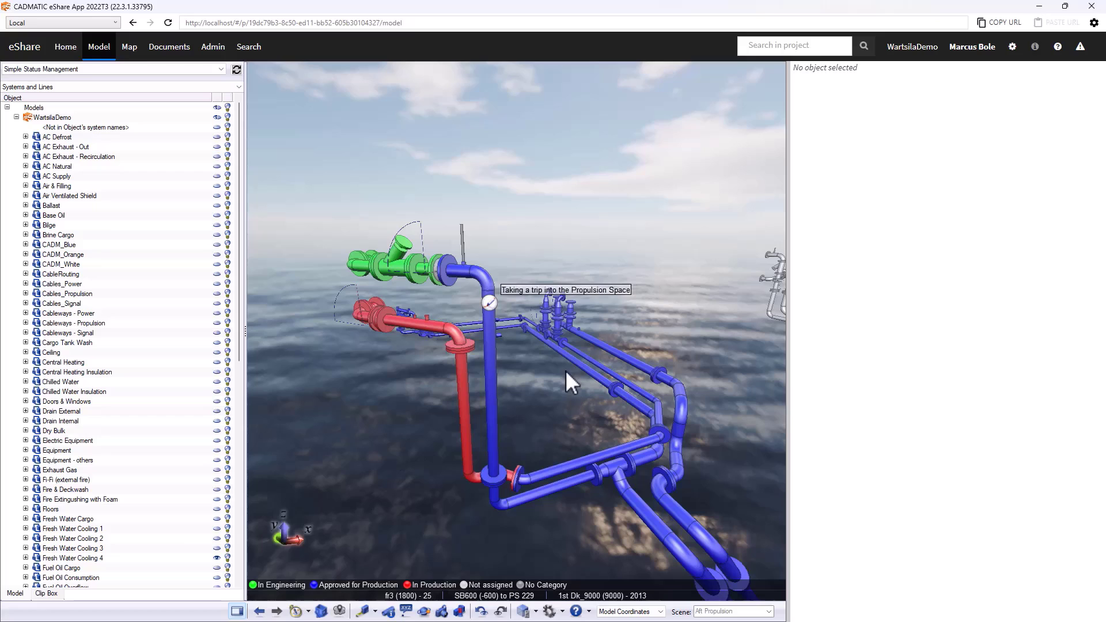
mouse_move(532, 458)
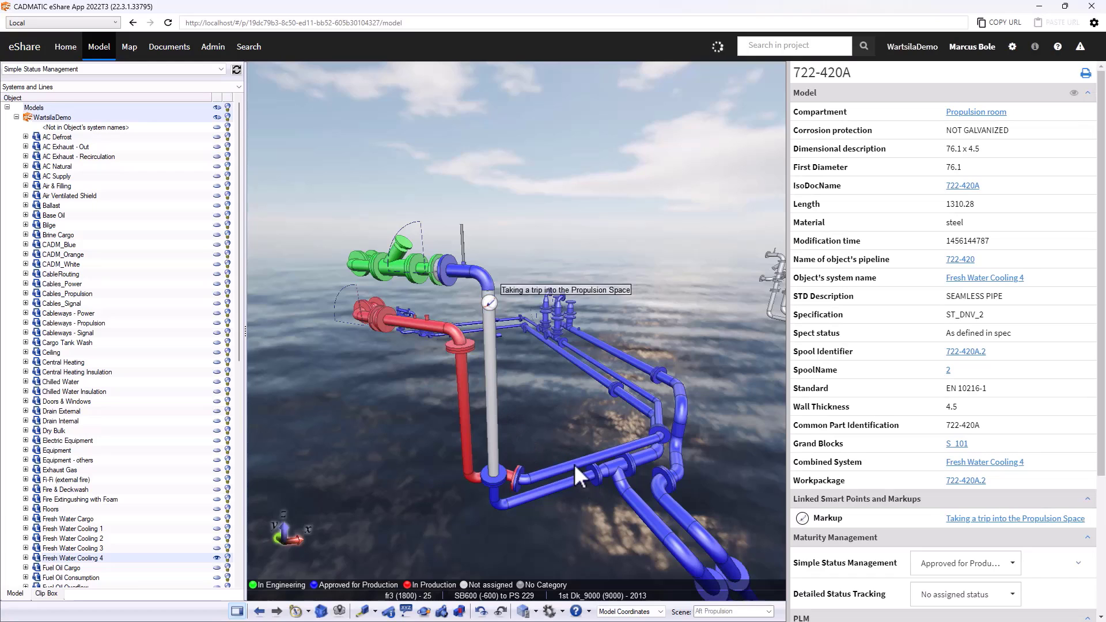
- Select eight connected pipes, set their status to In Production, then deselect
click(557, 480)
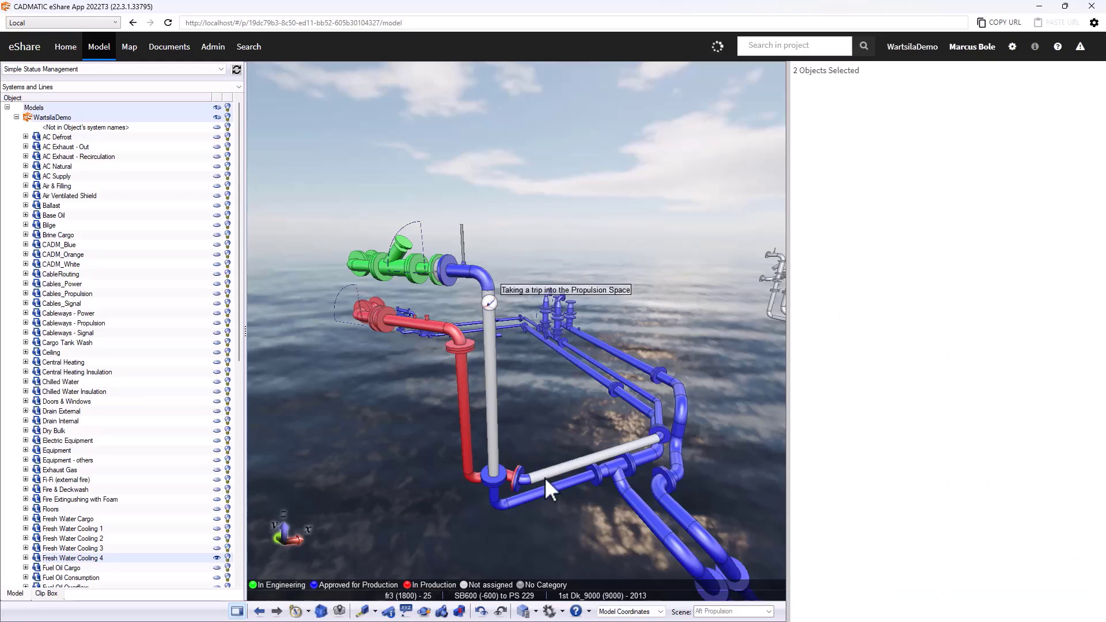
click(550, 494)
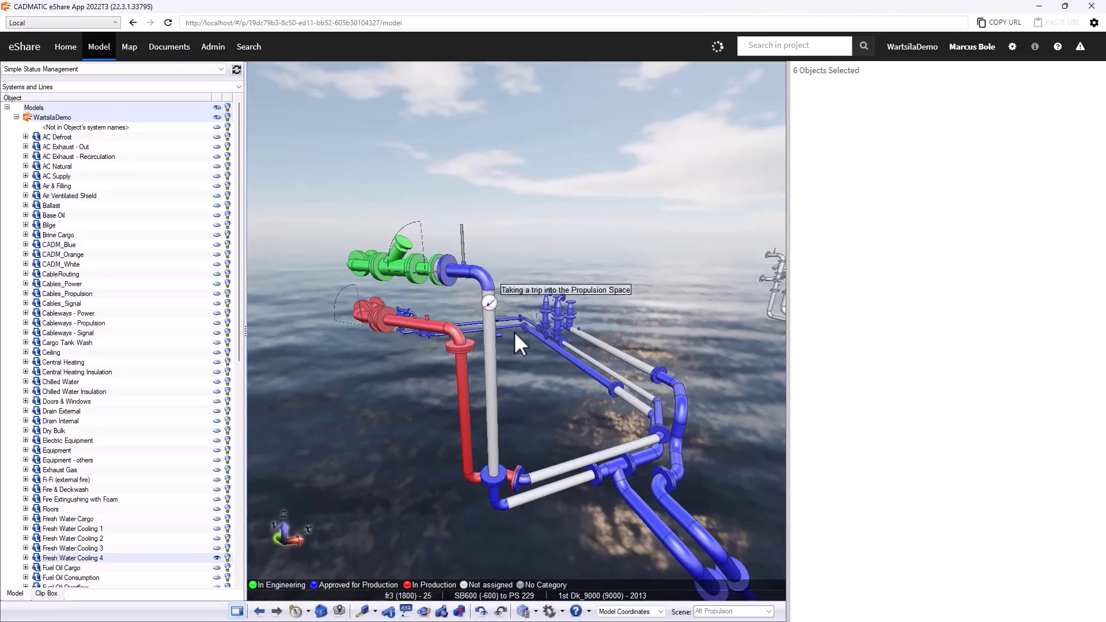
click(515, 335)
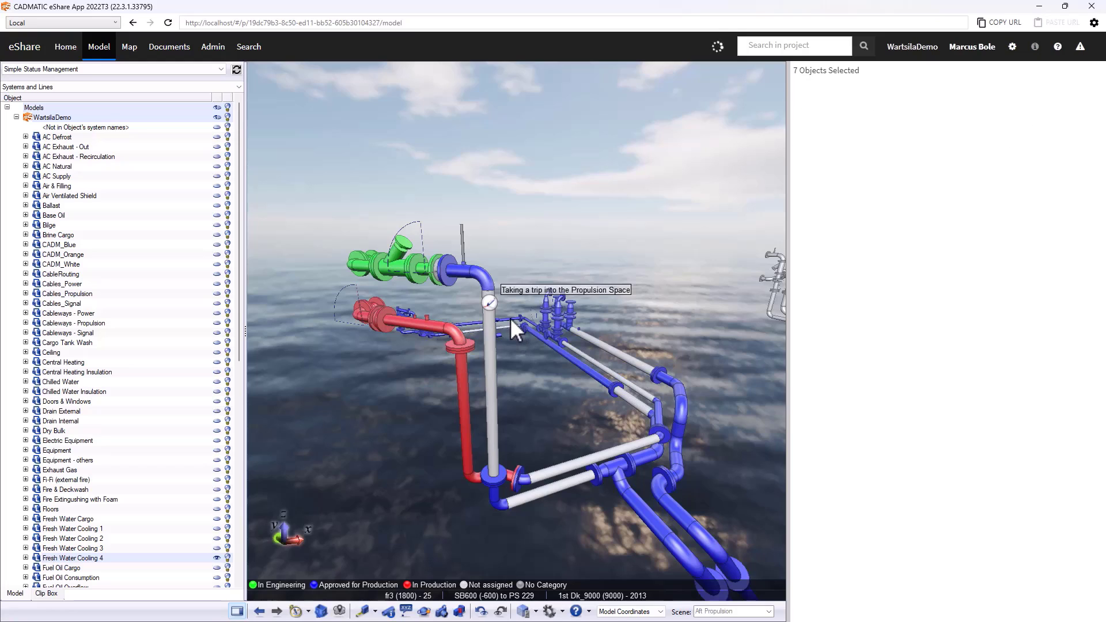
click(515, 327)
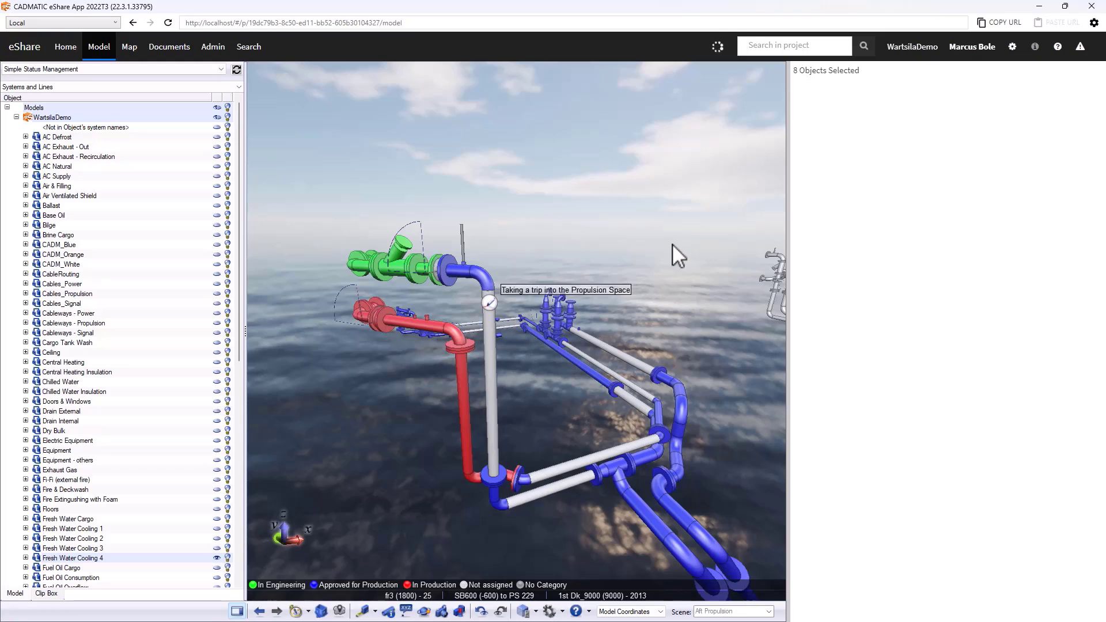
click(972, 145)
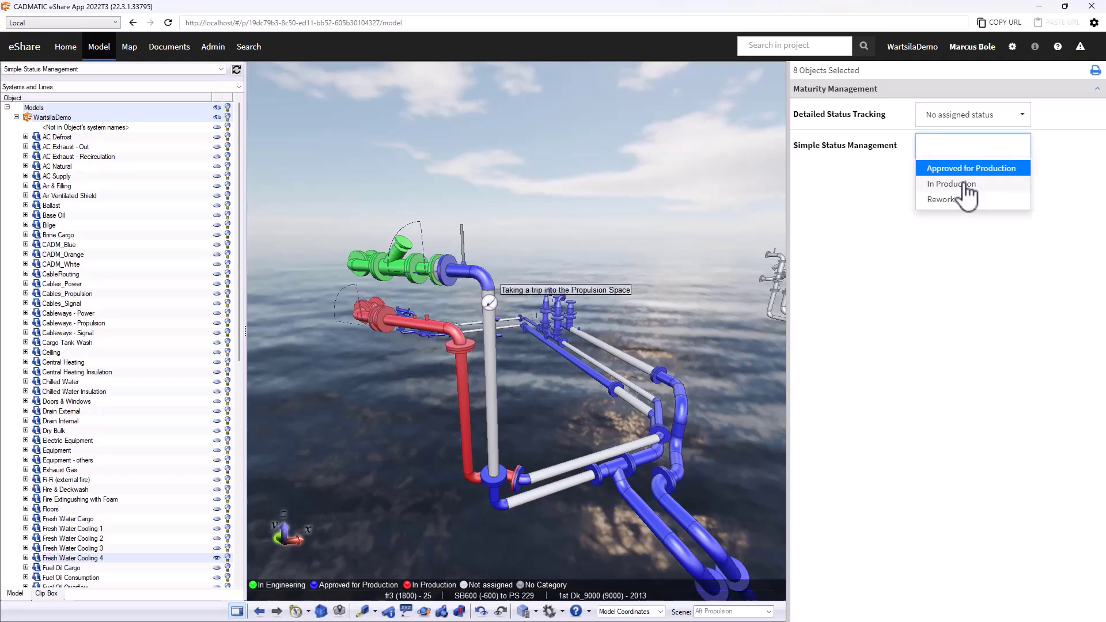
click(951, 185)
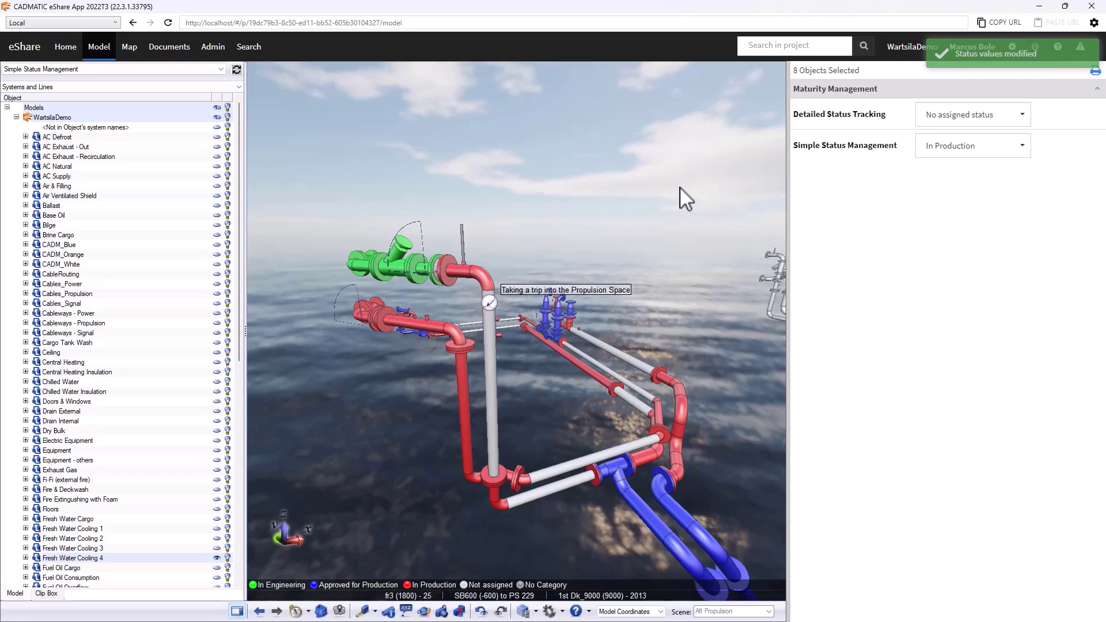
click(688, 317)
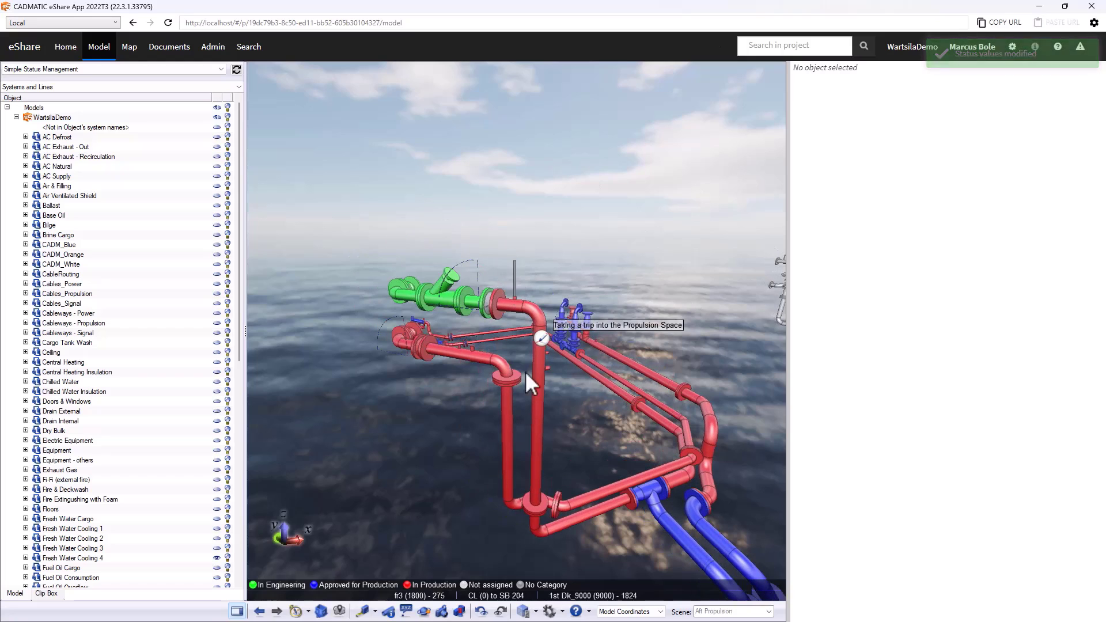
- Select the four green pipe parts, including the Y-branch and bend, and mark them Approved for Production
drag(529, 384, 629, 406)
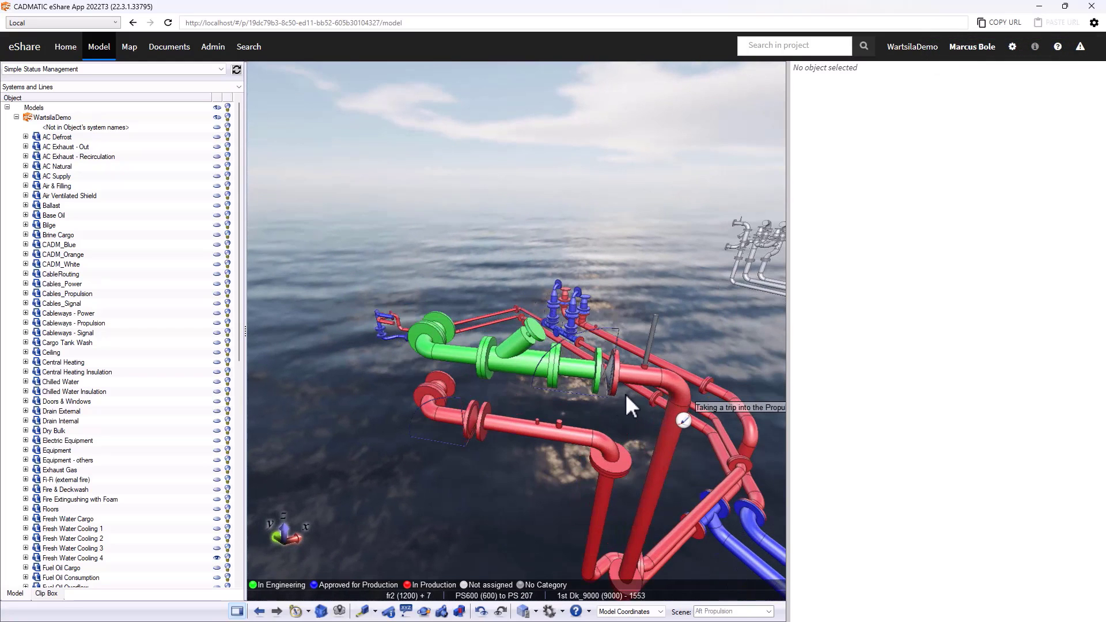
click(576, 368)
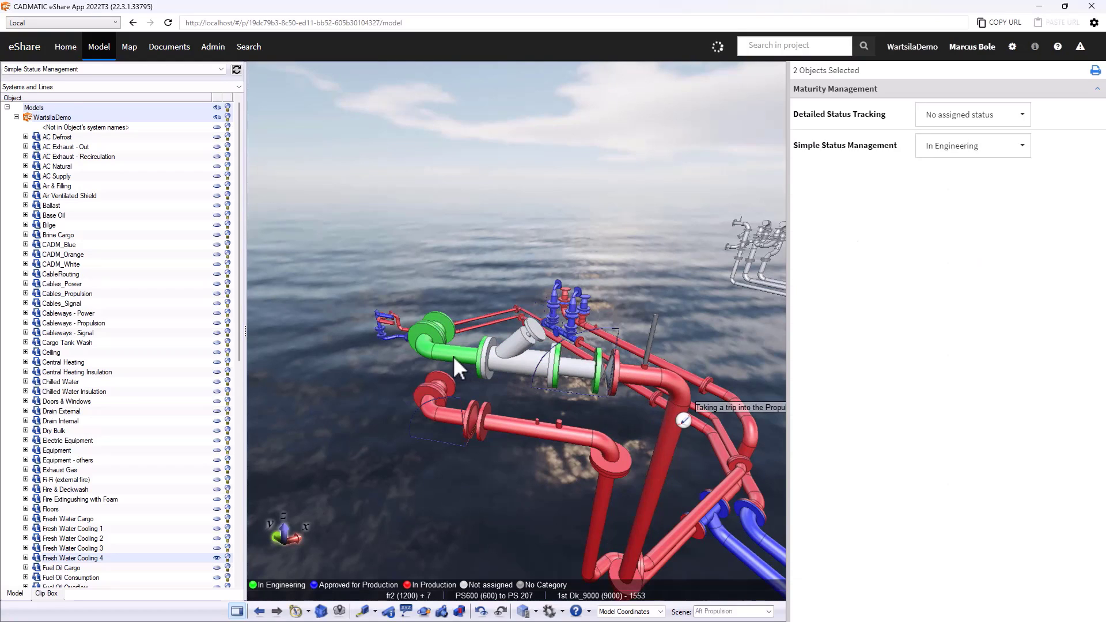
click(430, 342)
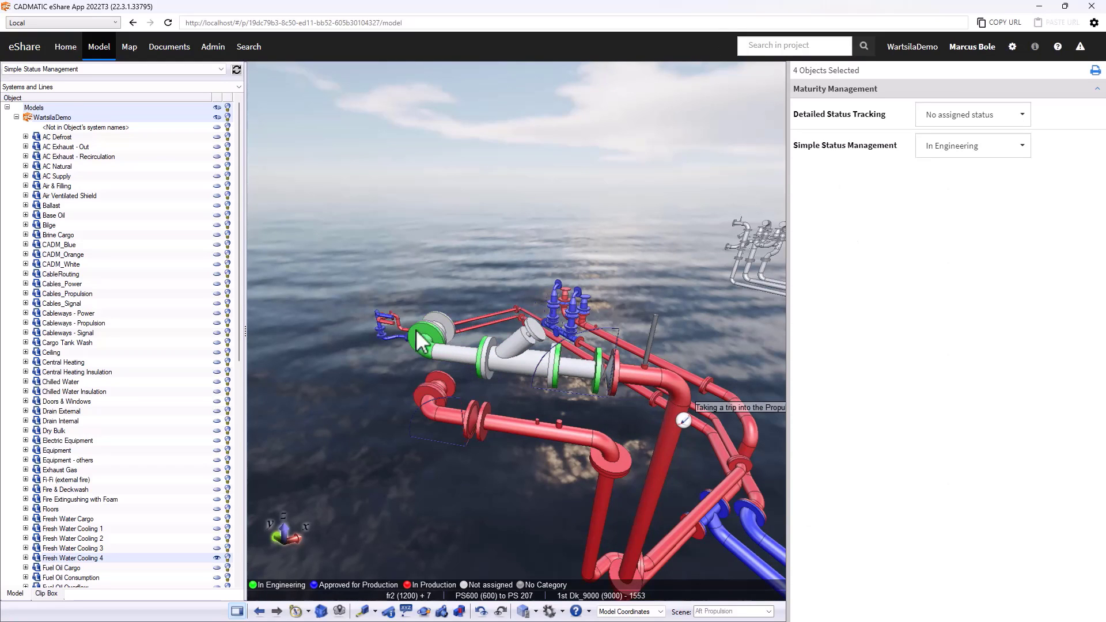
click(971, 146)
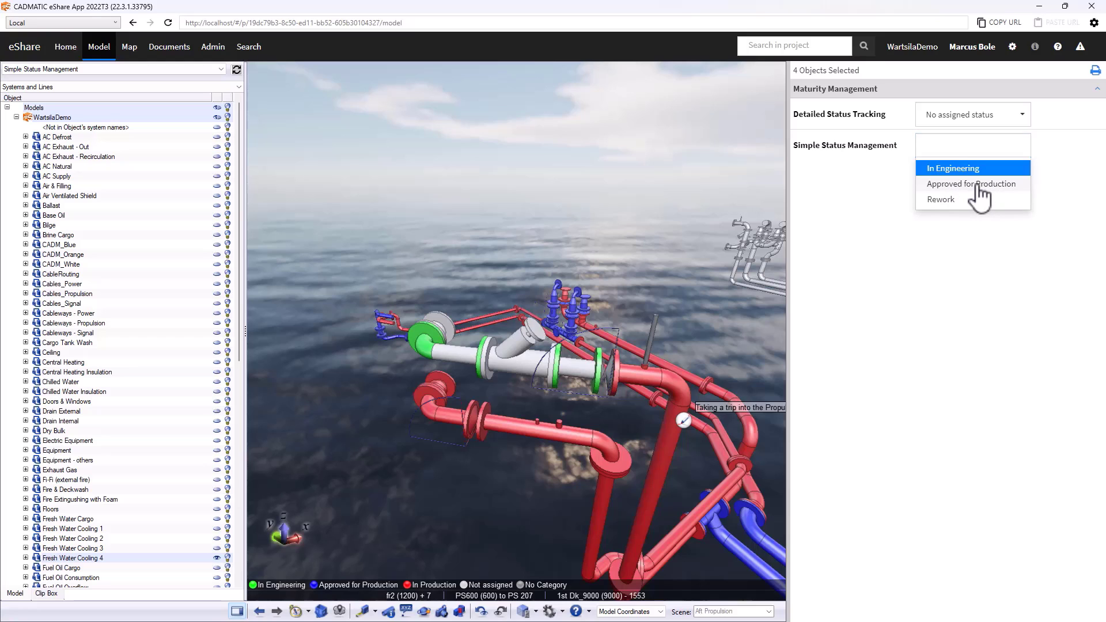
click(971, 183)
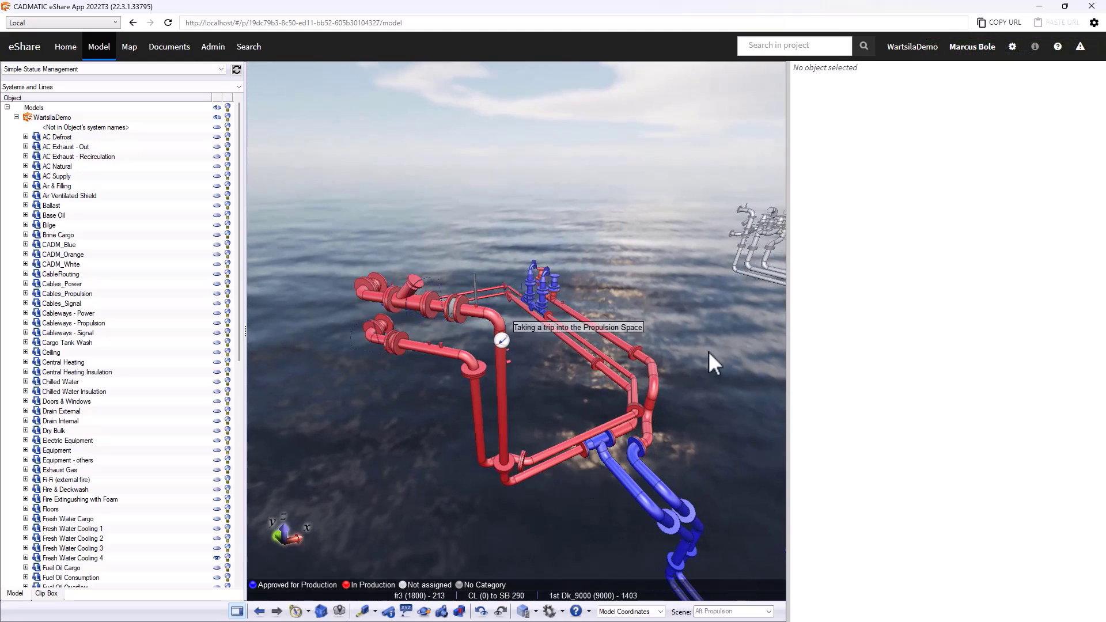
mouse_move(506, 397)
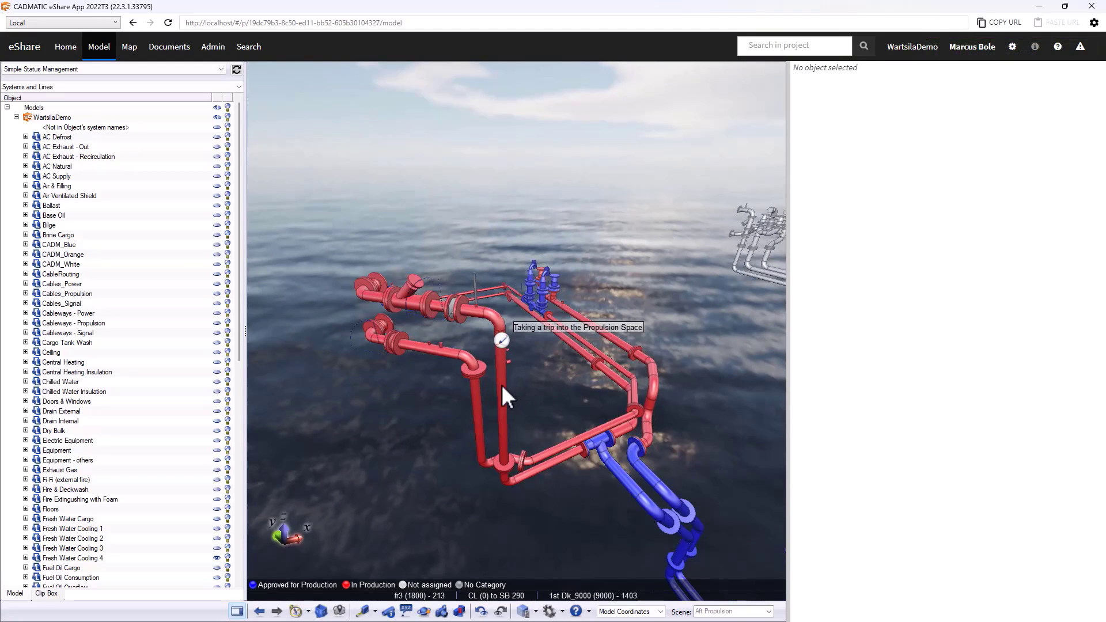
click(502, 402)
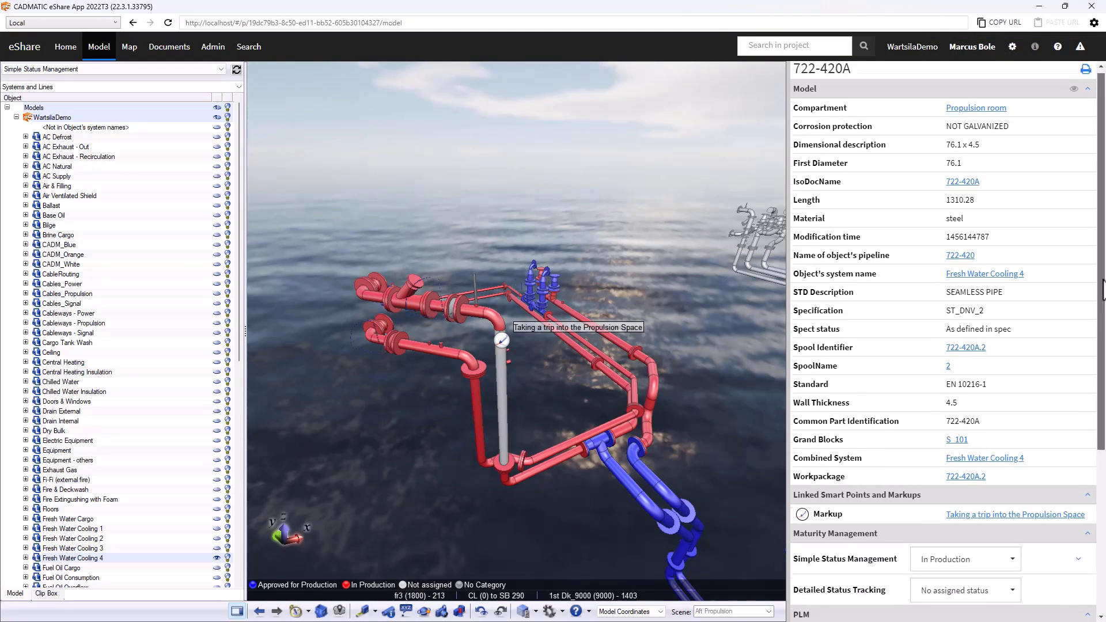
scroll(down, 3)
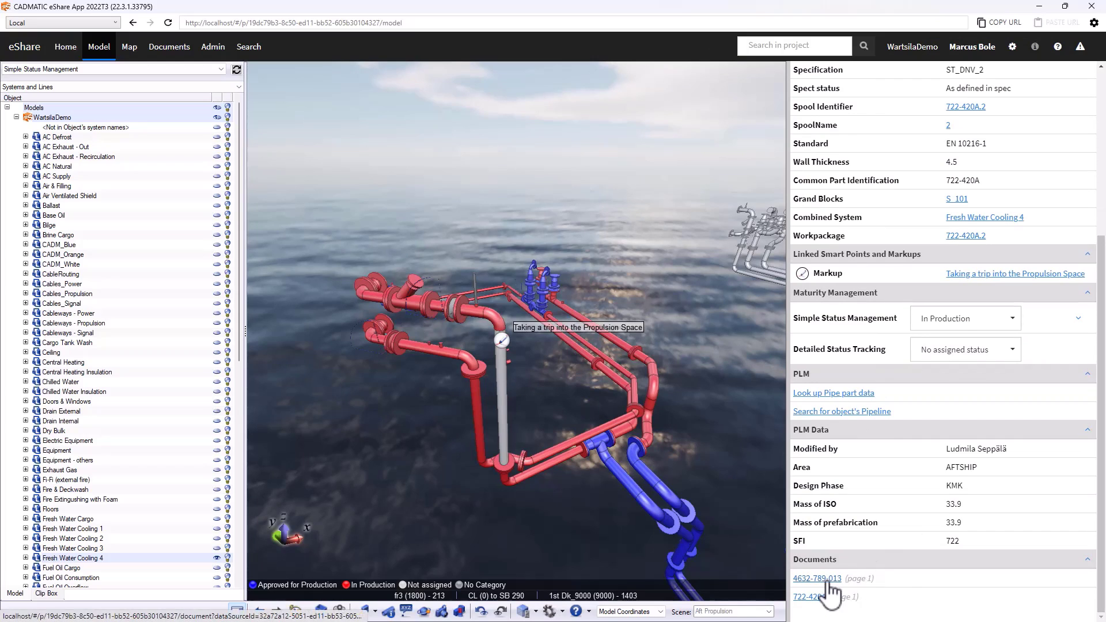
click(817, 578)
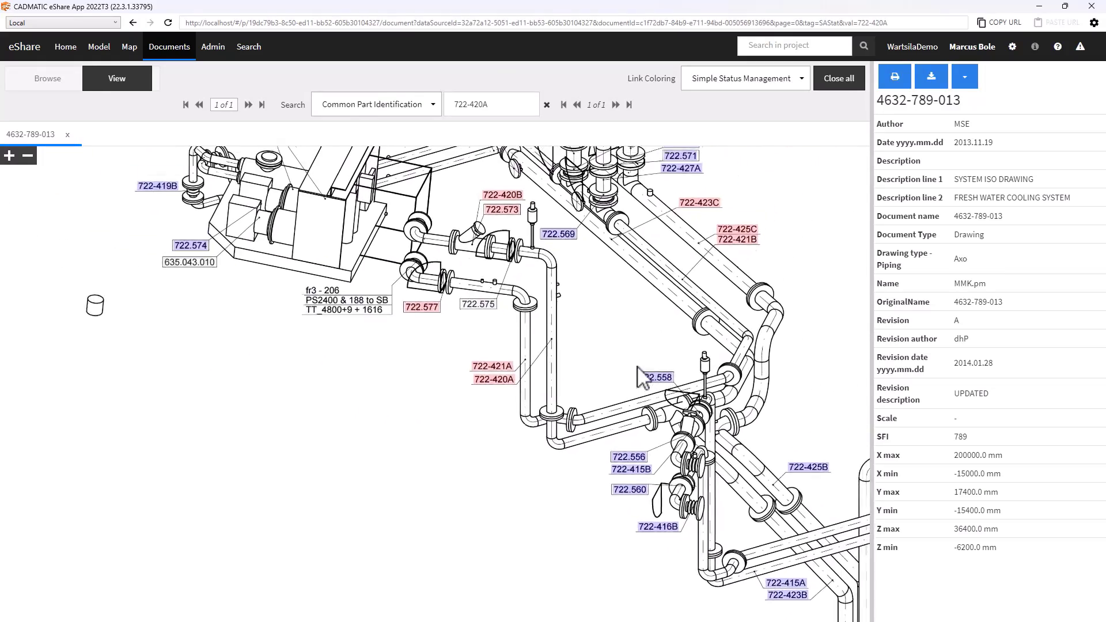
drag(639, 374, 578, 393)
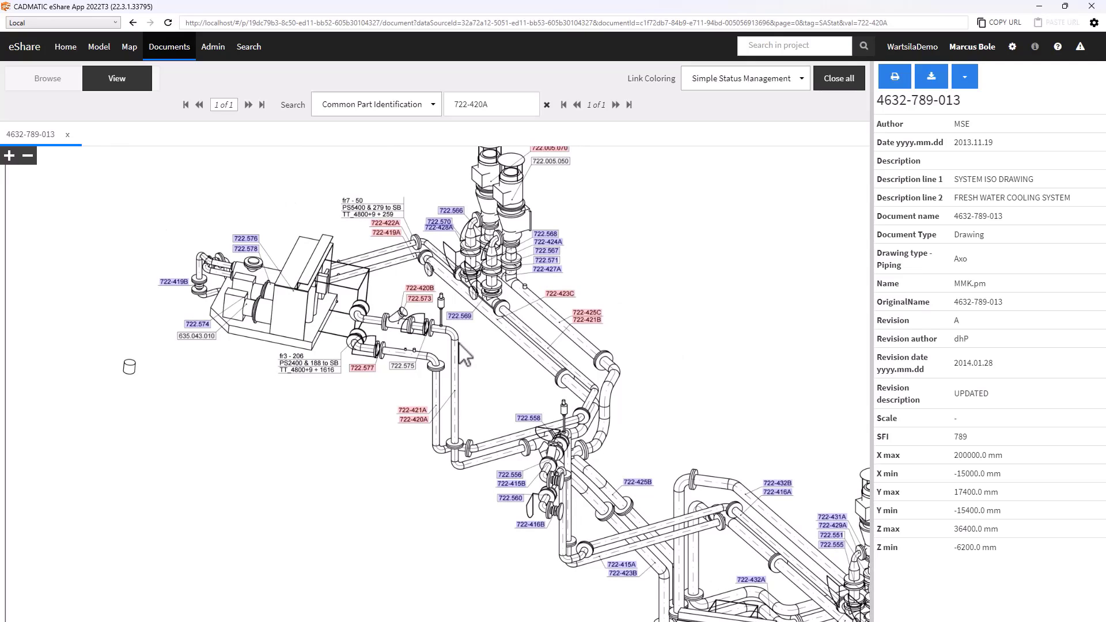
mouse_move(551, 380)
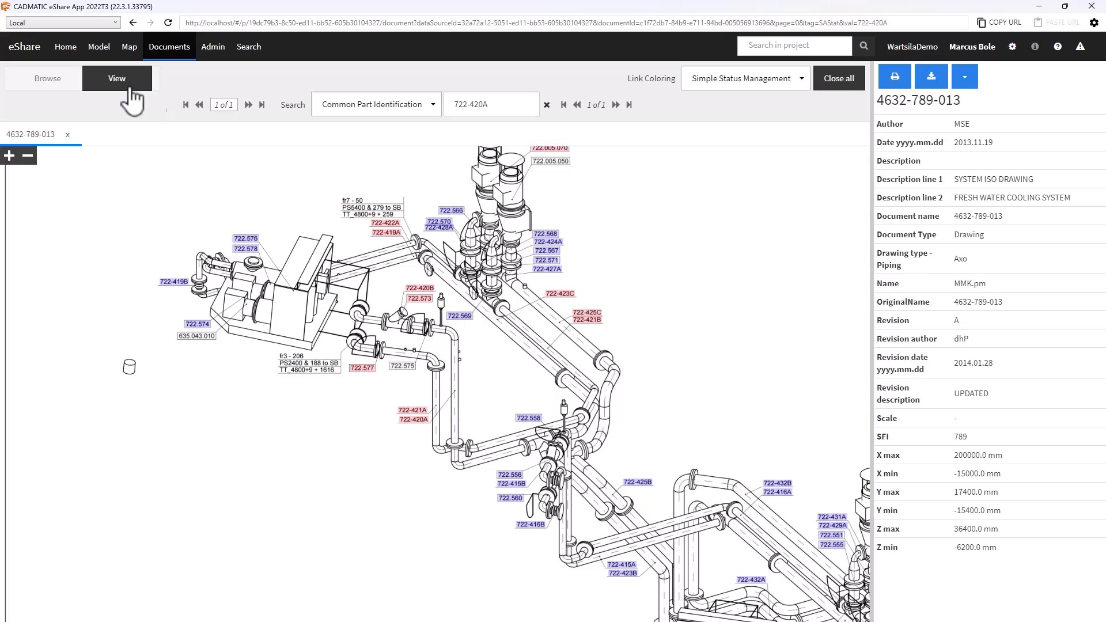
- Switch back to the Model view and clear the pipe selection
click(98, 47)
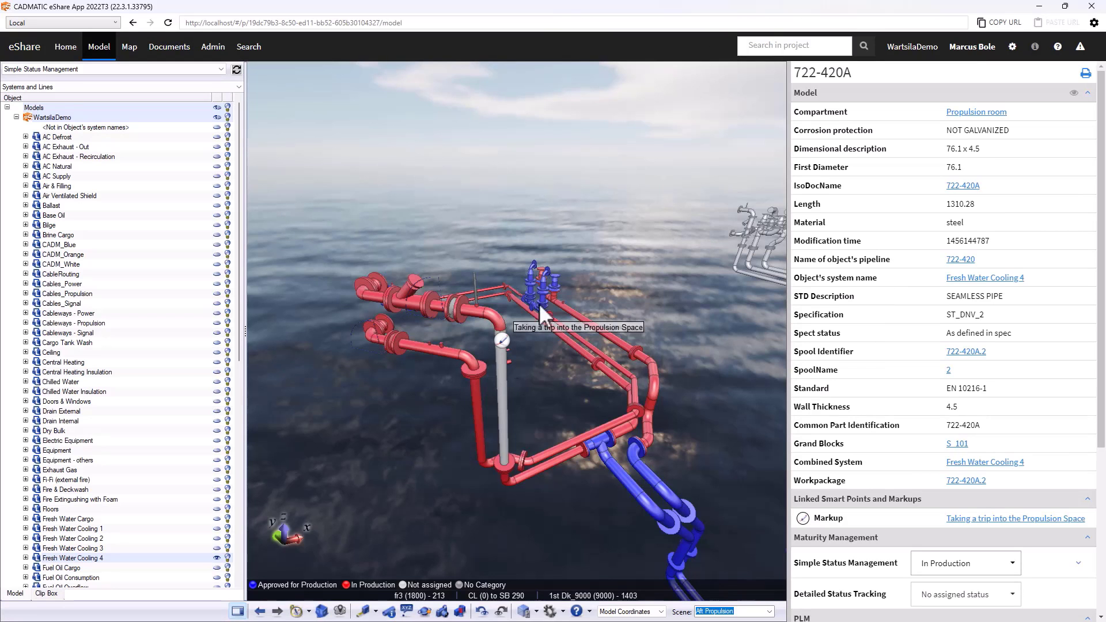
click(493, 462)
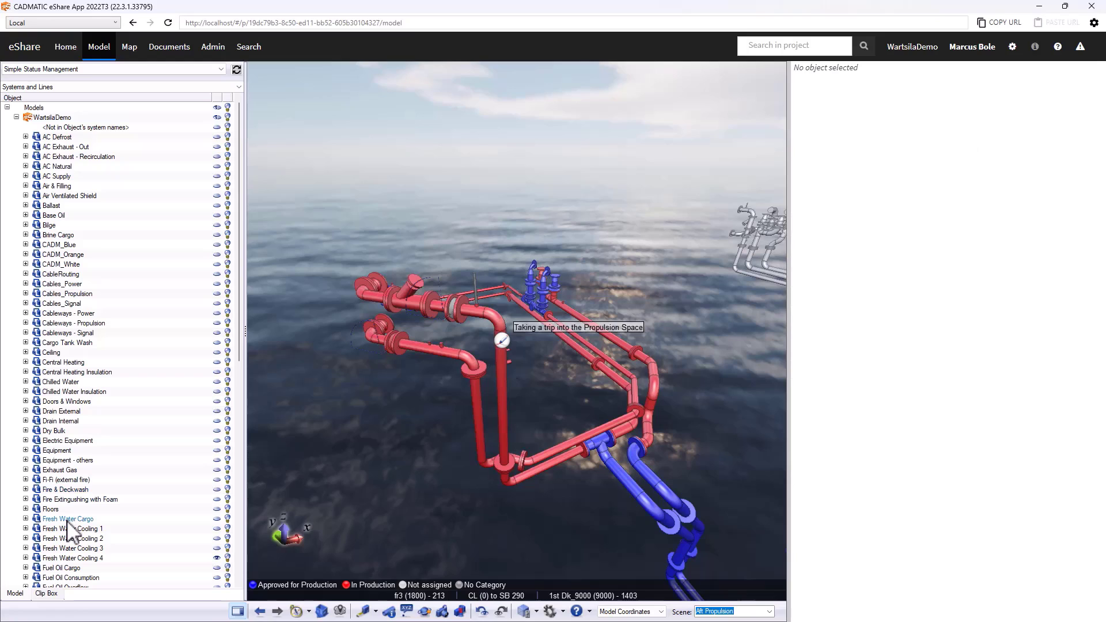
mouse_move(543, 387)
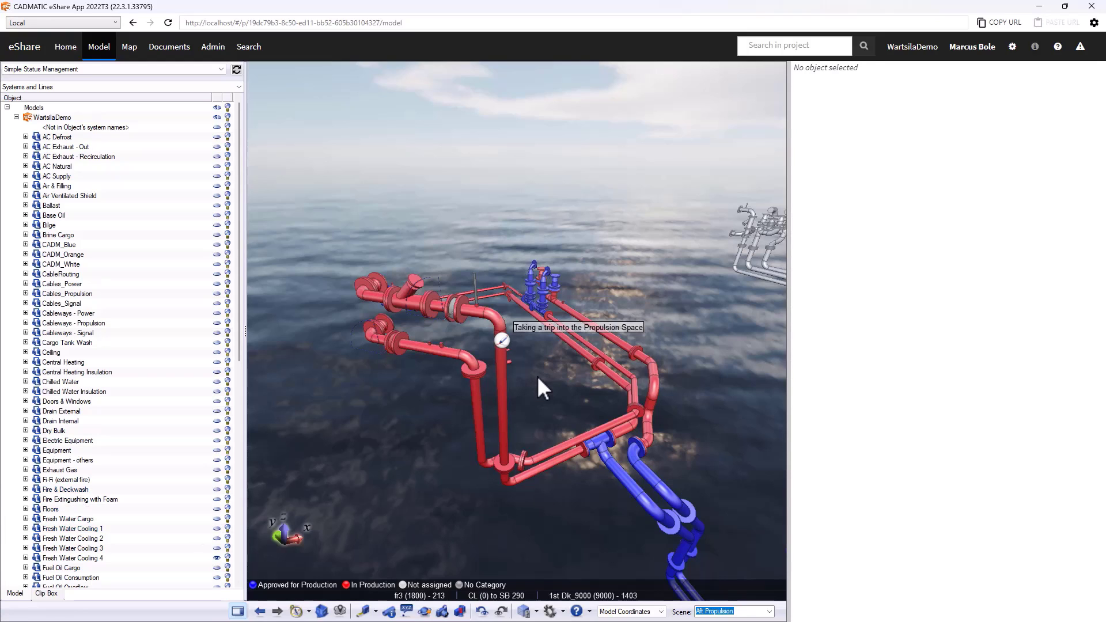
mouse_move(504, 388)
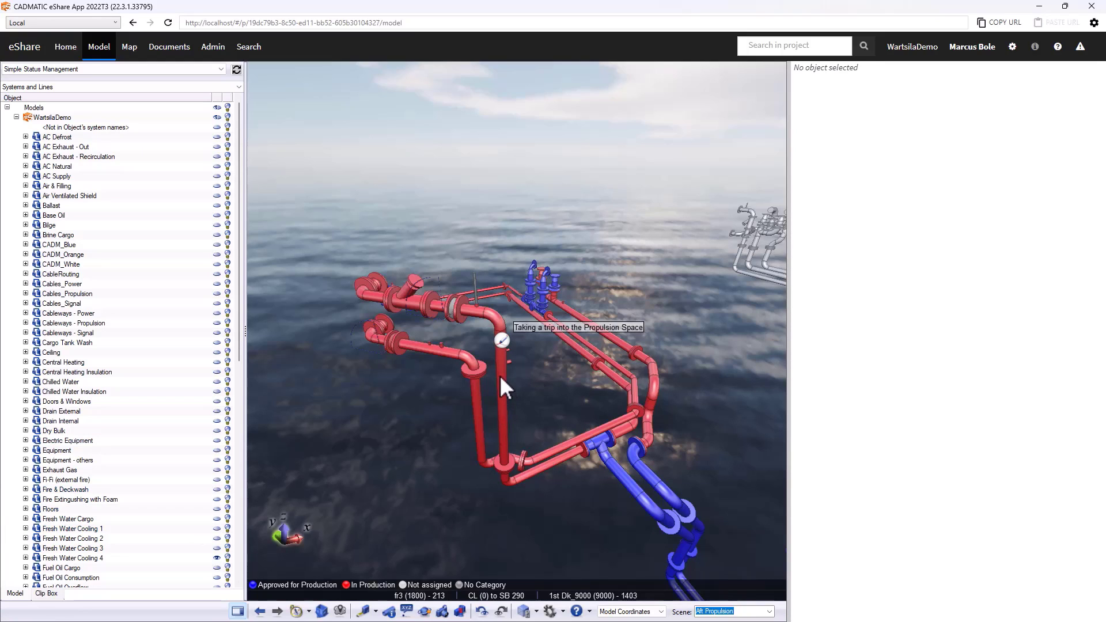
mouse_move(633, 279)
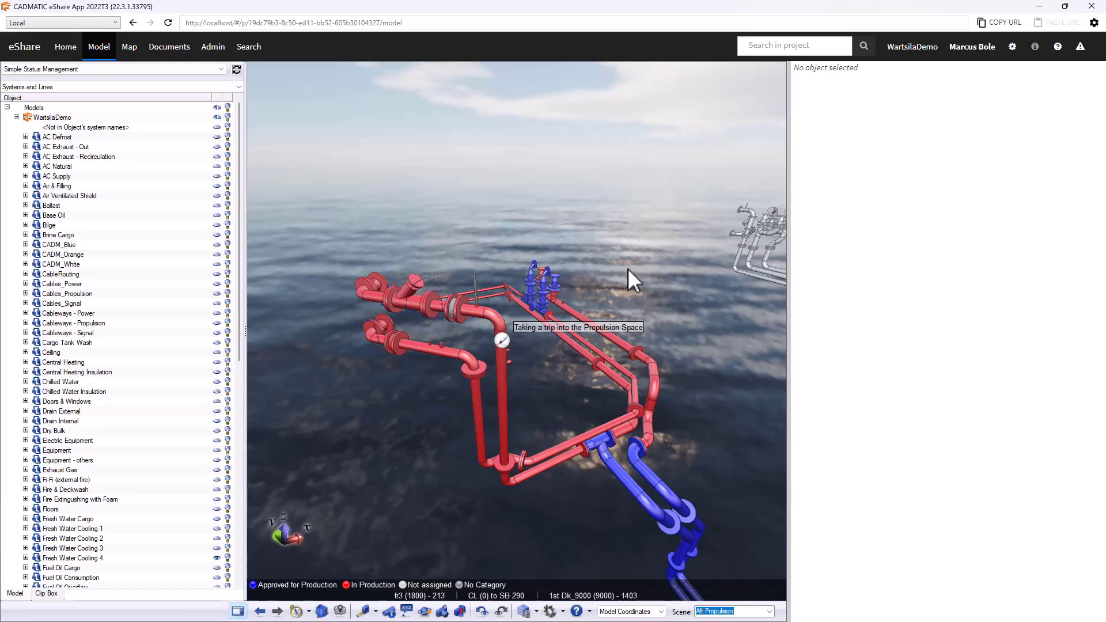
mouse_move(636, 303)
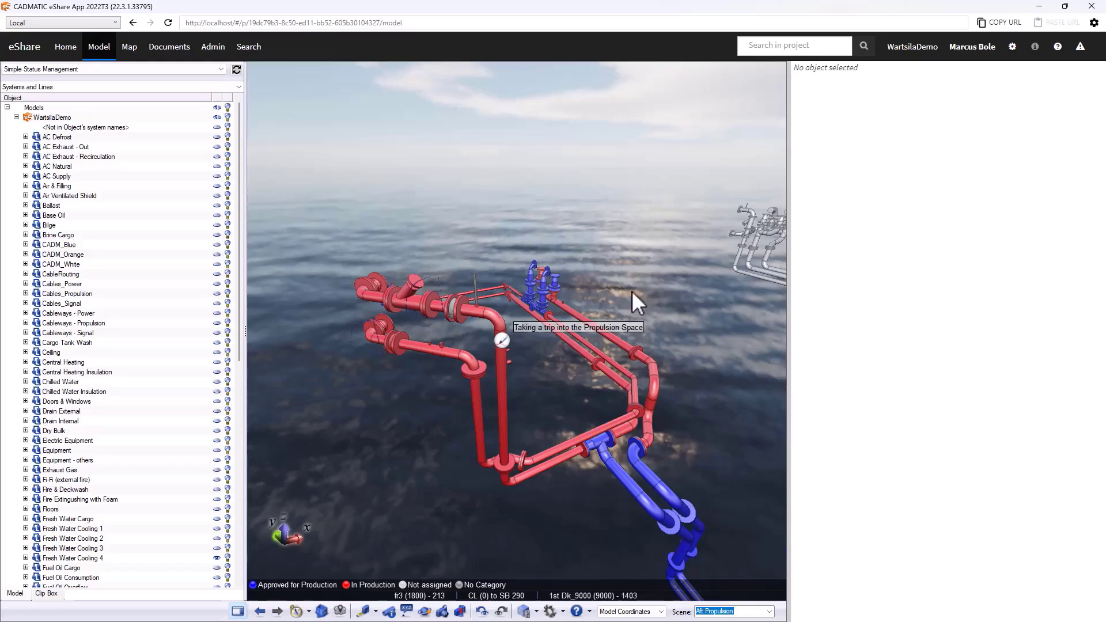
mouse_move(643, 295)
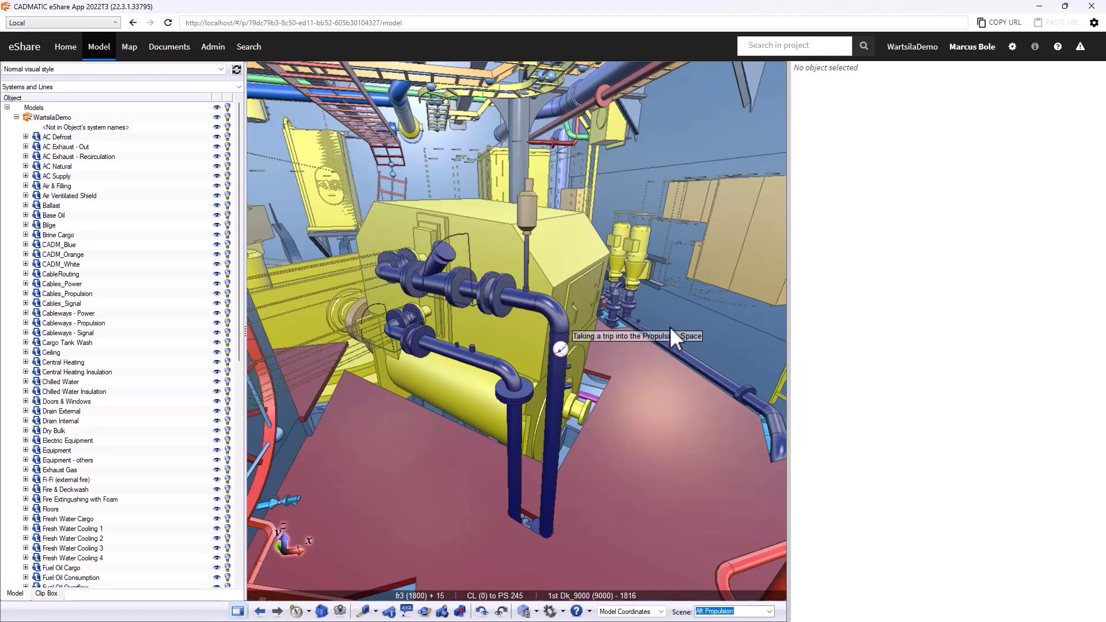
- Select regulation valve 722.573 and bring up its right-click action menu
click(428, 272)
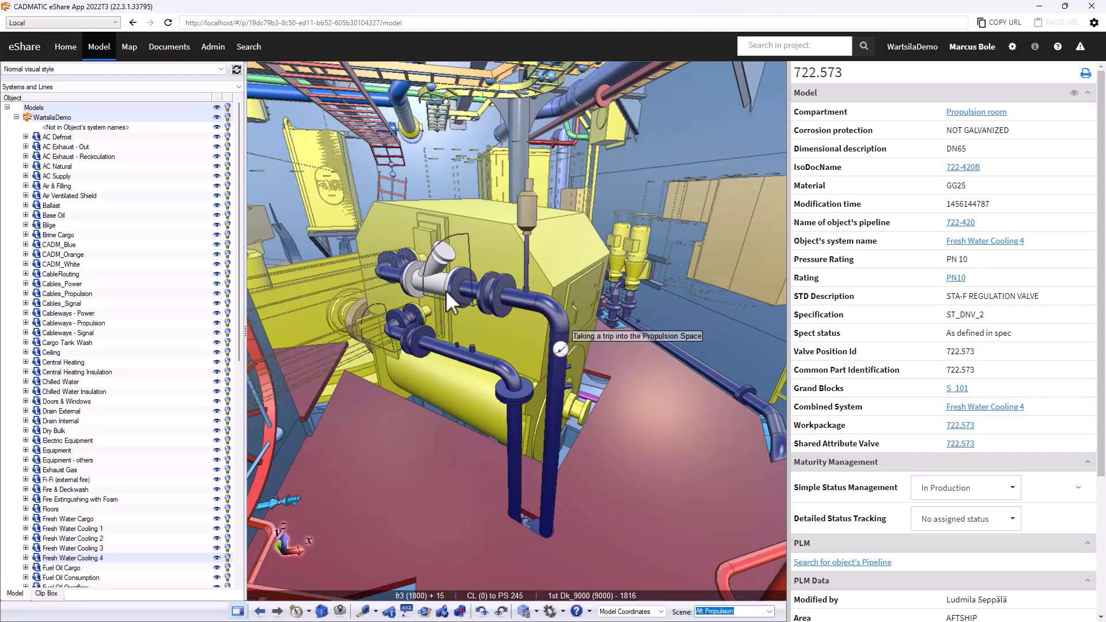
right_click(451, 302)
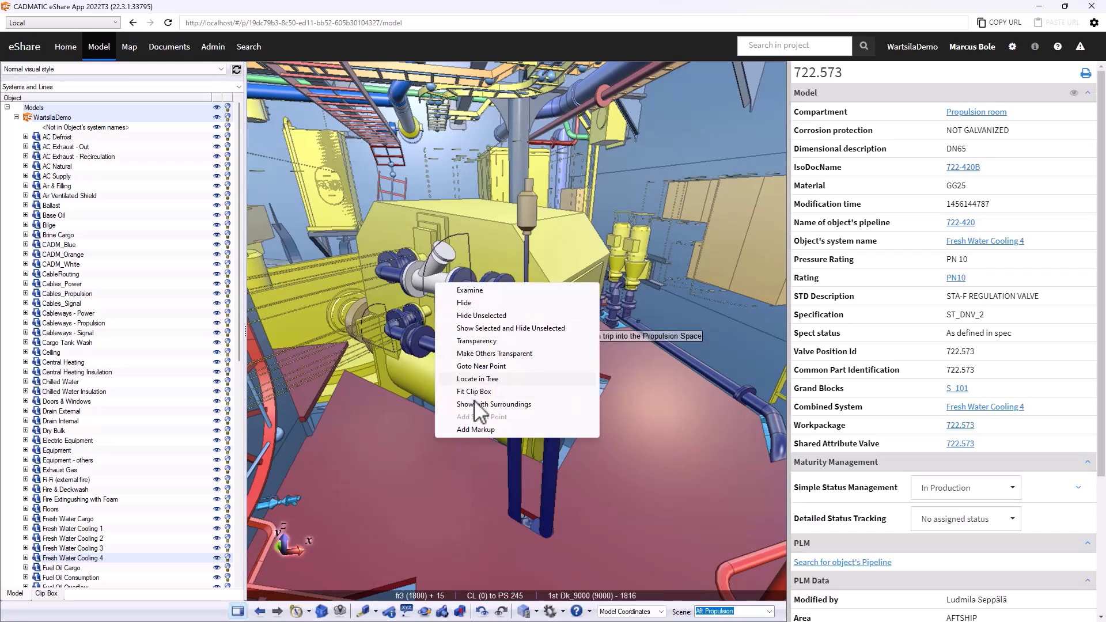
click(475, 430)
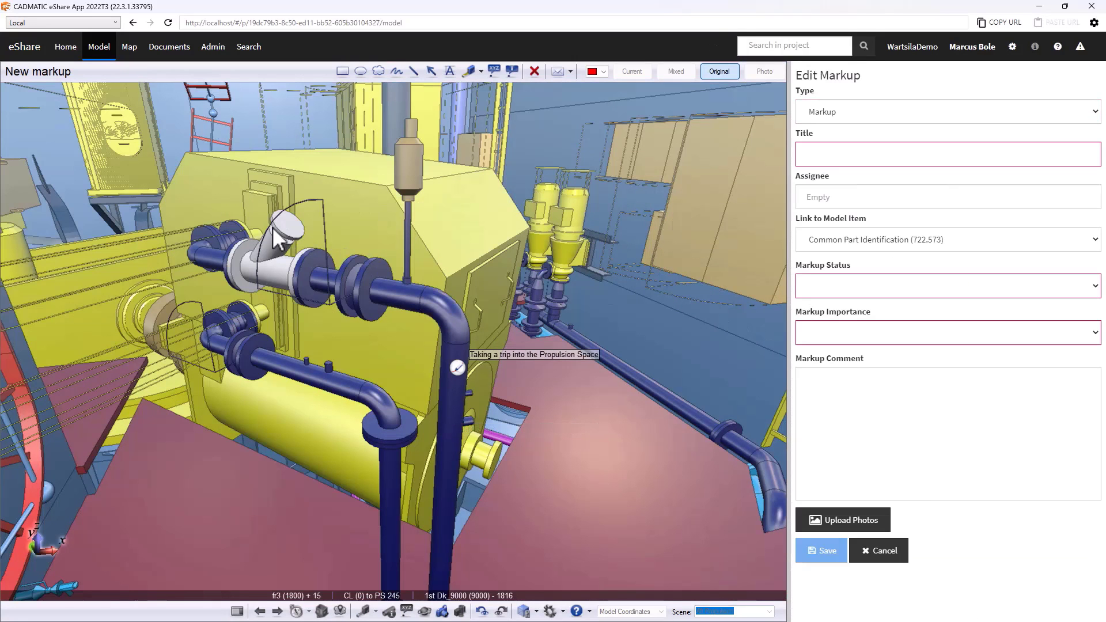
click(917, 153)
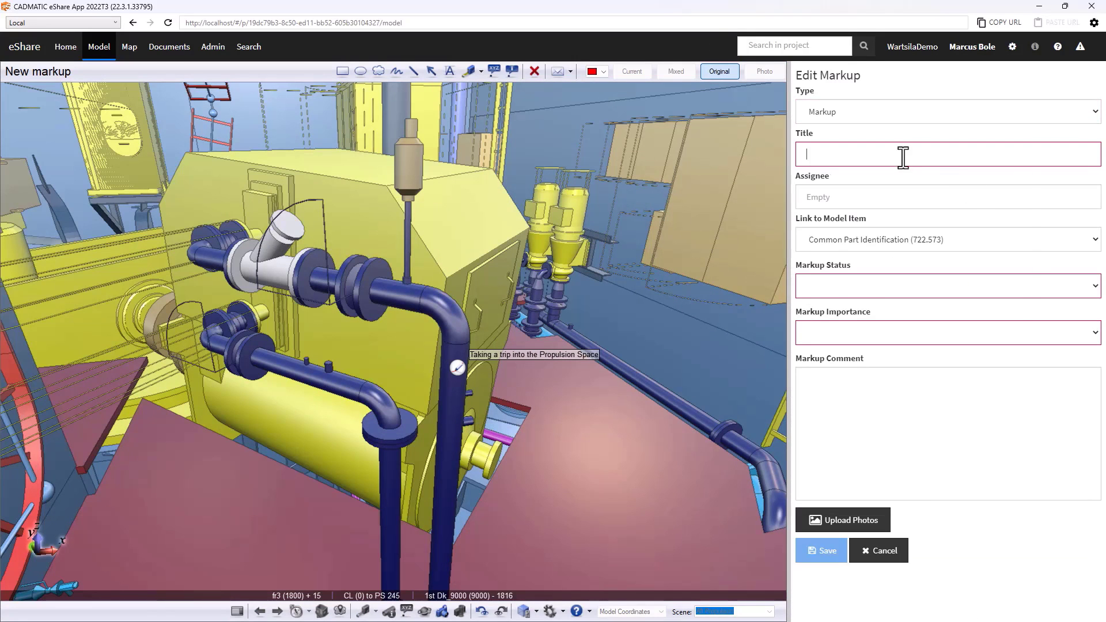
text(Replacement Regulation Valve Required)
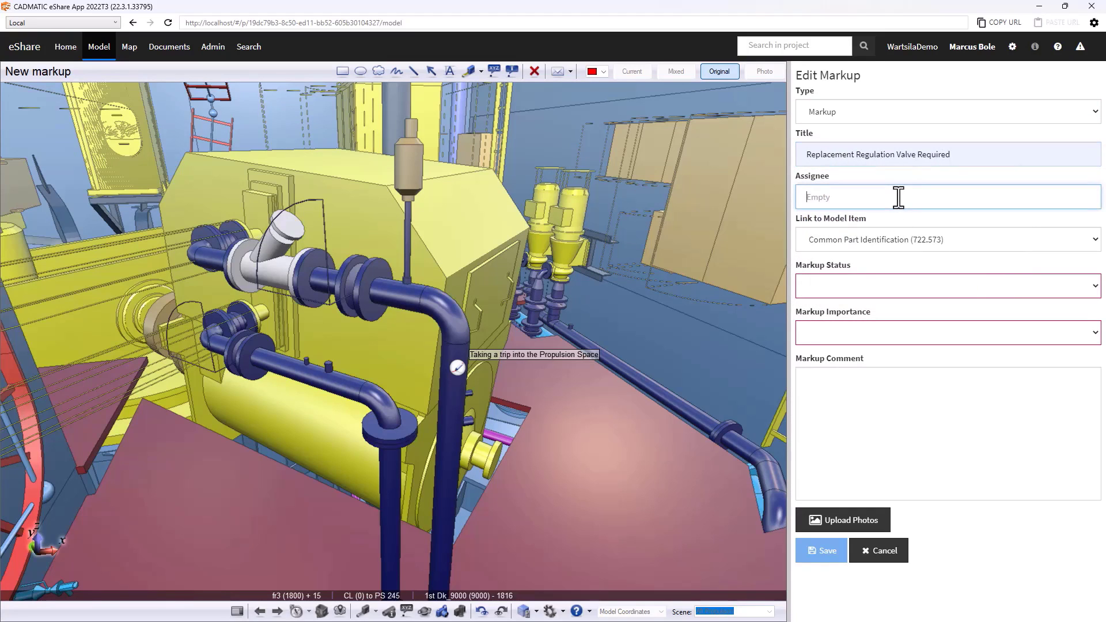
text(Marcus)
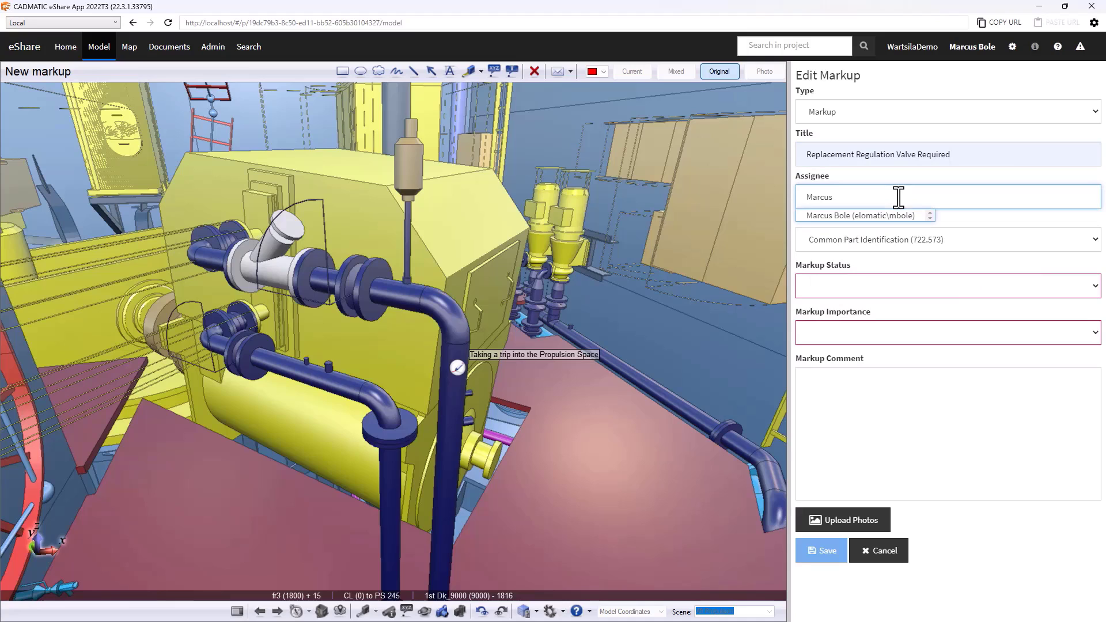
click(946, 286)
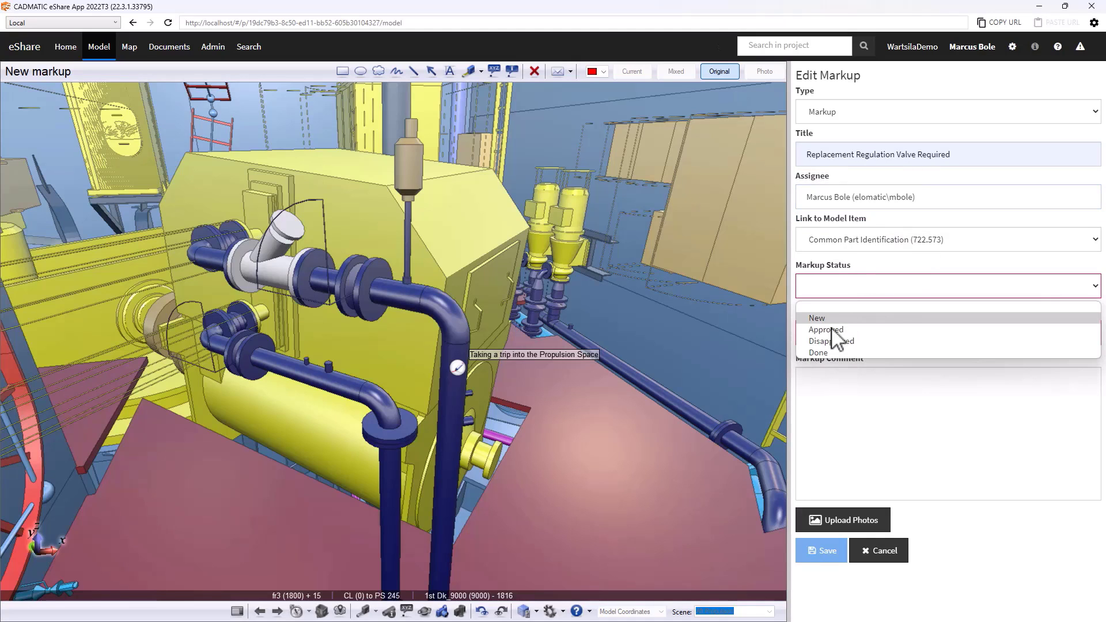
click(815, 318)
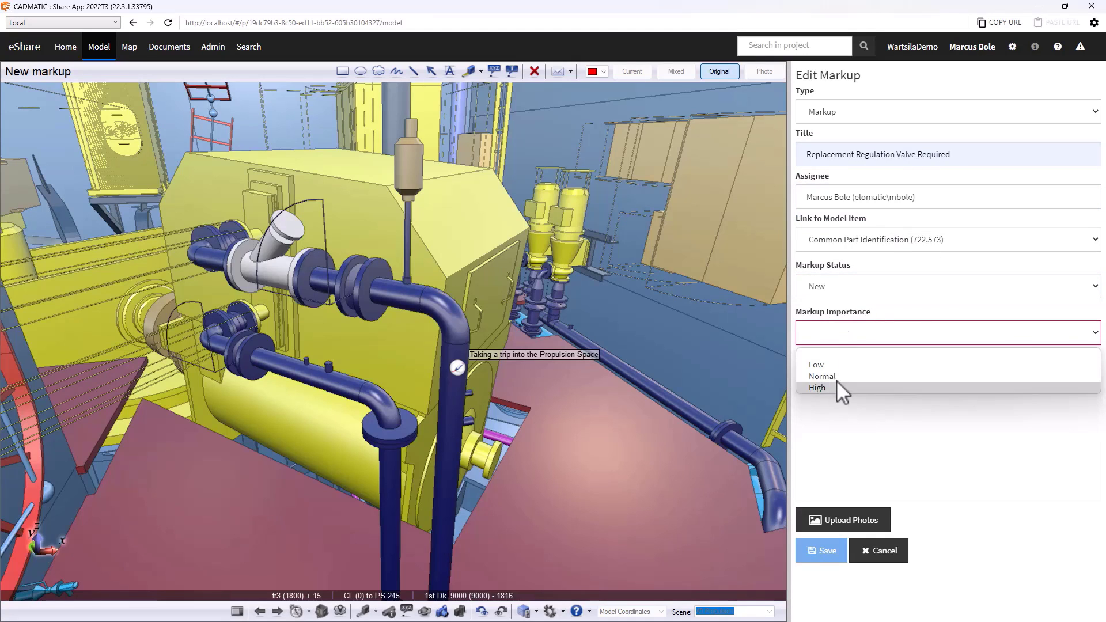
- Enter the markup comment 'Valve has become damaged. Please replace.'
click(817, 387)
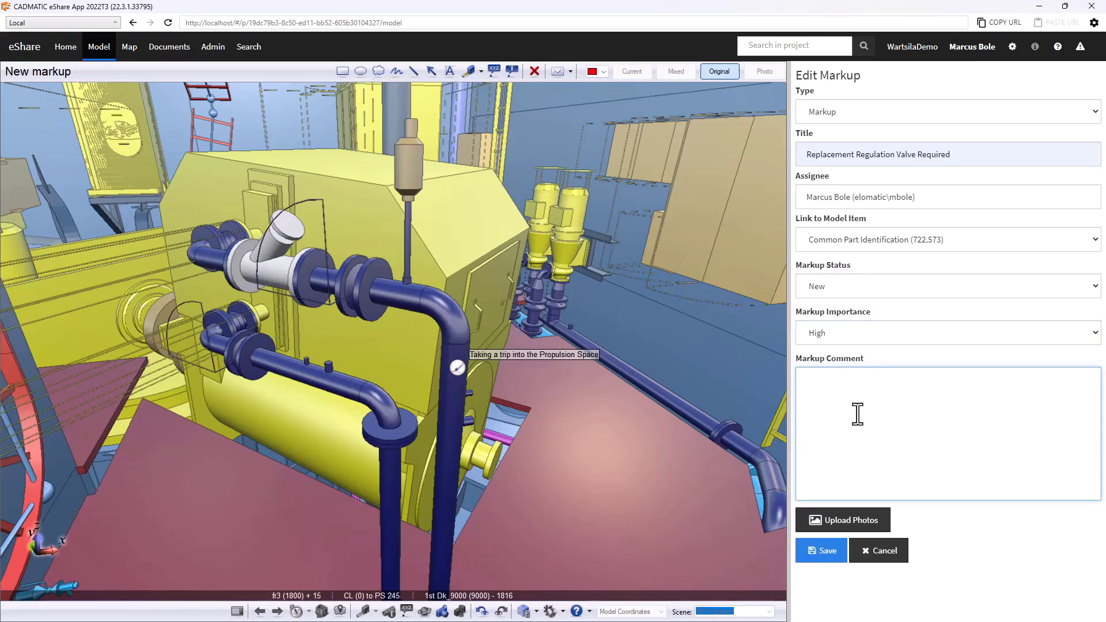
text(Valve has become damaged)
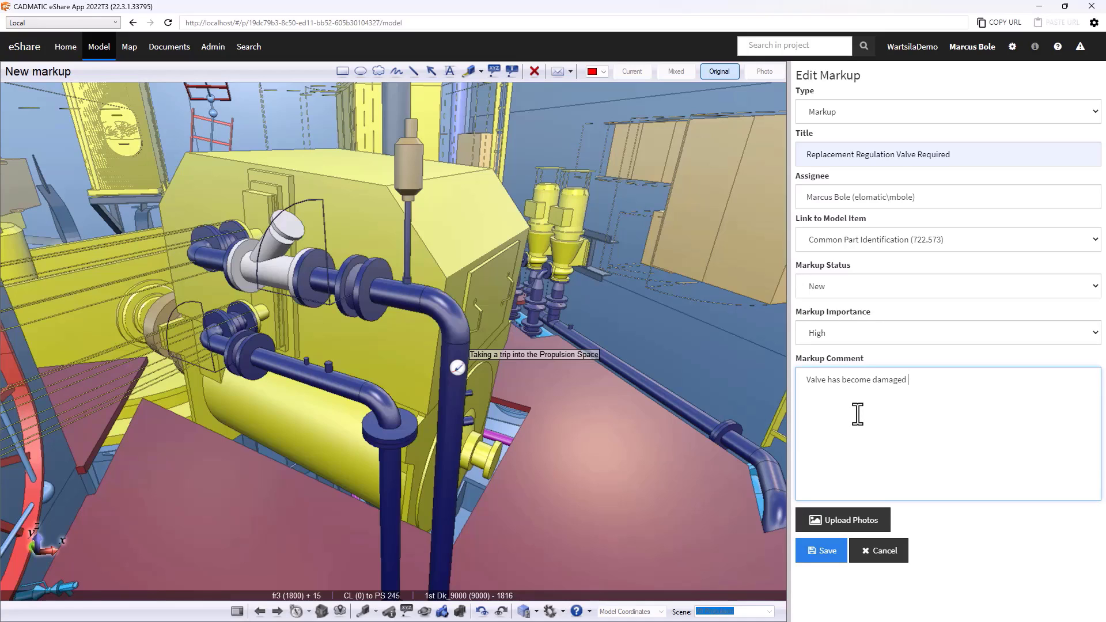
text(Please re)
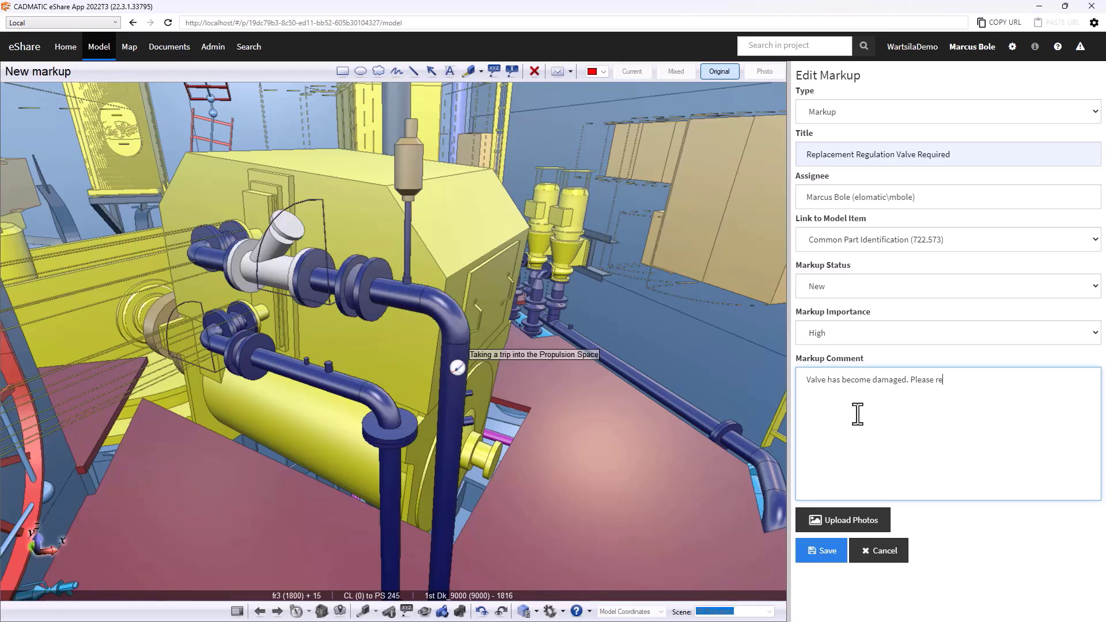
text(place)
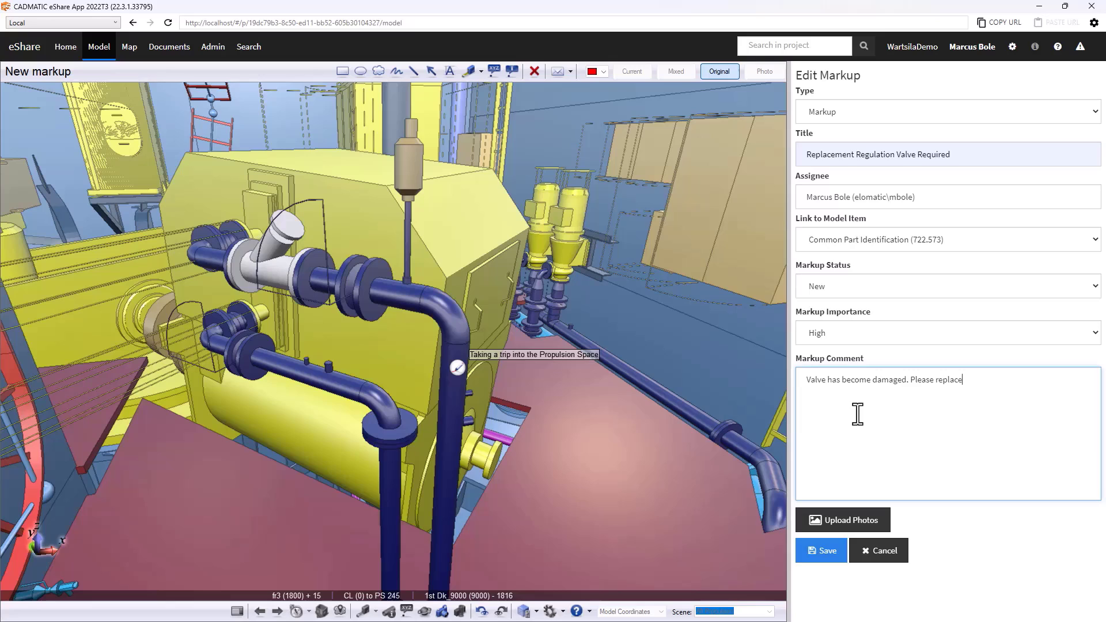
text(.)
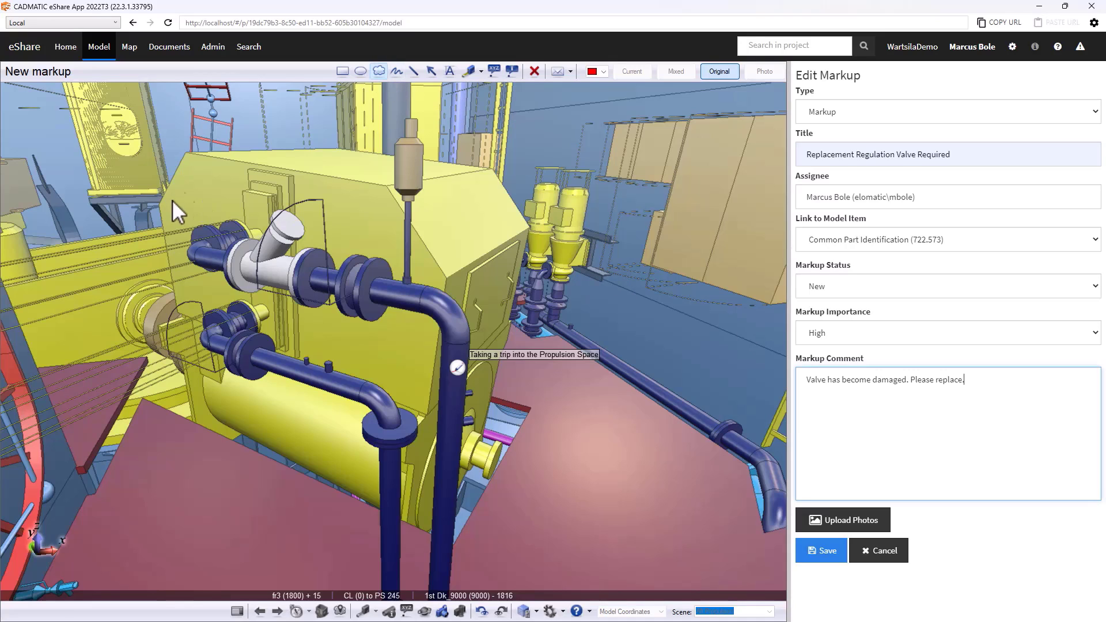
- Draw a cloud around the valve, add a 'Damaged' text label, and save the markup
click(379, 71)
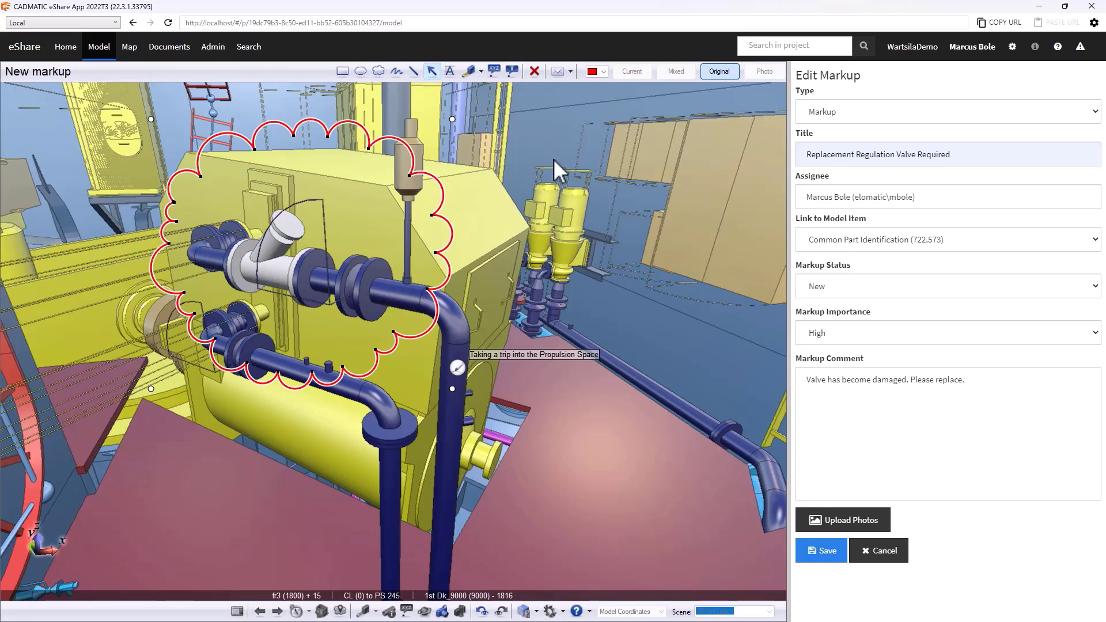
drag(535, 154, 325, 218)
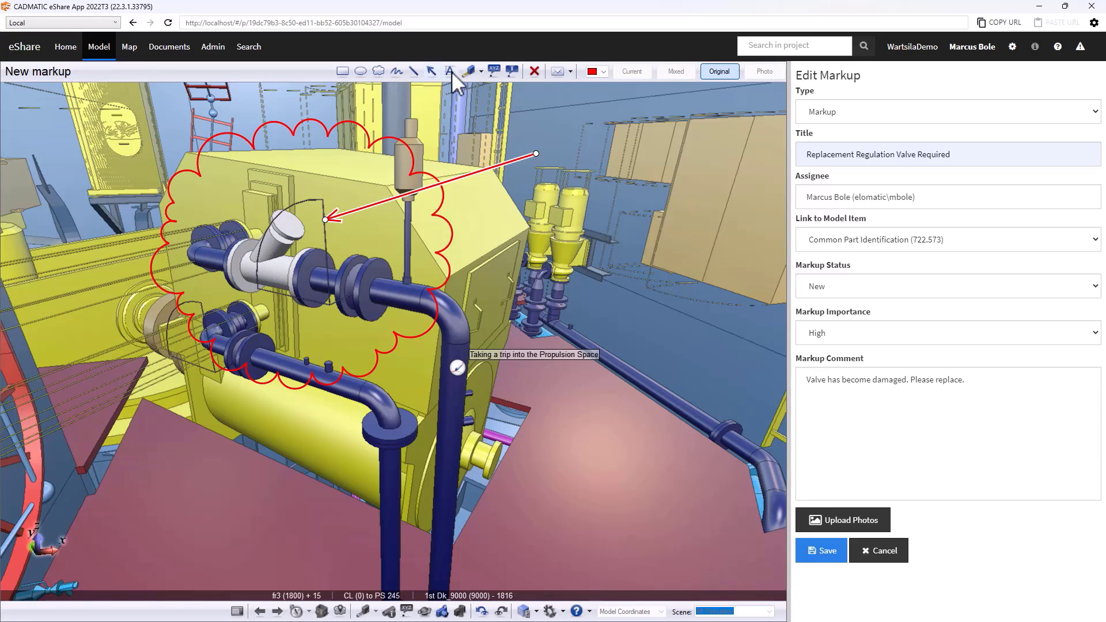
click(450, 72)
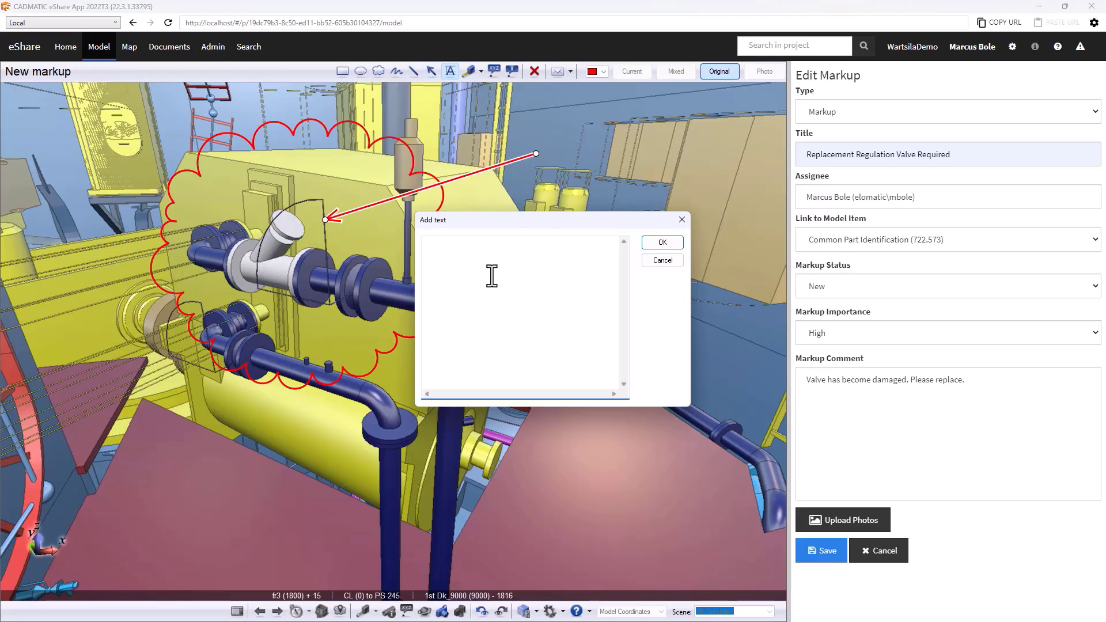
text(Damaged)
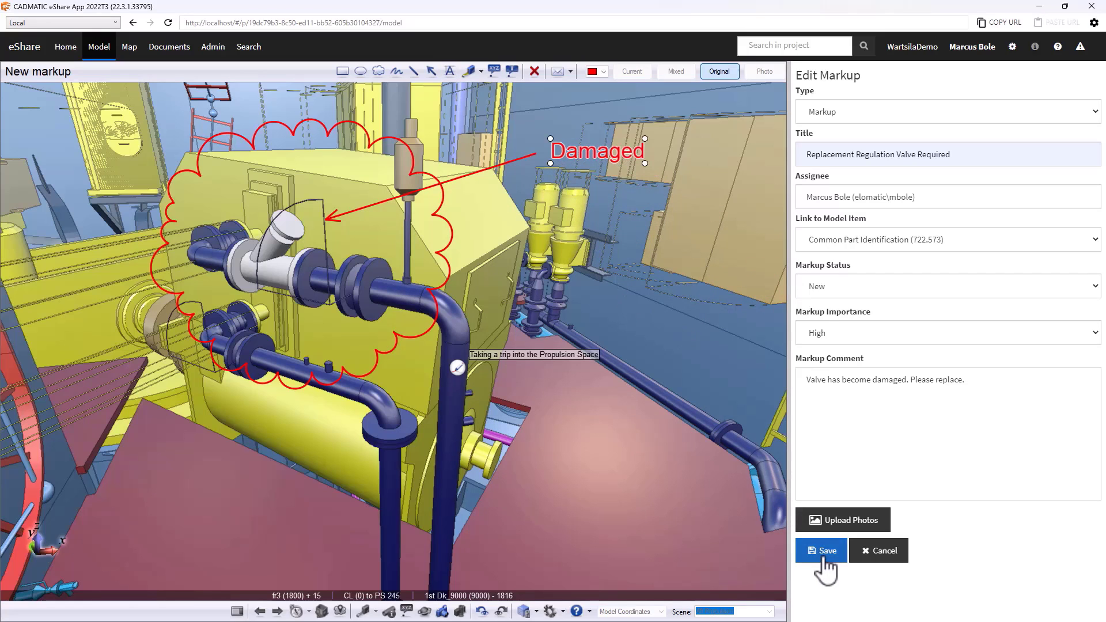
click(820, 551)
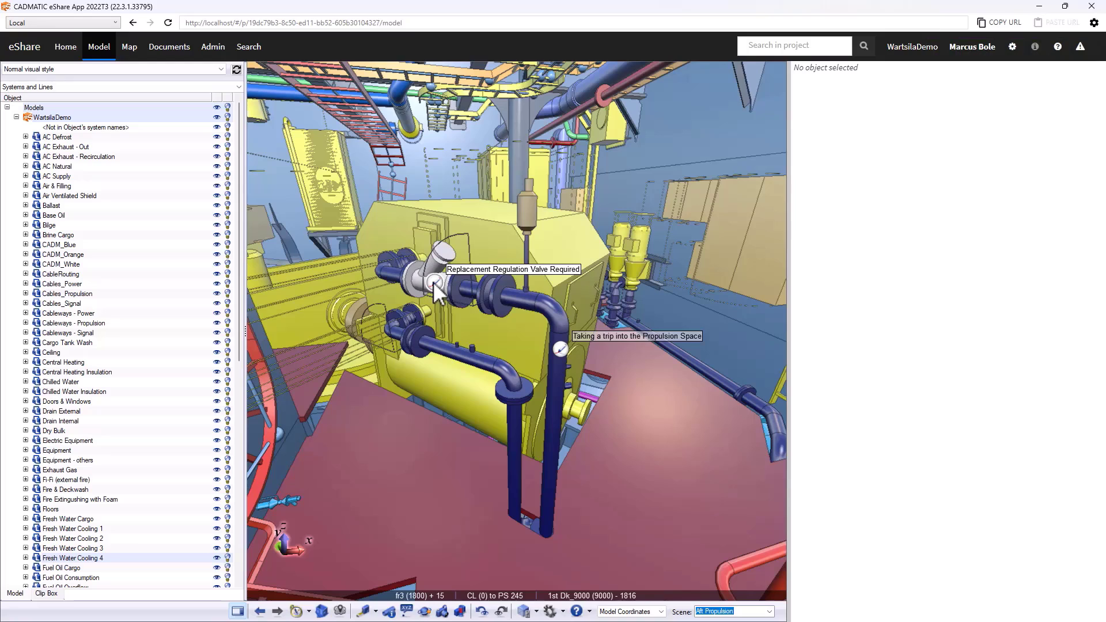
mouse_move(666, 239)
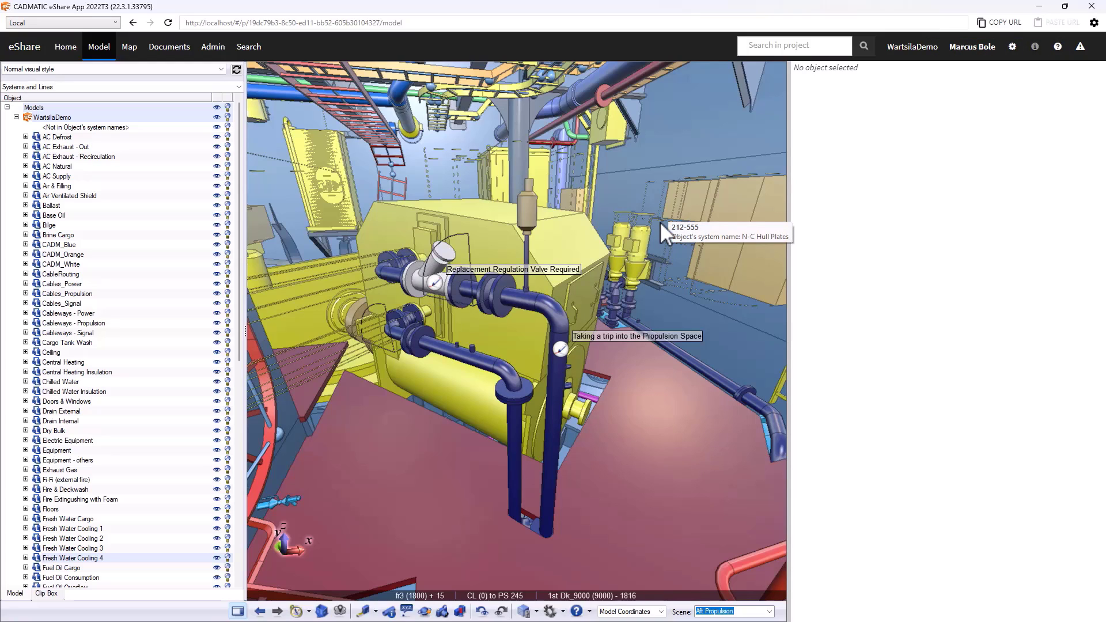
mouse_move(440, 289)
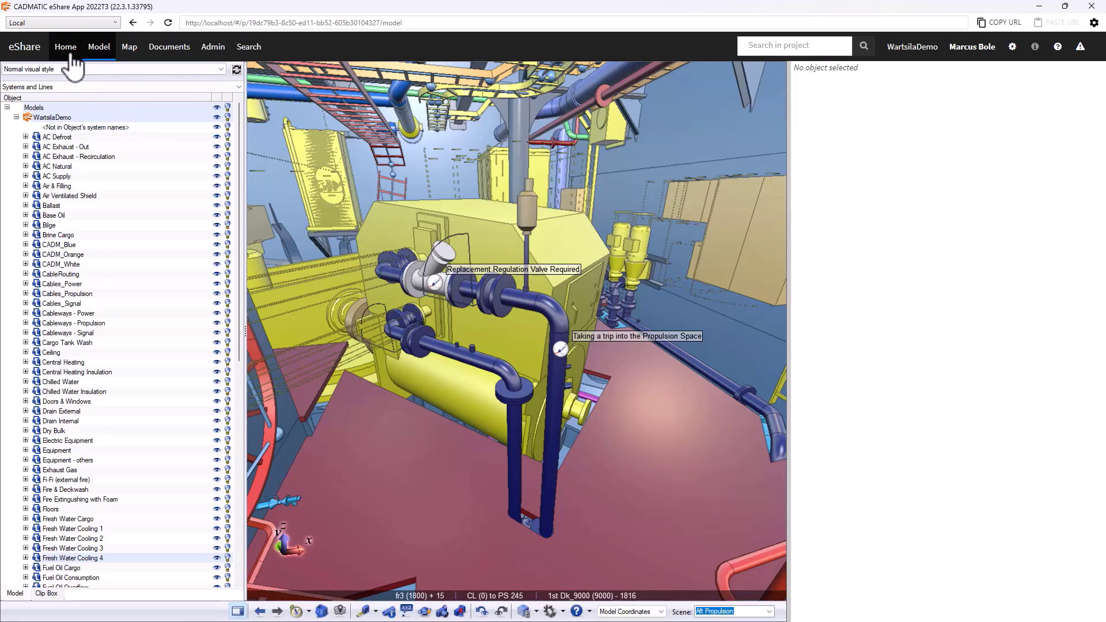
- Go to the Home page and scroll down to the latest markups lists
click(65, 47)
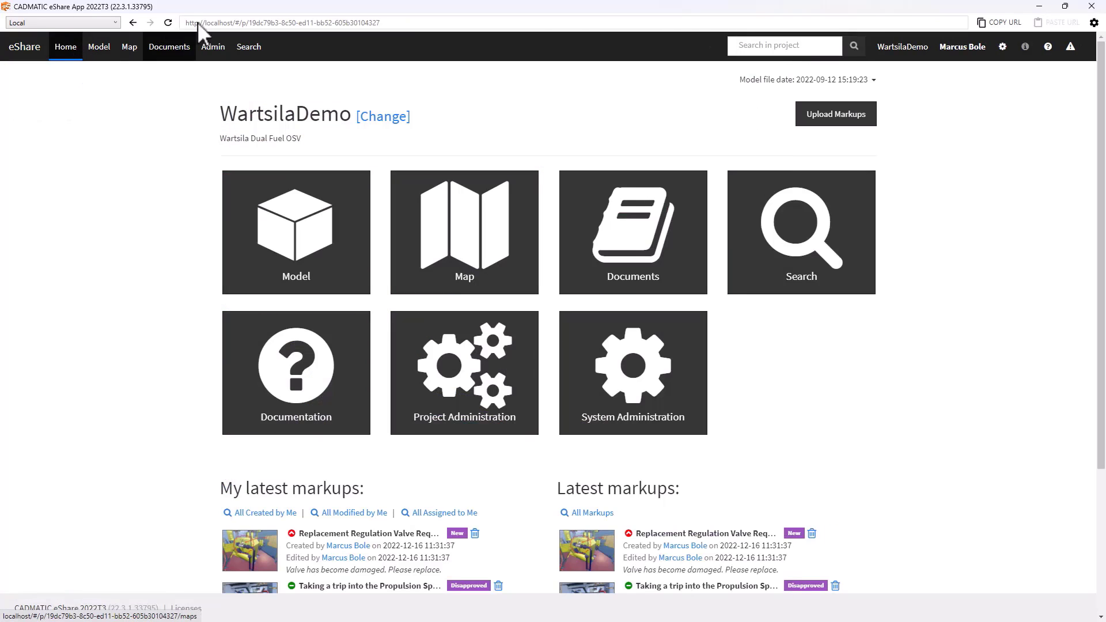
scroll(down, 3)
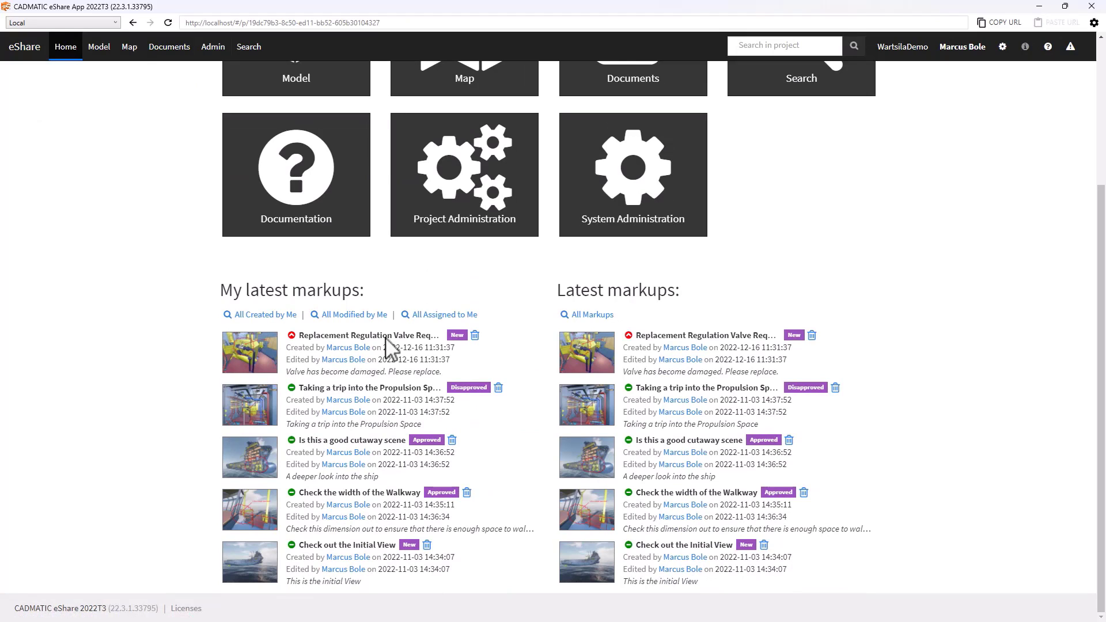
mouse_move(249, 359)
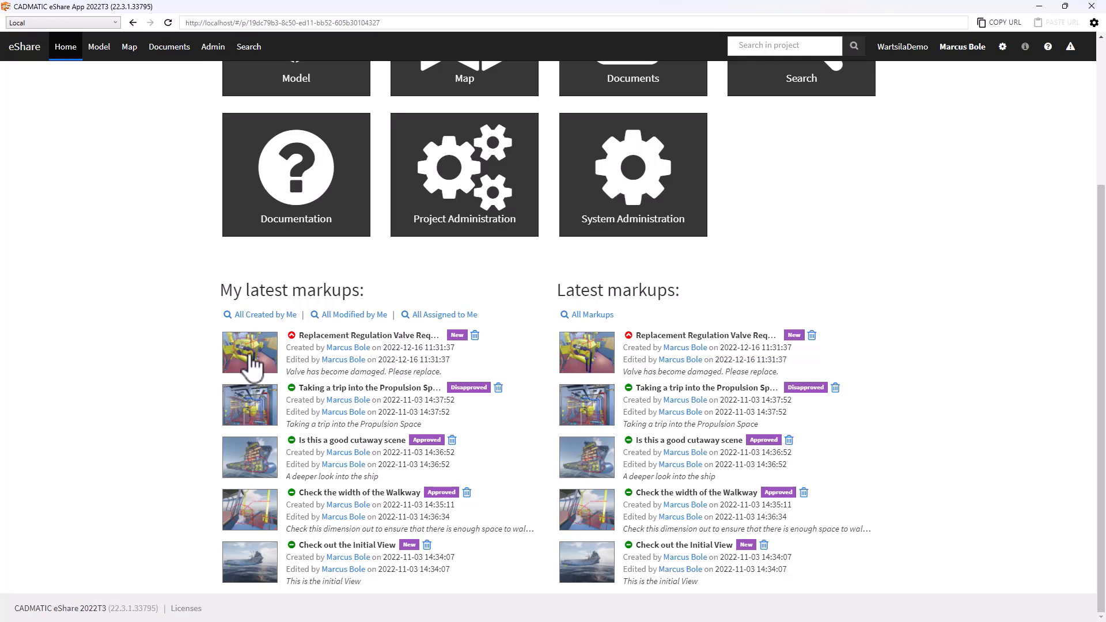
mouse_move(259, 366)
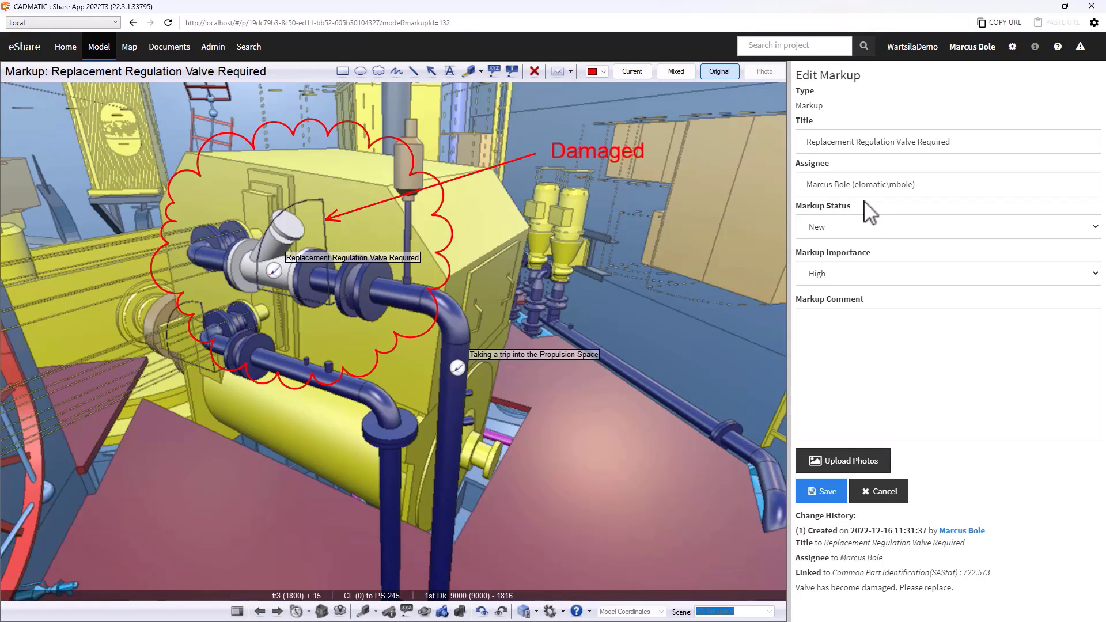
- Approve the valve markup with comment 'Procurement team notified to purchase new valve' and save
click(947, 226)
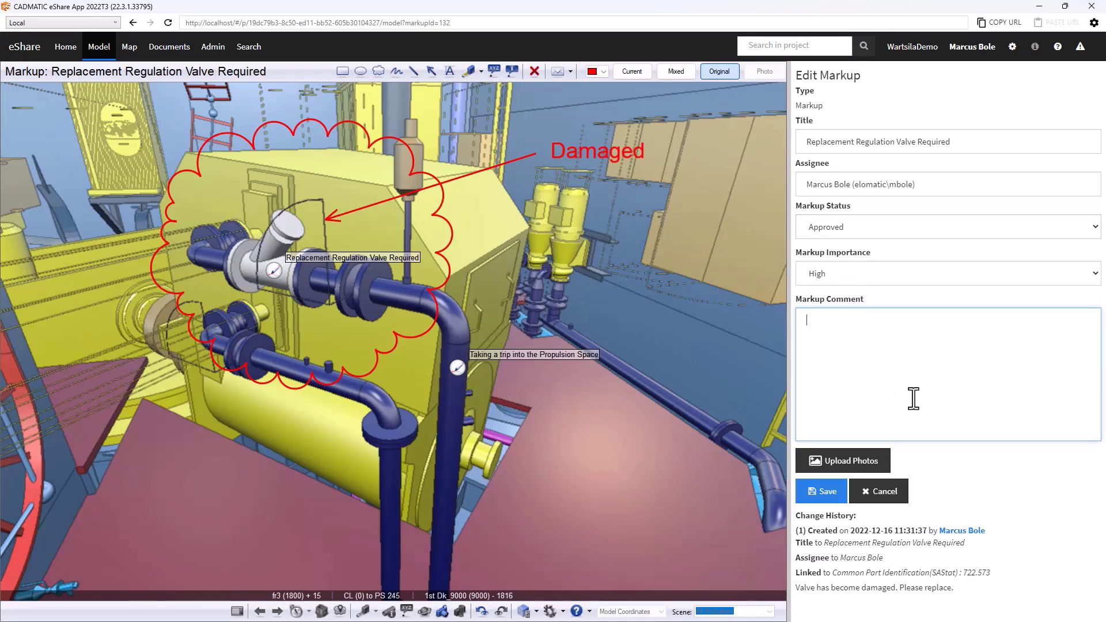
text(Procuement t)
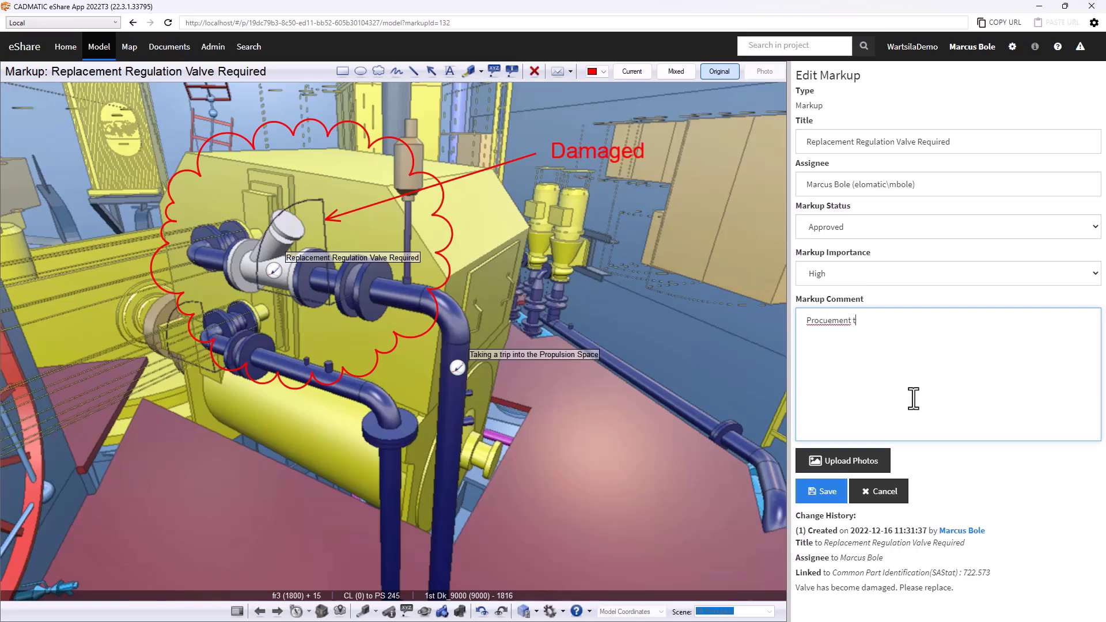
text(team notified to purchase new)
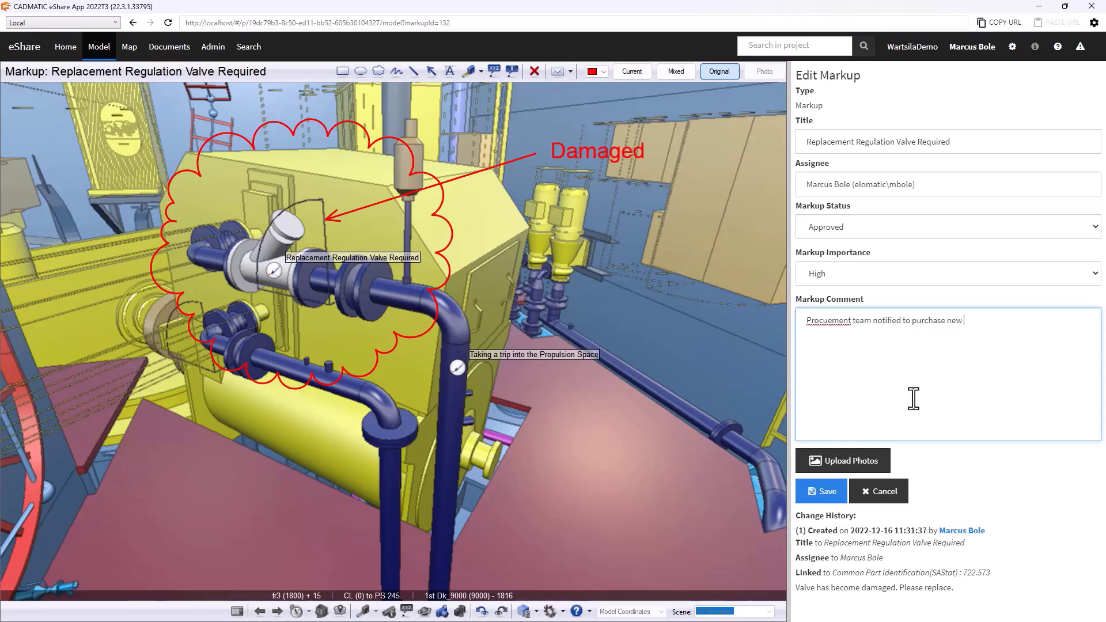
text(valve)
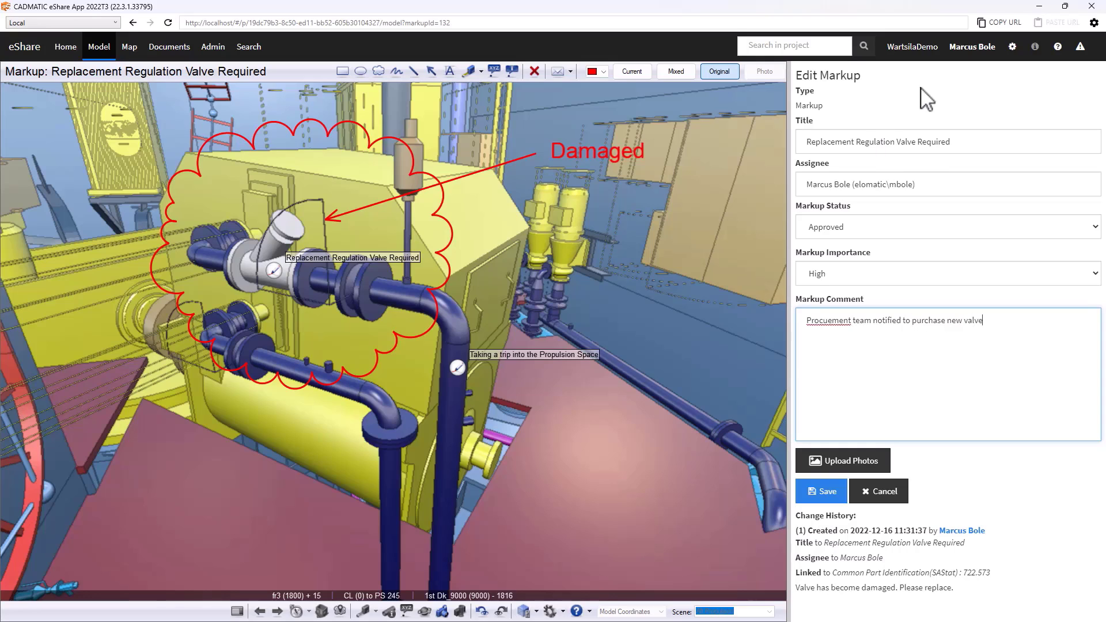
mouse_move(1032, 559)
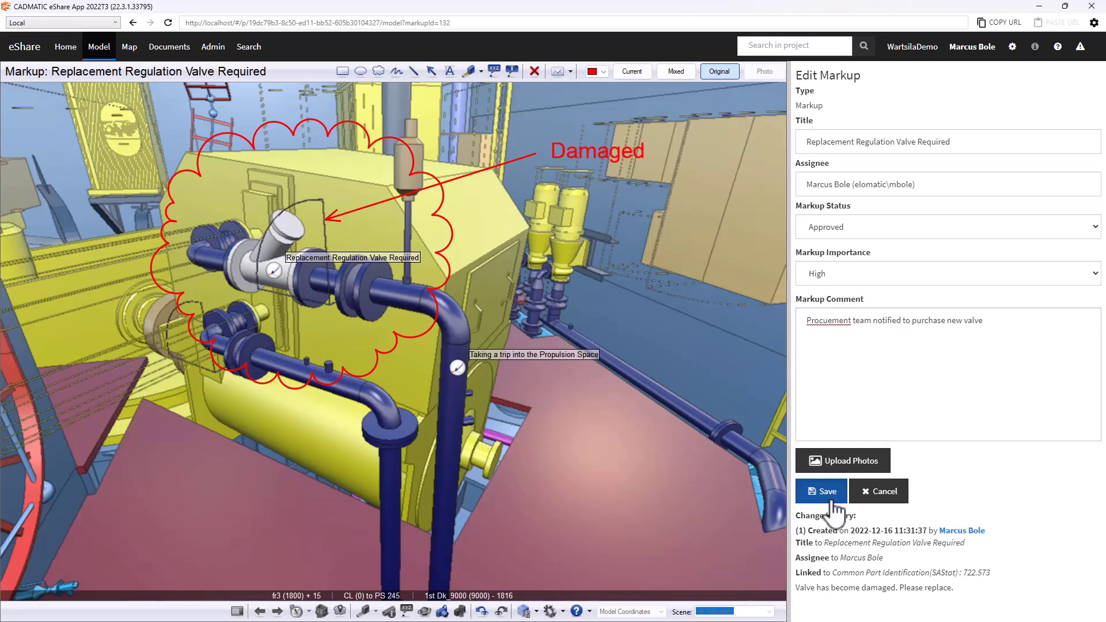
click(821, 491)
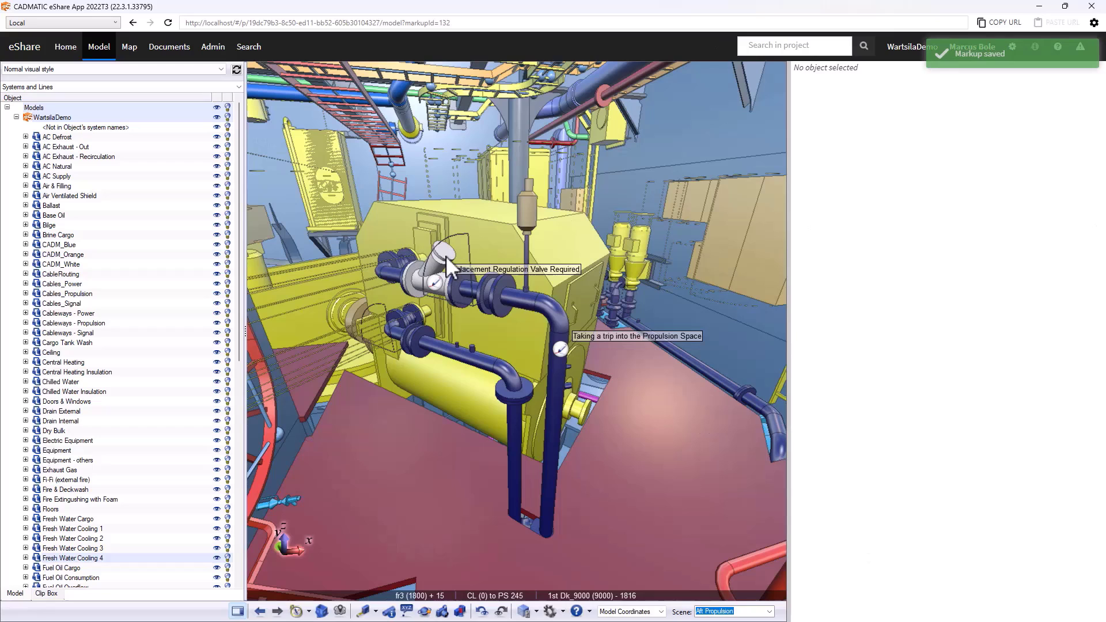
- Set the regulation valve to Rework and colour the model by Simple Status Management
right_click(448, 265)
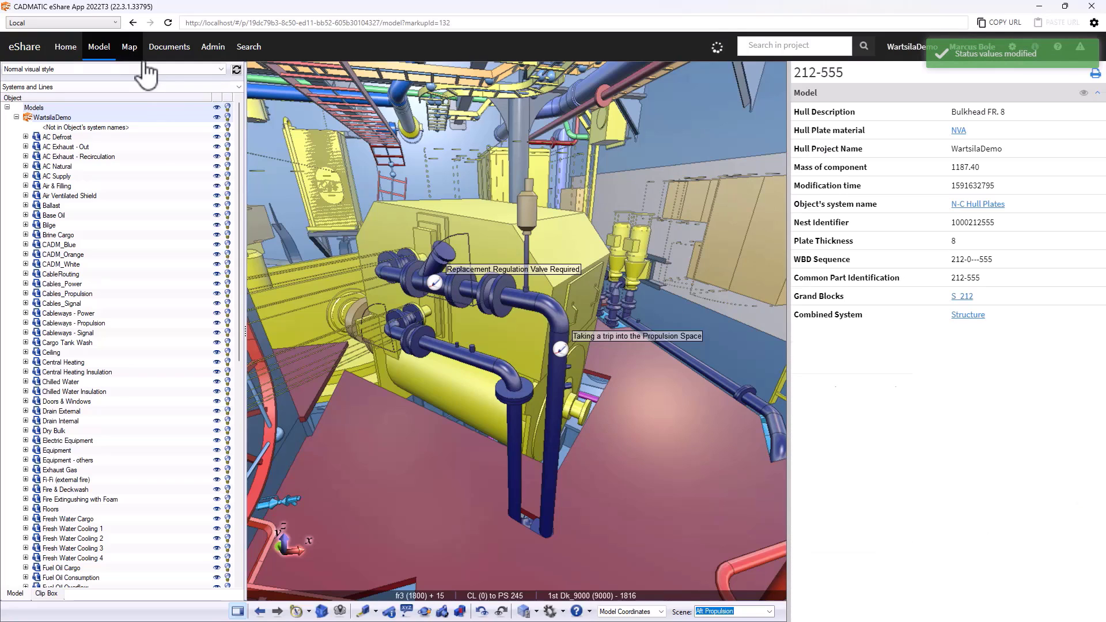
click(113, 69)
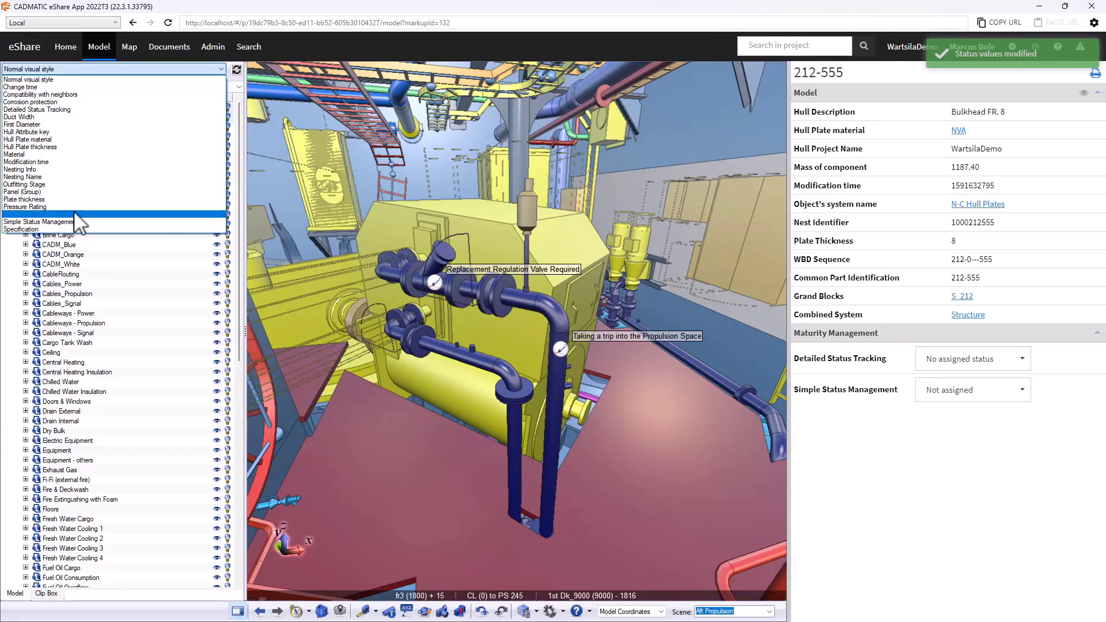
click(64, 221)
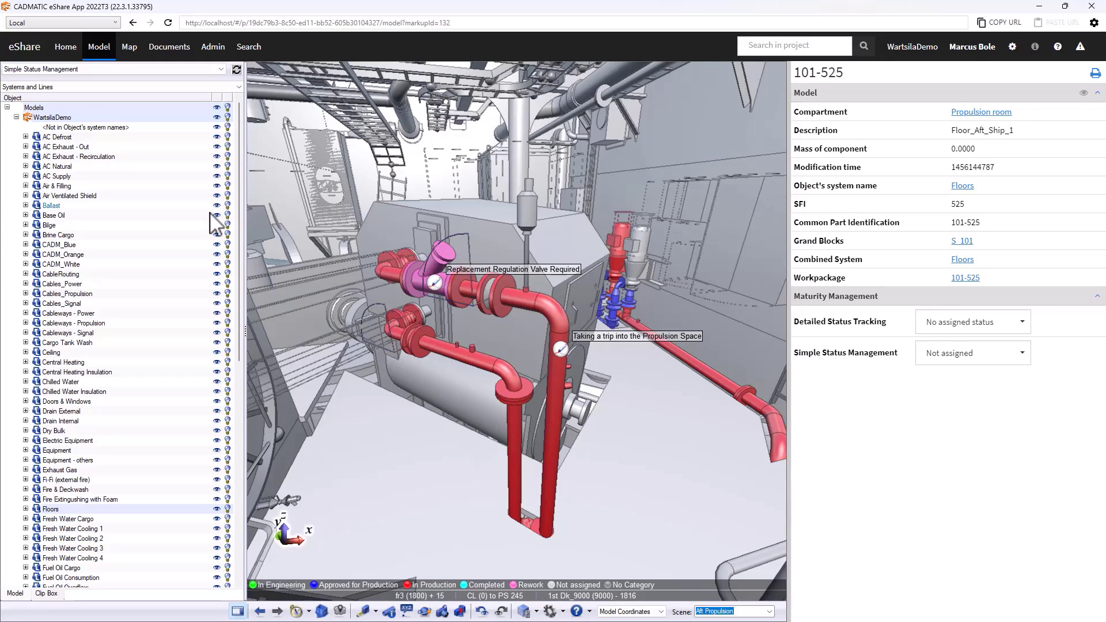
- Group the model tree by simple status, expand Rework, and bring up the pink valve's actions
click(120, 87)
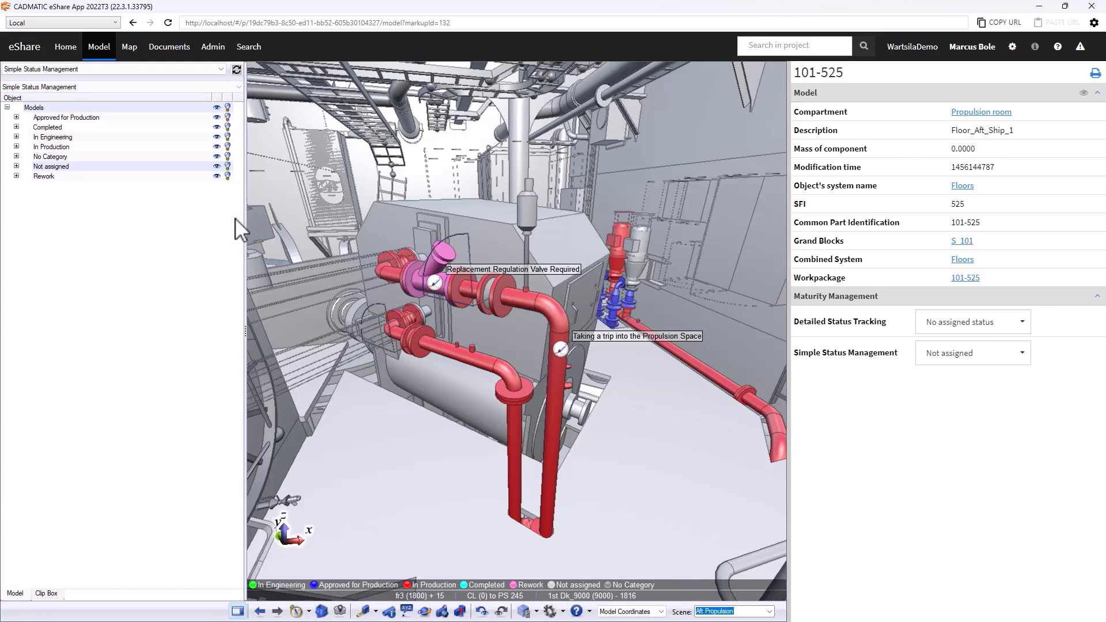
click(16, 175)
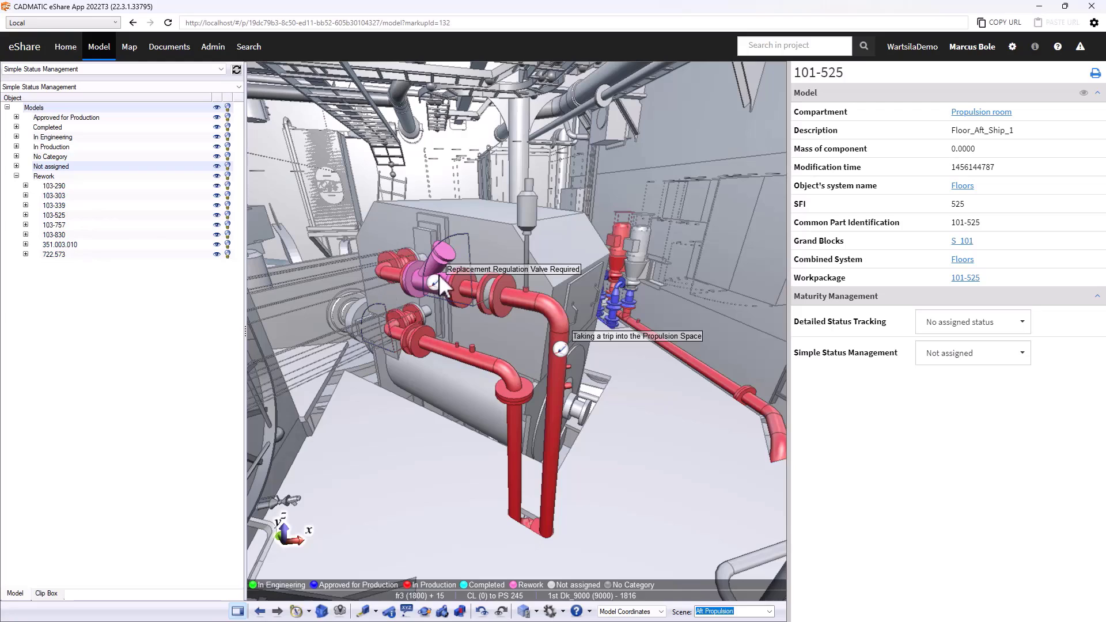
right_click(440, 283)
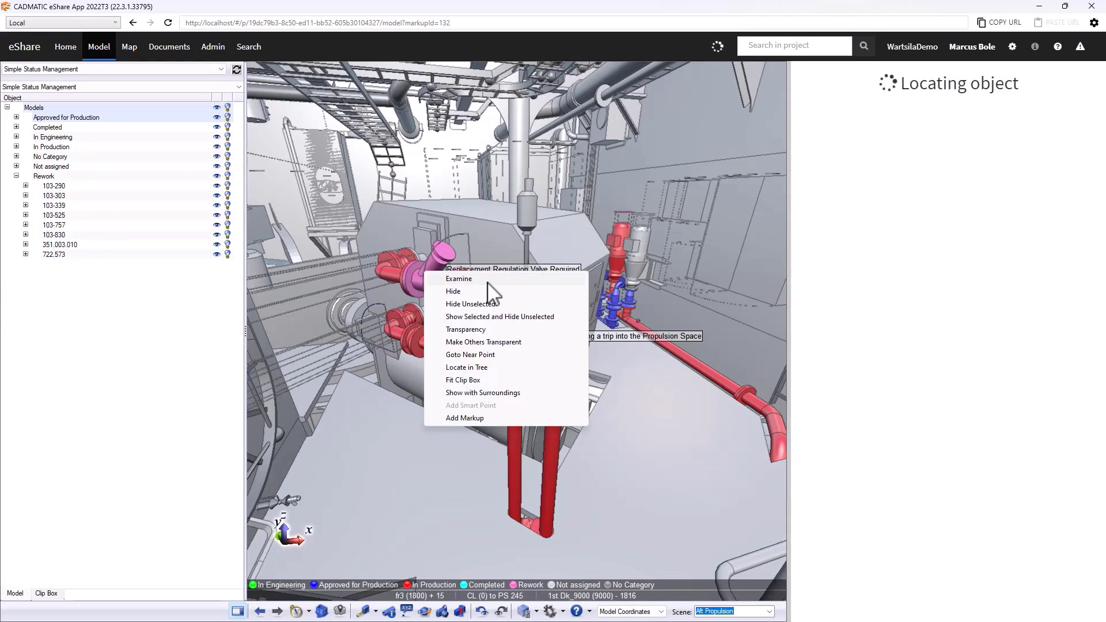
- Examine the isolated valve and show 722.573's properties with Rework status and linked markup
click(459, 279)
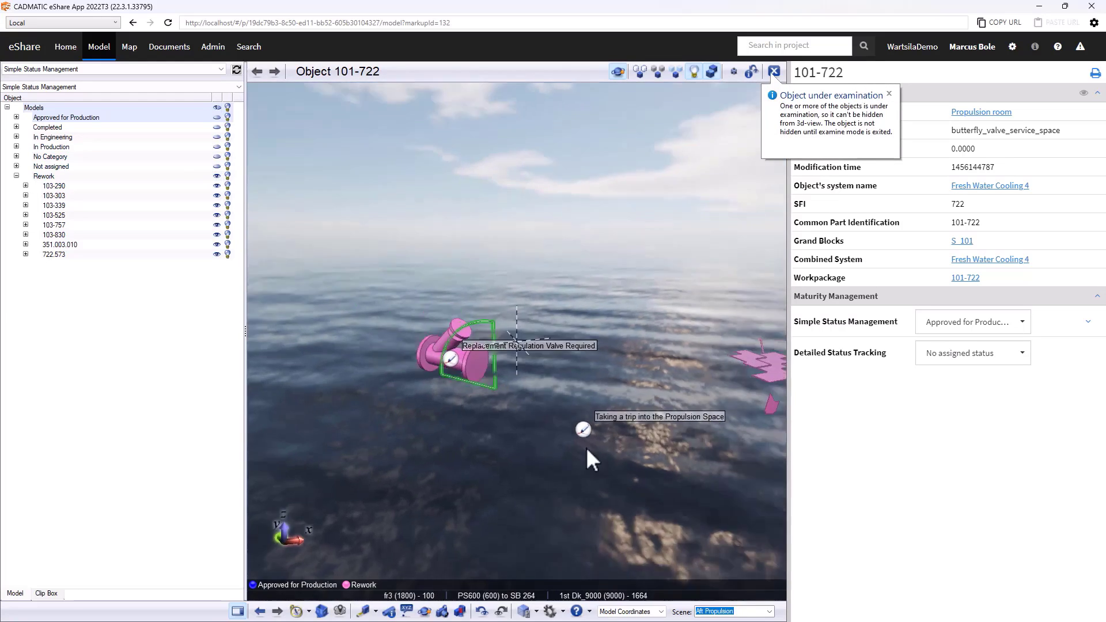
drag(589, 458, 667, 483)
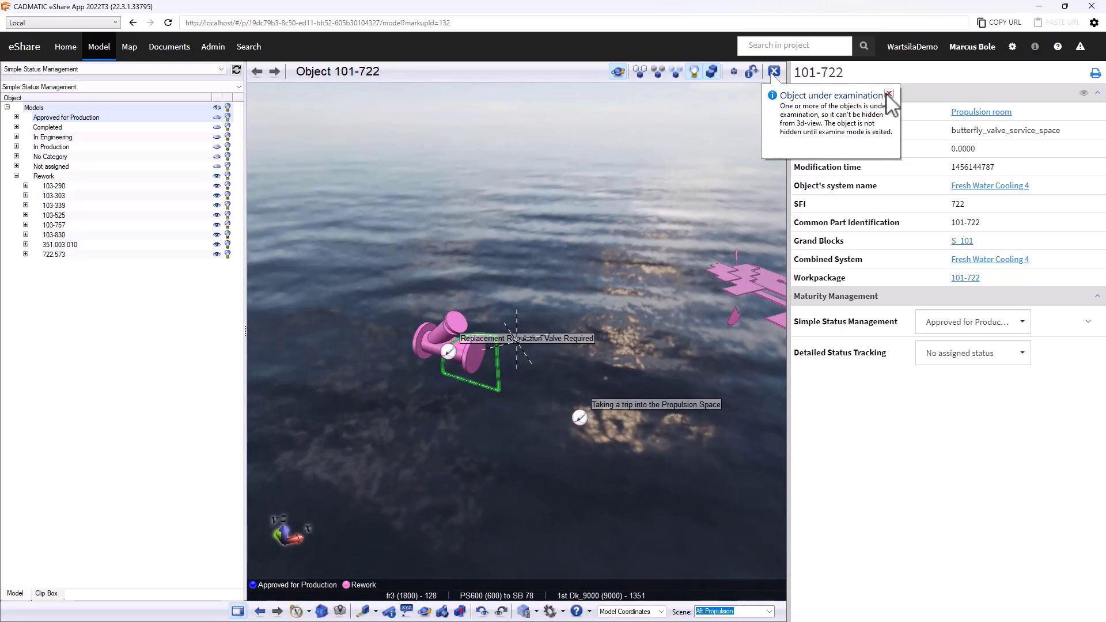
click(890, 95)
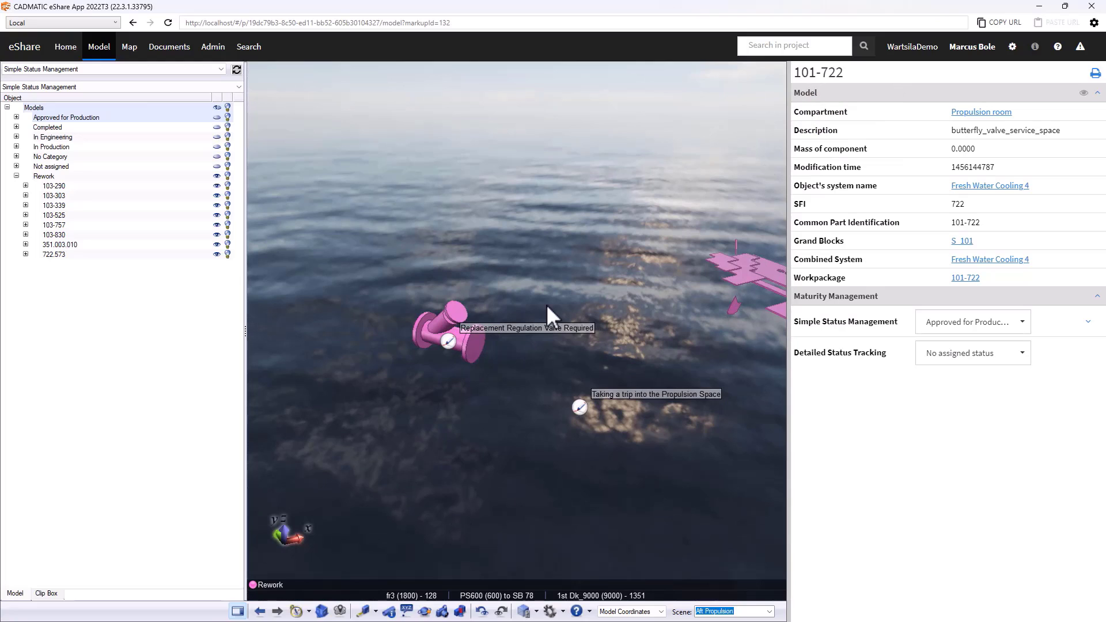
mouse_move(452, 416)
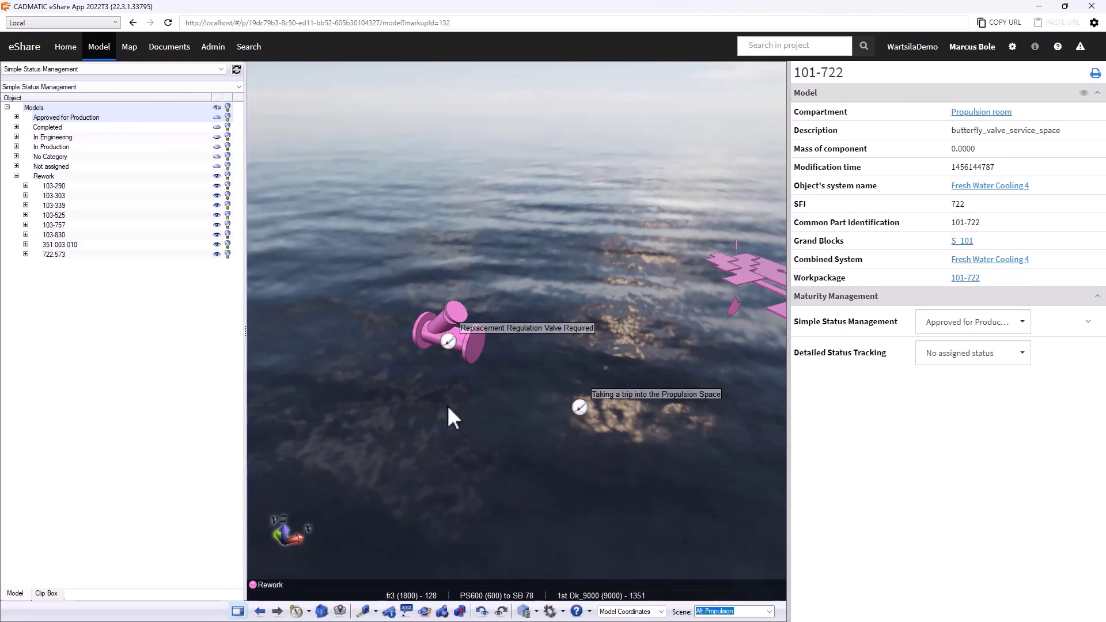
mouse_move(510, 235)
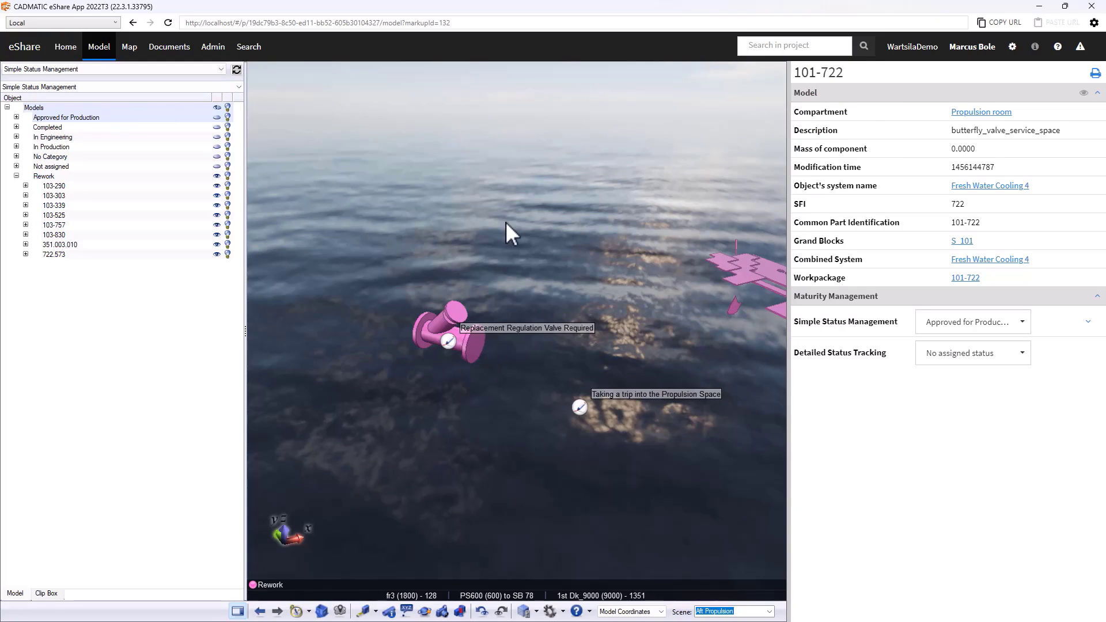
click(54, 254)
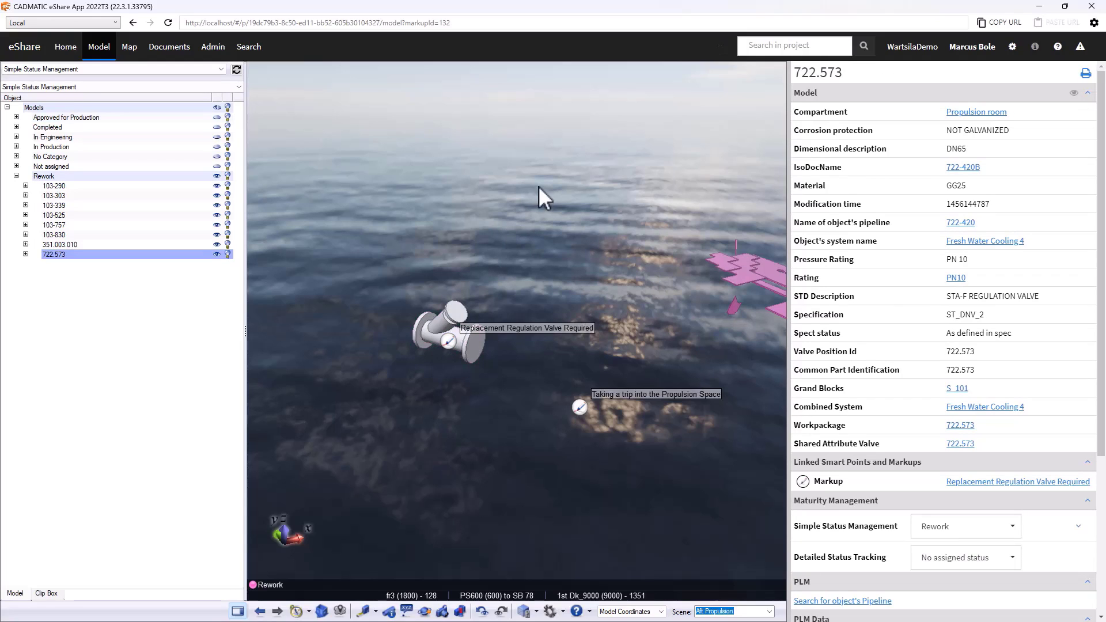
mouse_move(335, 159)
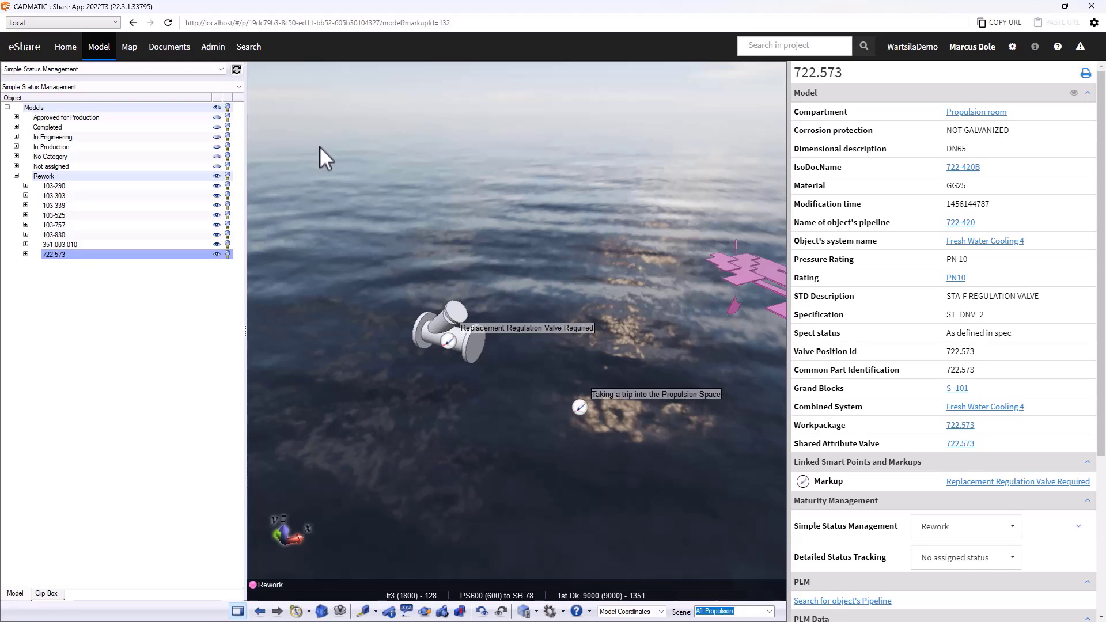
mouse_move(286, 83)
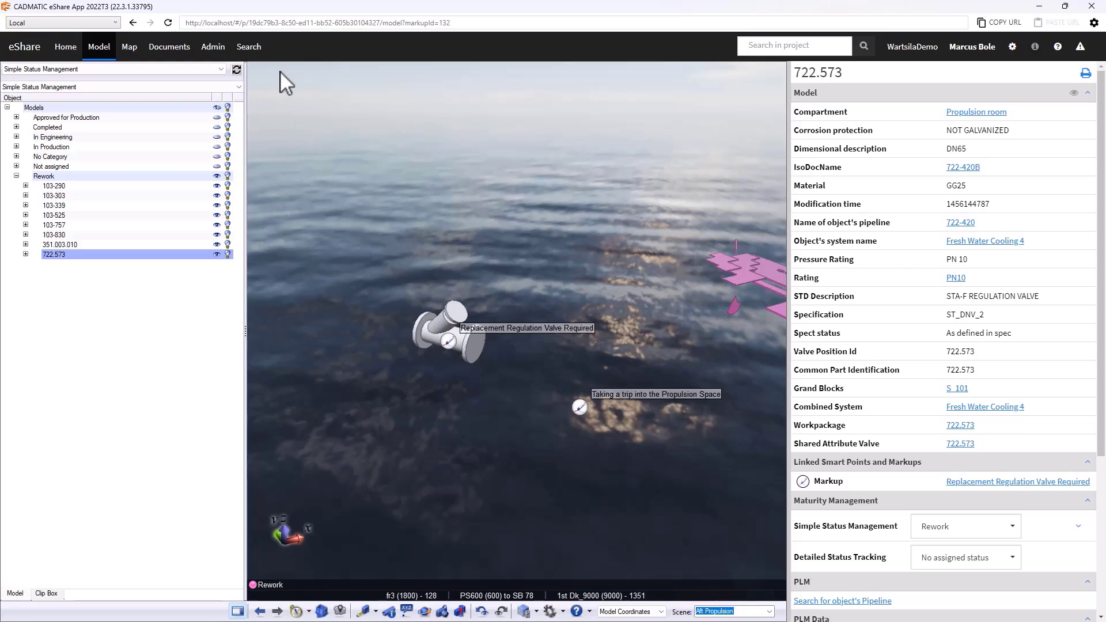
click(248, 47)
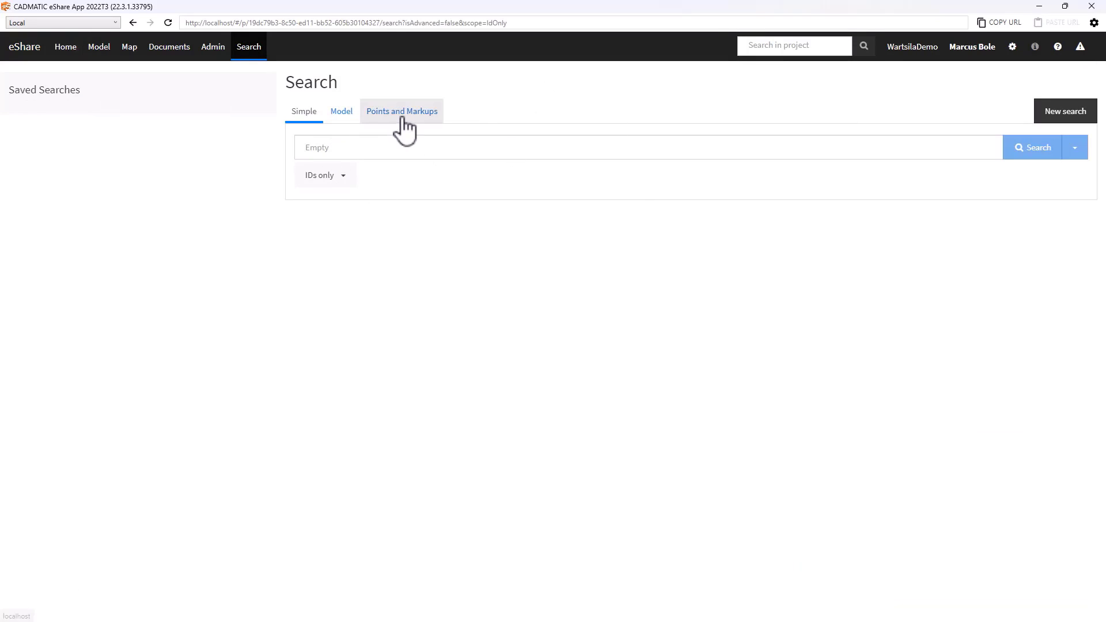
- Search Points and Markups to list all five project markups
click(401, 112)
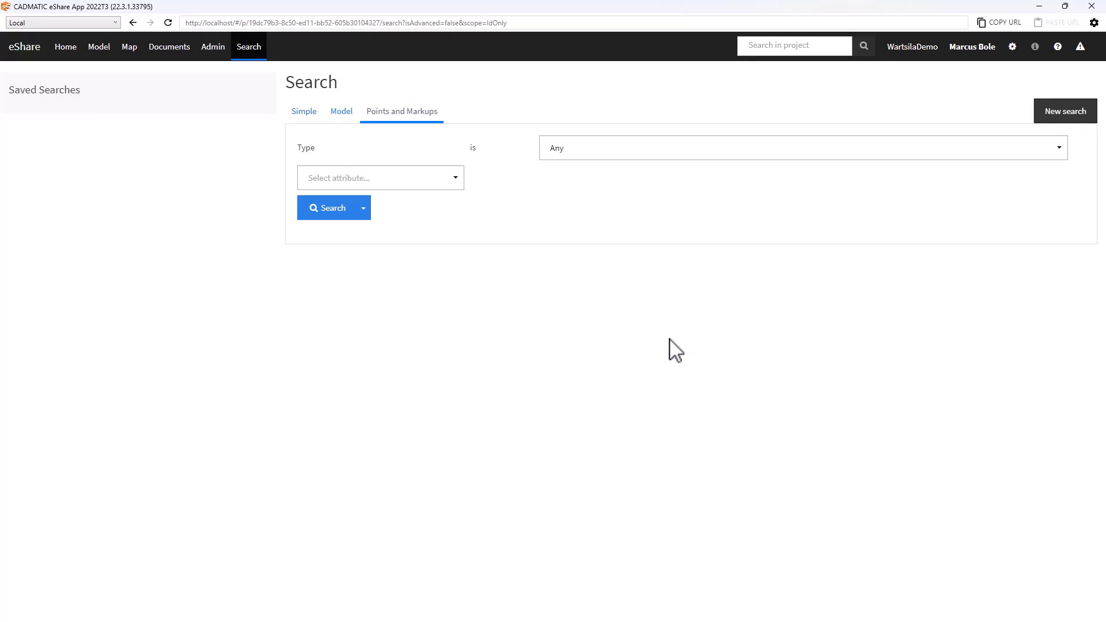
mouse_move(479, 282)
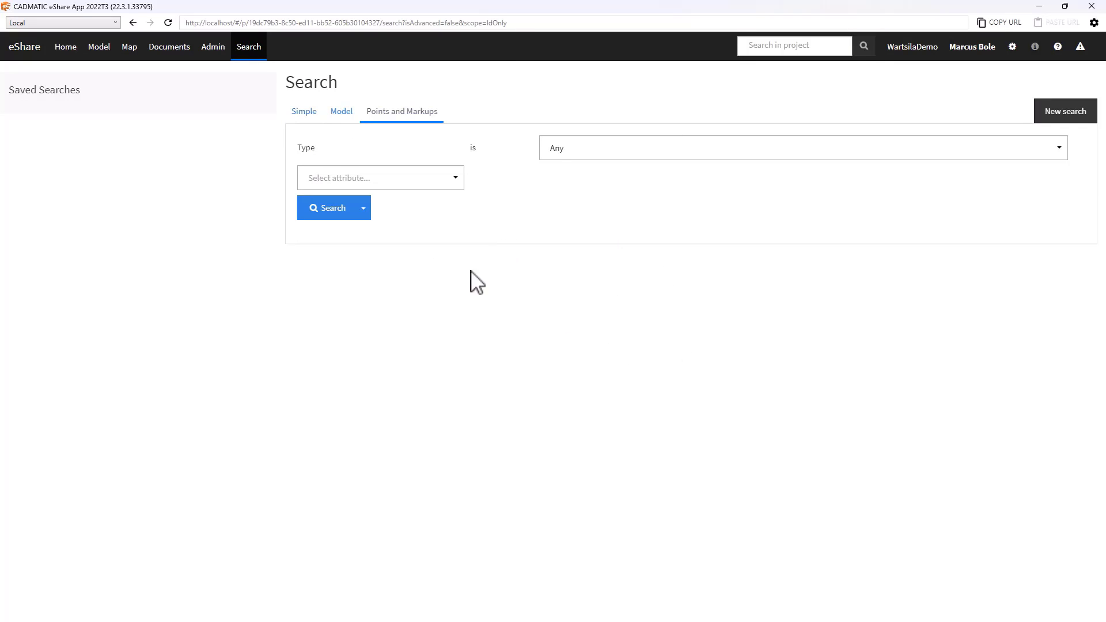
click(327, 207)
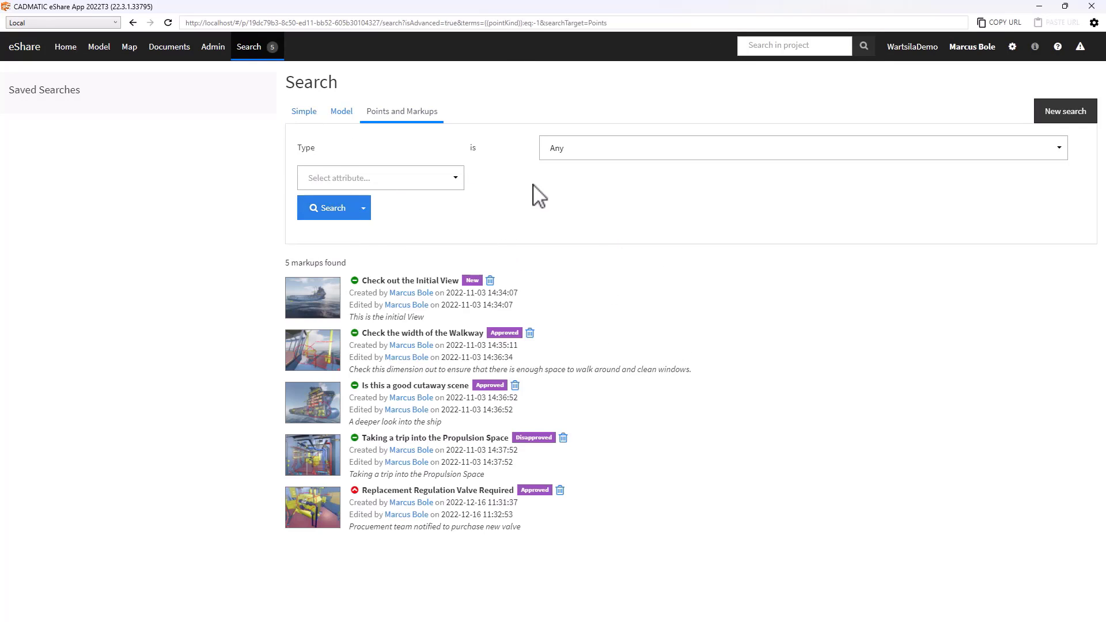
mouse_move(386, 499)
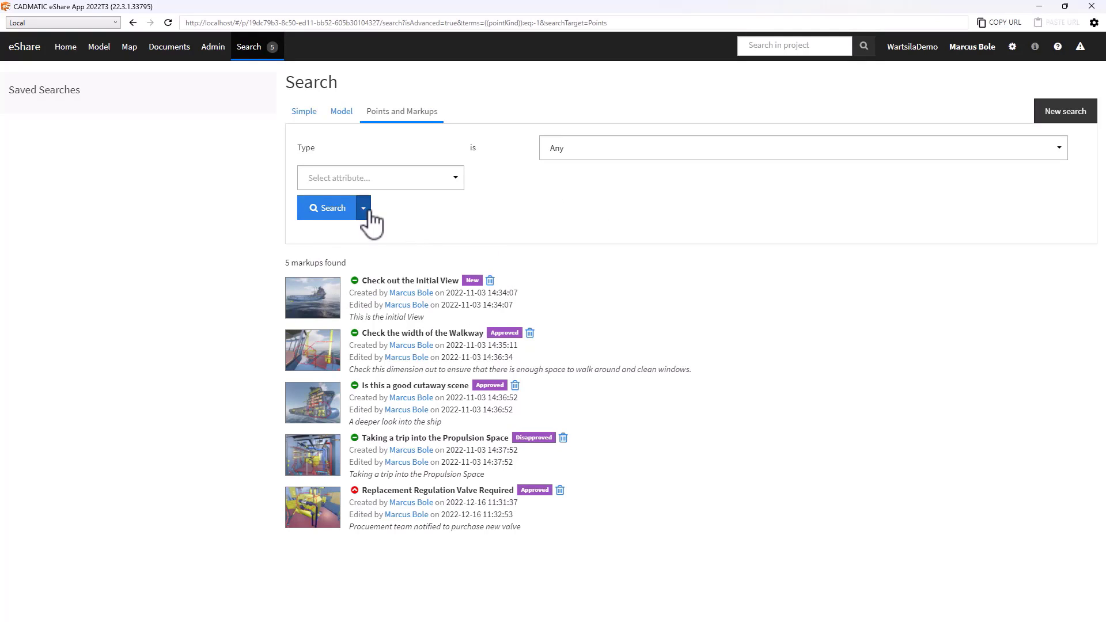
- Export the five markups as a Word report and open the downloaded document
click(362, 207)
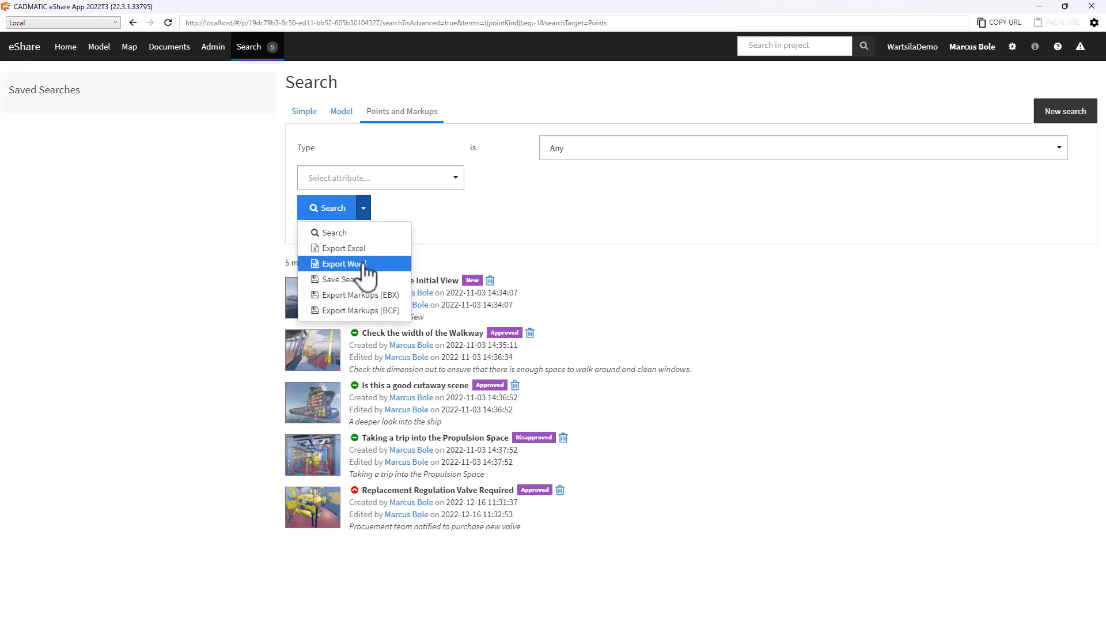
click(343, 263)
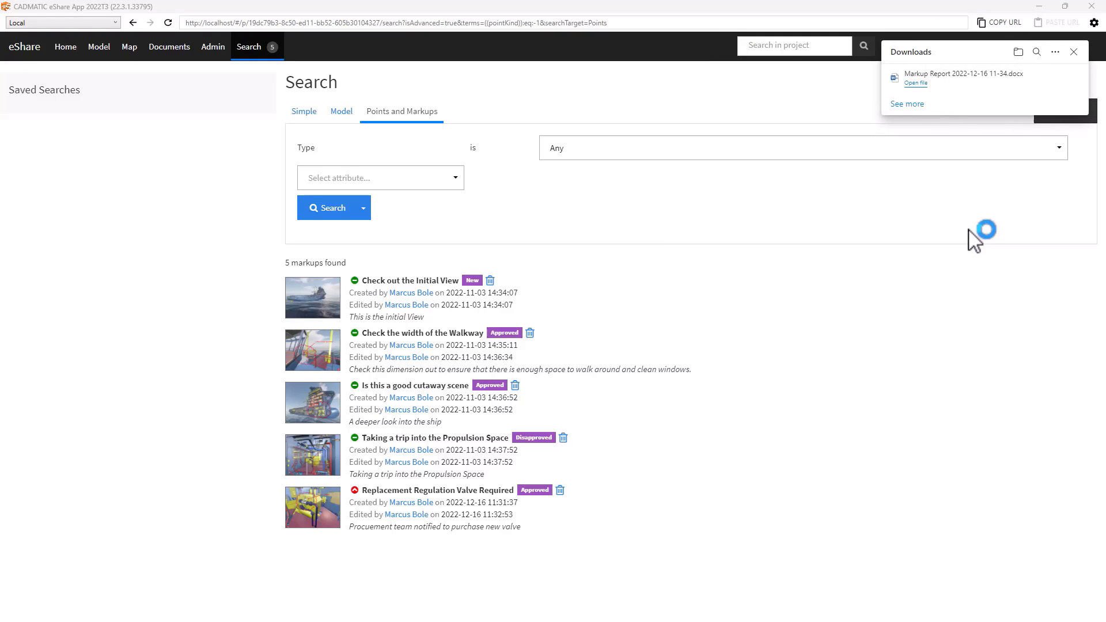
click(915, 83)
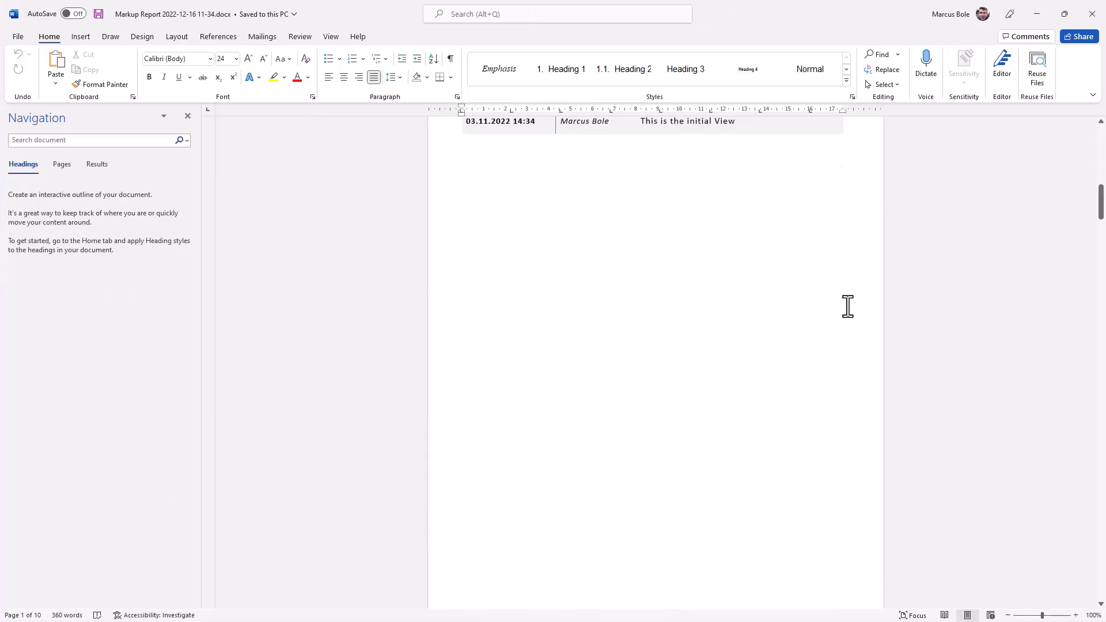
- Scroll the Markup Report to the Replacement Regulation Valve Required image and properties table
scroll(down, 3)
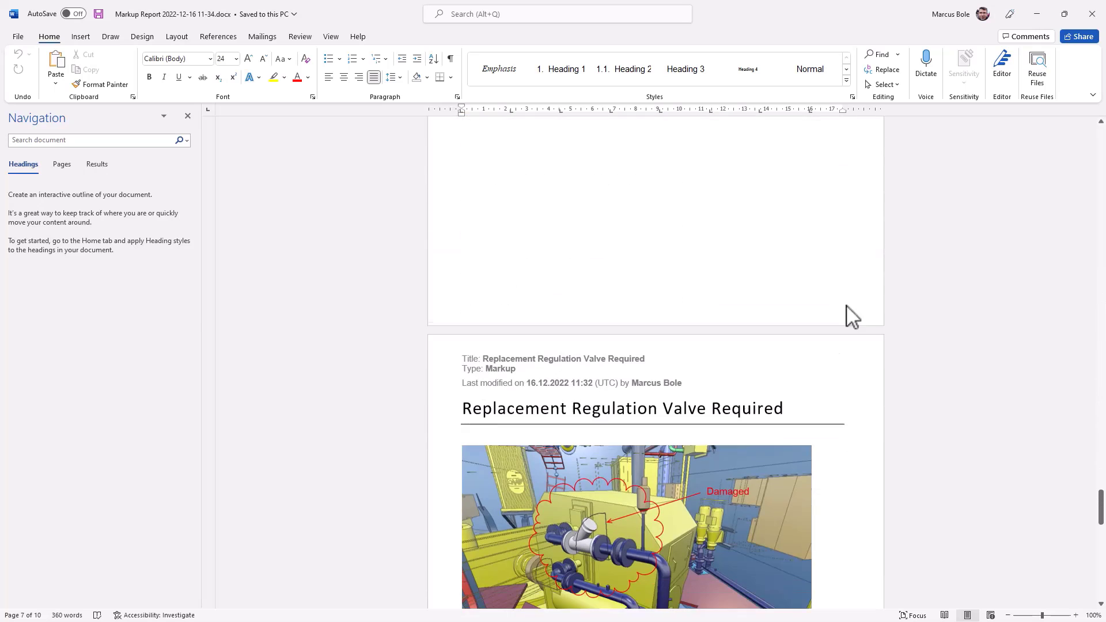
scroll(down, 3)
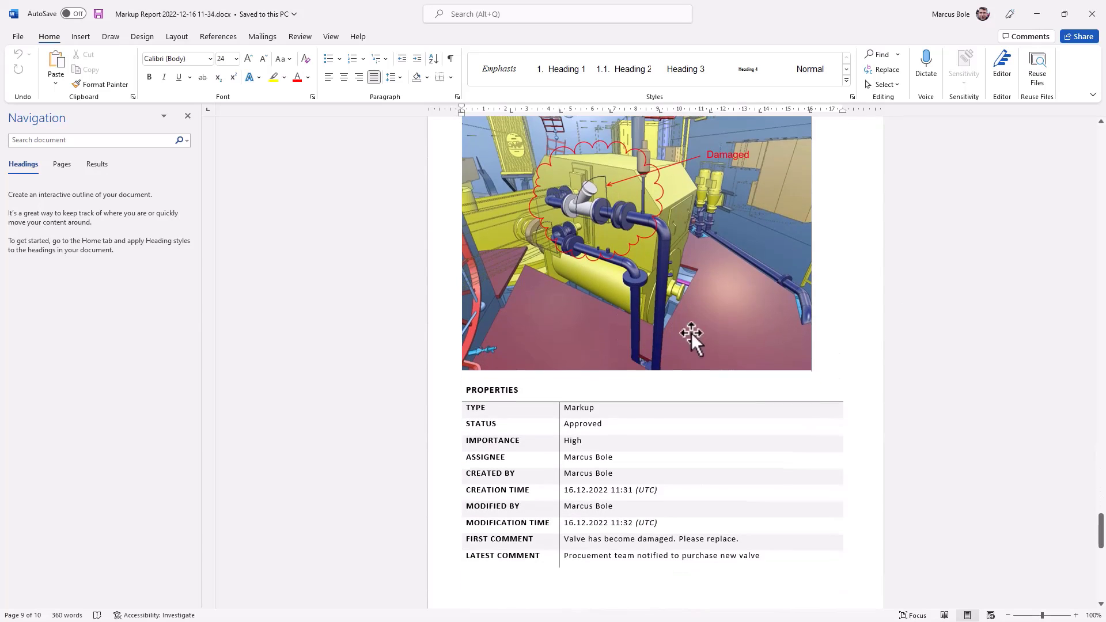
scroll(down, 3)
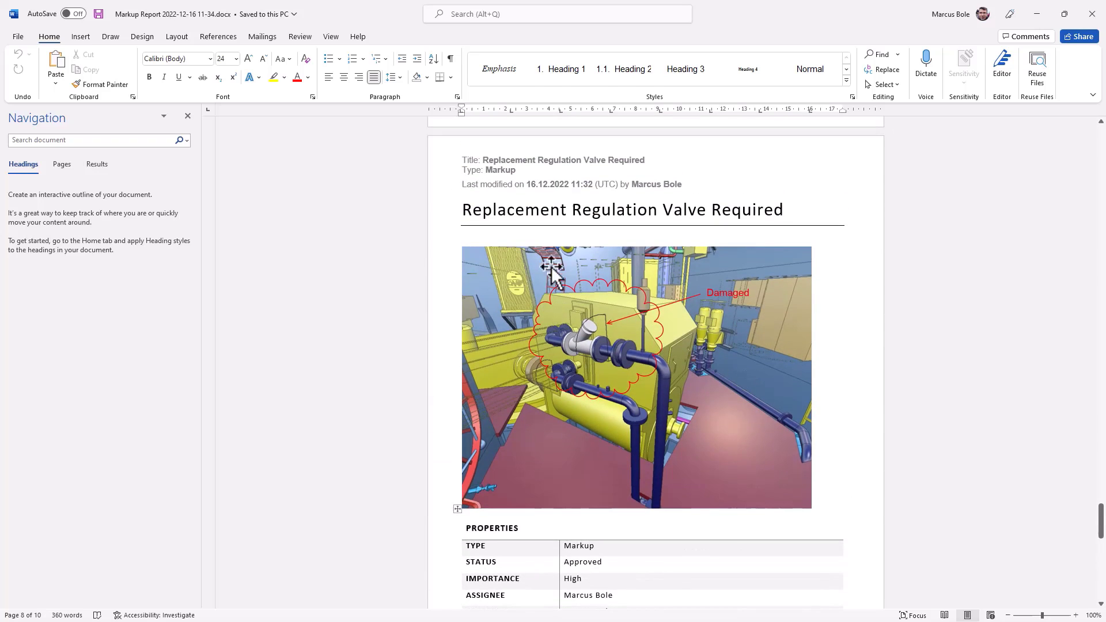
mouse_move(719, 246)
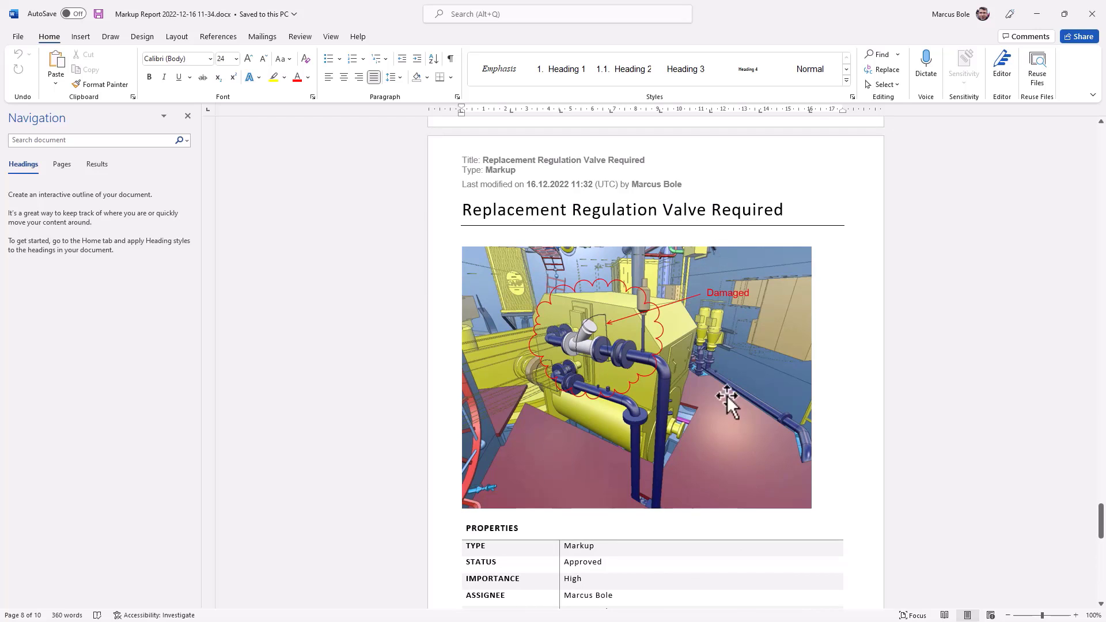
mouse_move(598, 407)
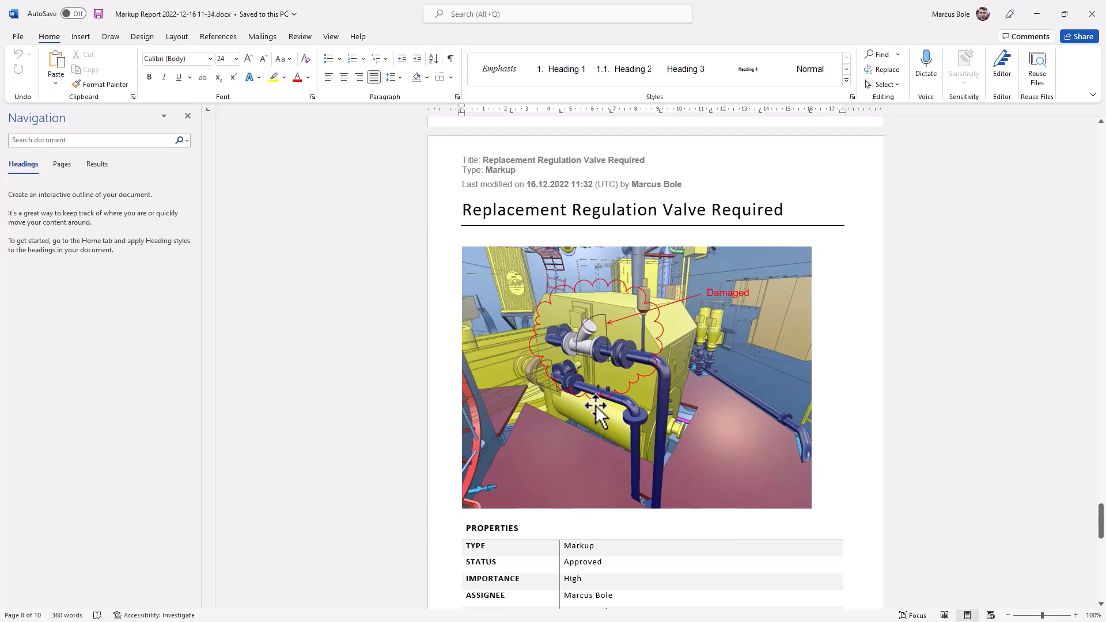
scroll(down, 3)
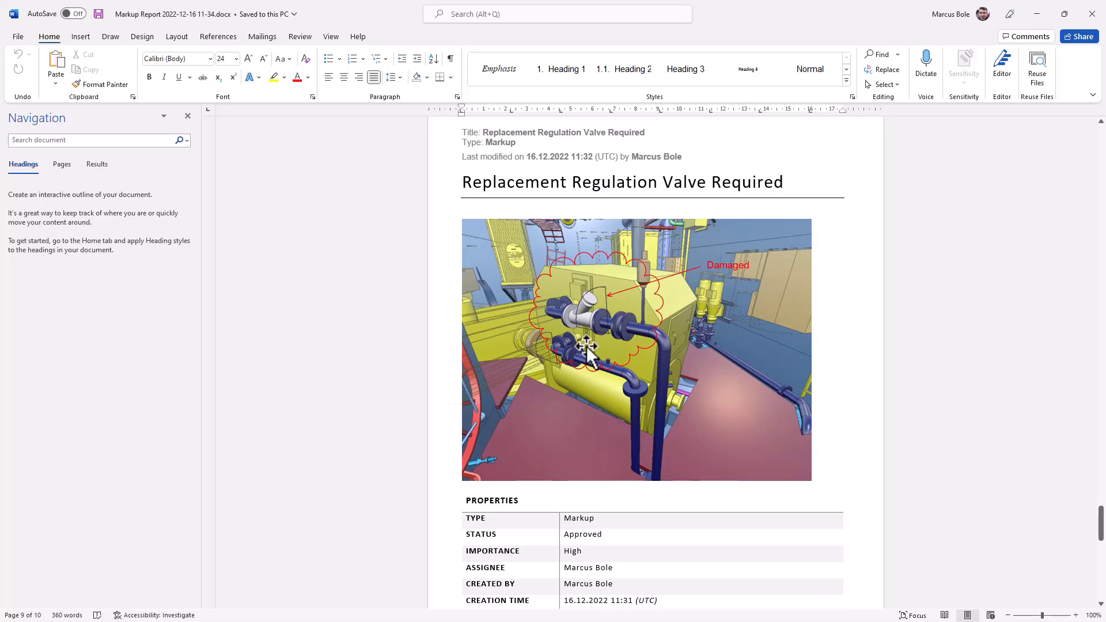